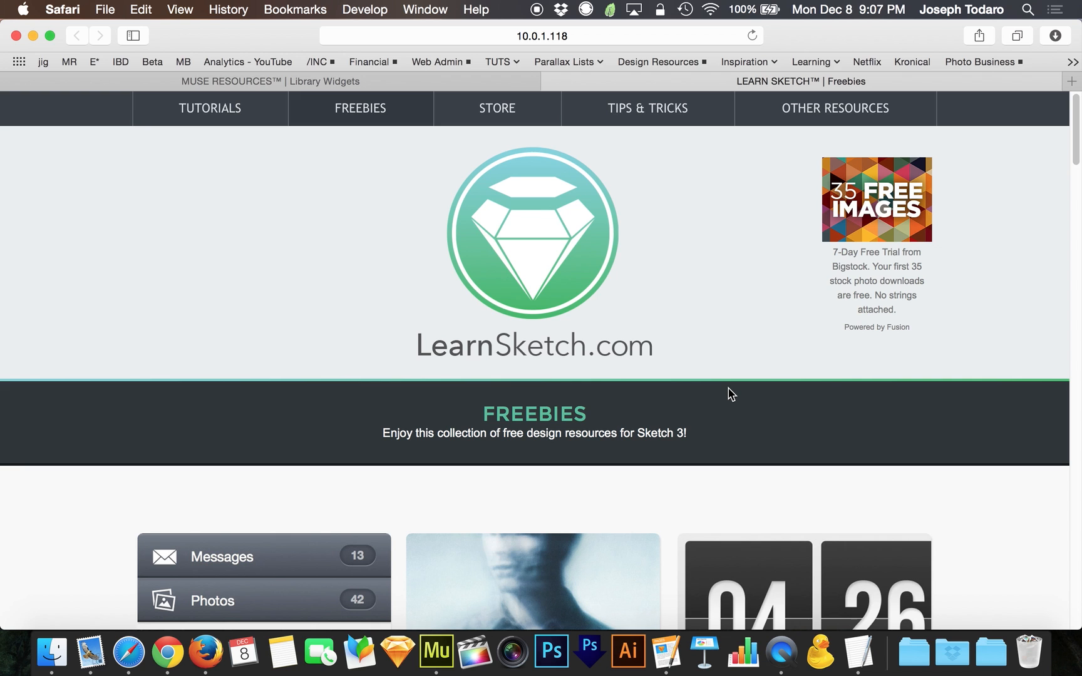
{"action": "mouse_move", "coordinate": [807, 122]}
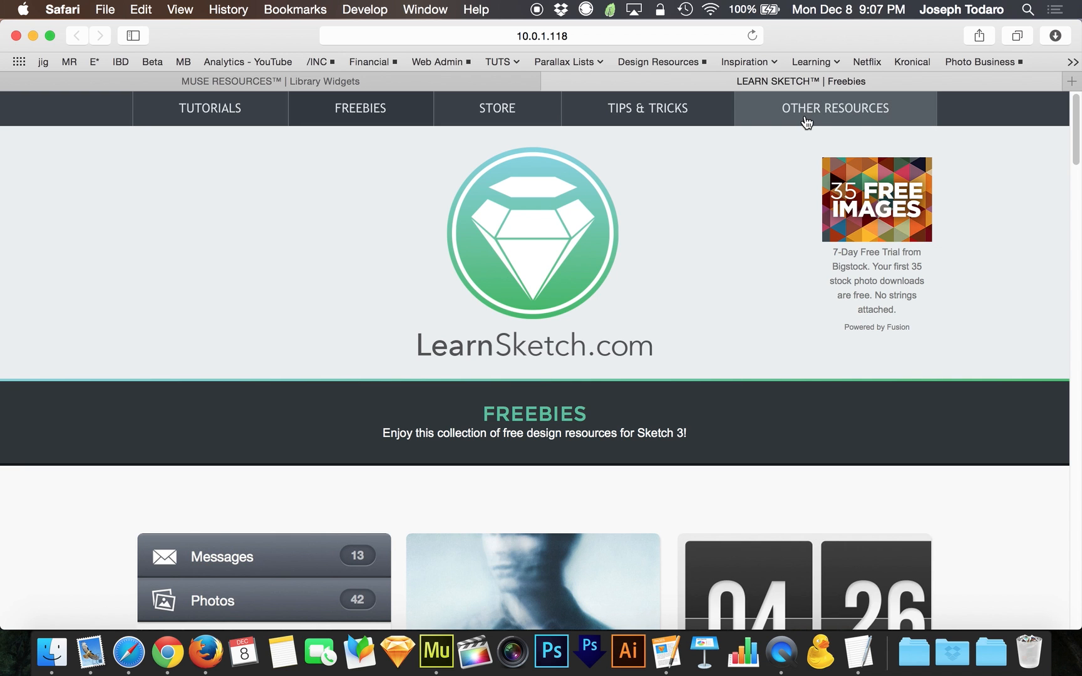
Scroll down the LearnSketch Freebies page through the free Sketch resource cards.
{"action": "scroll", "scroll_direction": "down", "scroll_amount": 3}
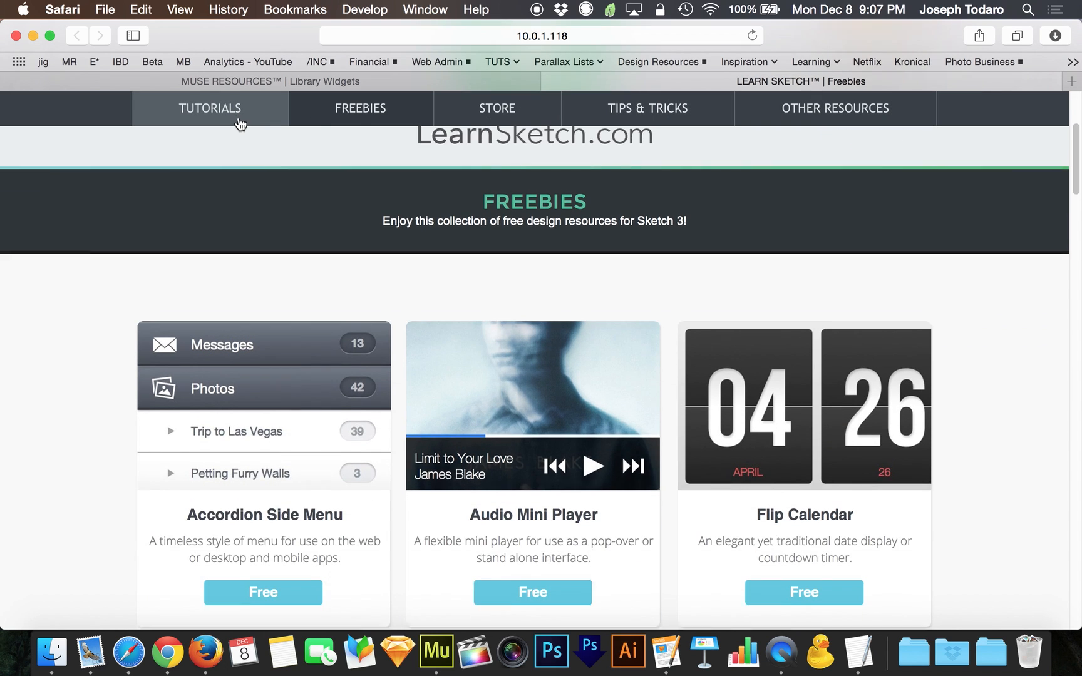
{"action": "scroll", "scroll_direction": "down", "scroll_amount": 3}
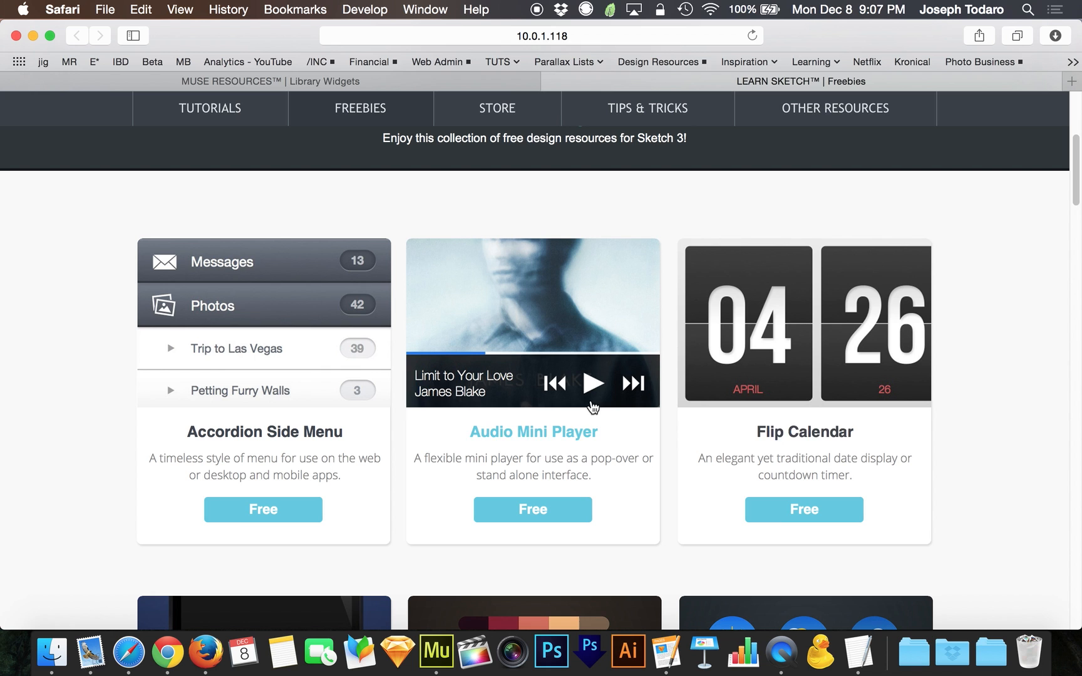
{"action": "scroll", "scroll_direction": "down", "scroll_amount": 3}
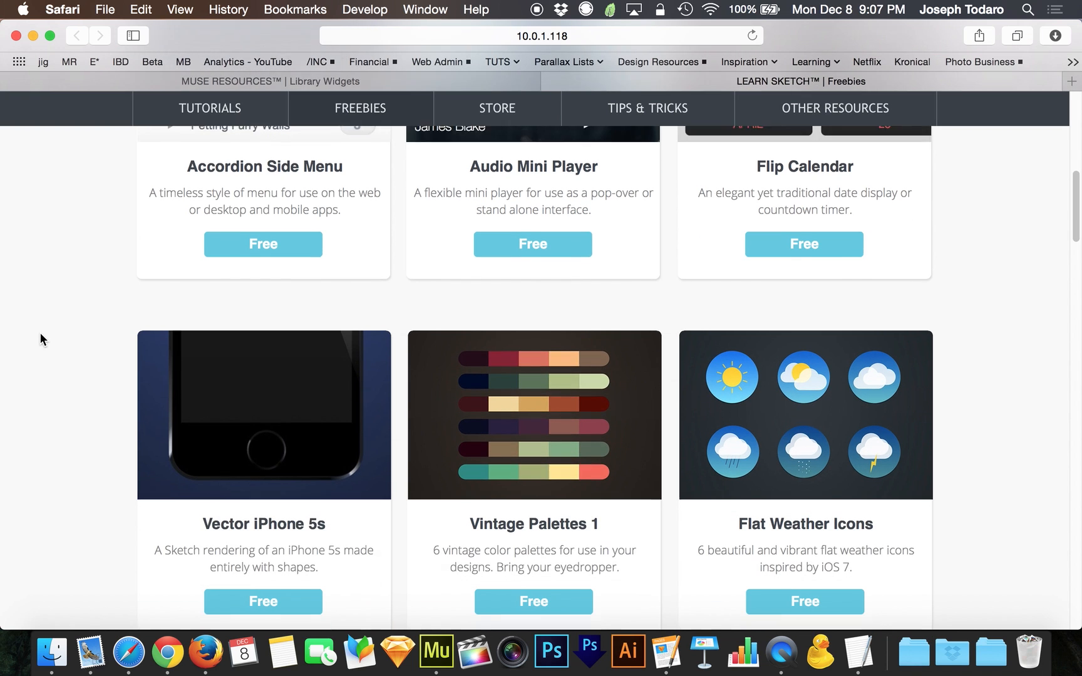
{"action": "scroll", "scroll_direction": "down", "scroll_amount": 3}
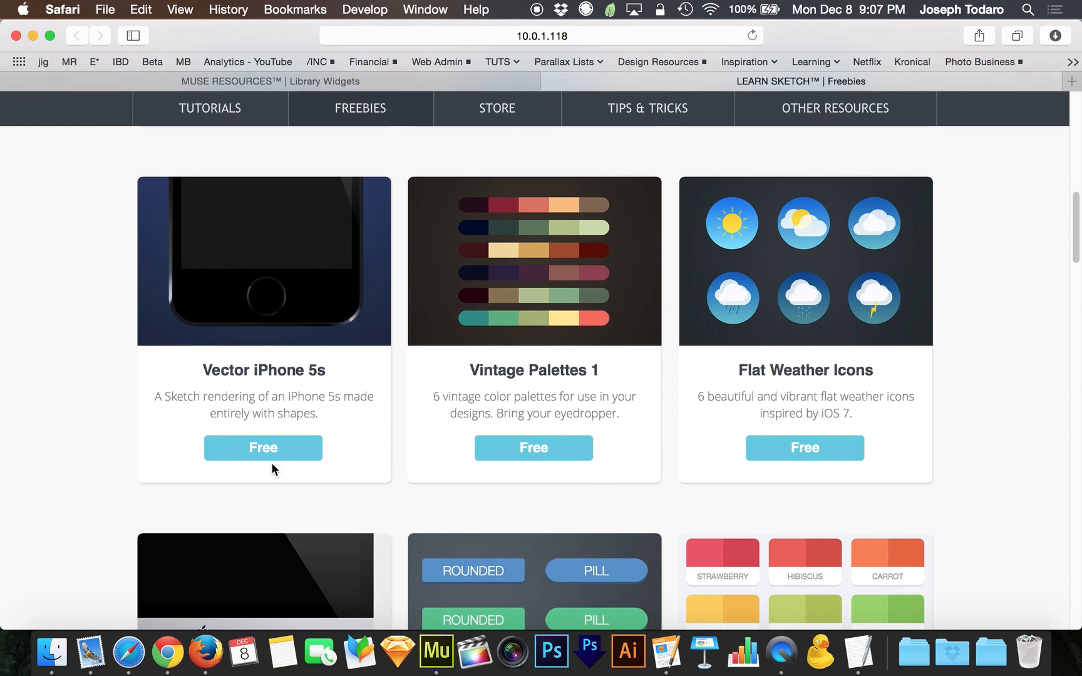
{"action": "mouse_move", "coordinate": [654, 480]}
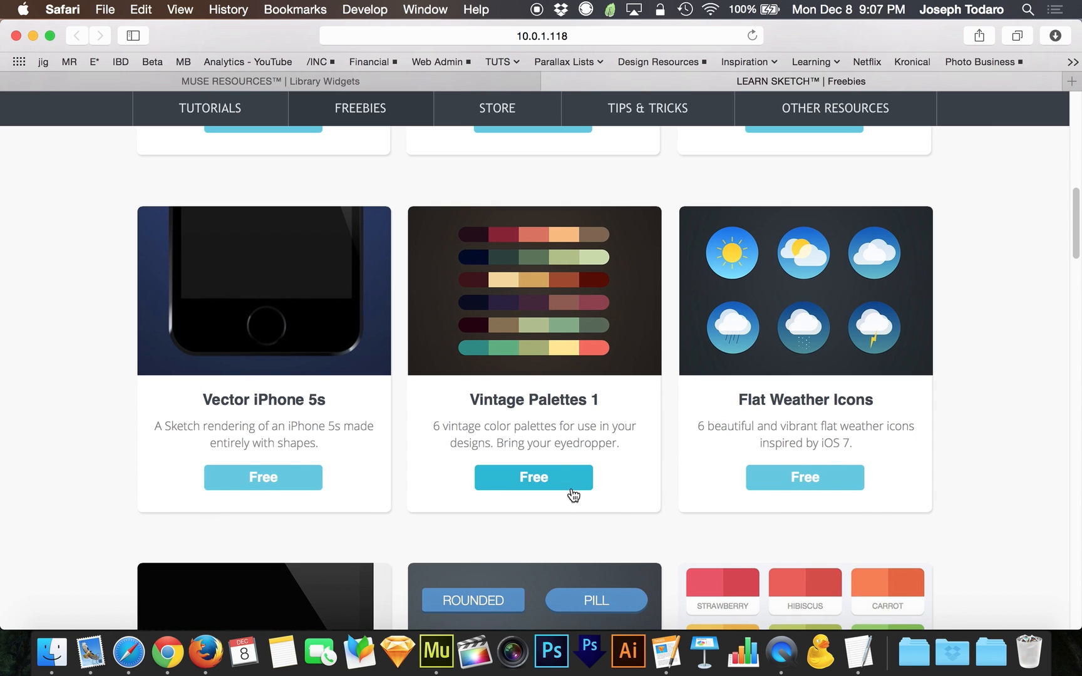
{"action": "mouse_move", "coordinate": [283, 463]}
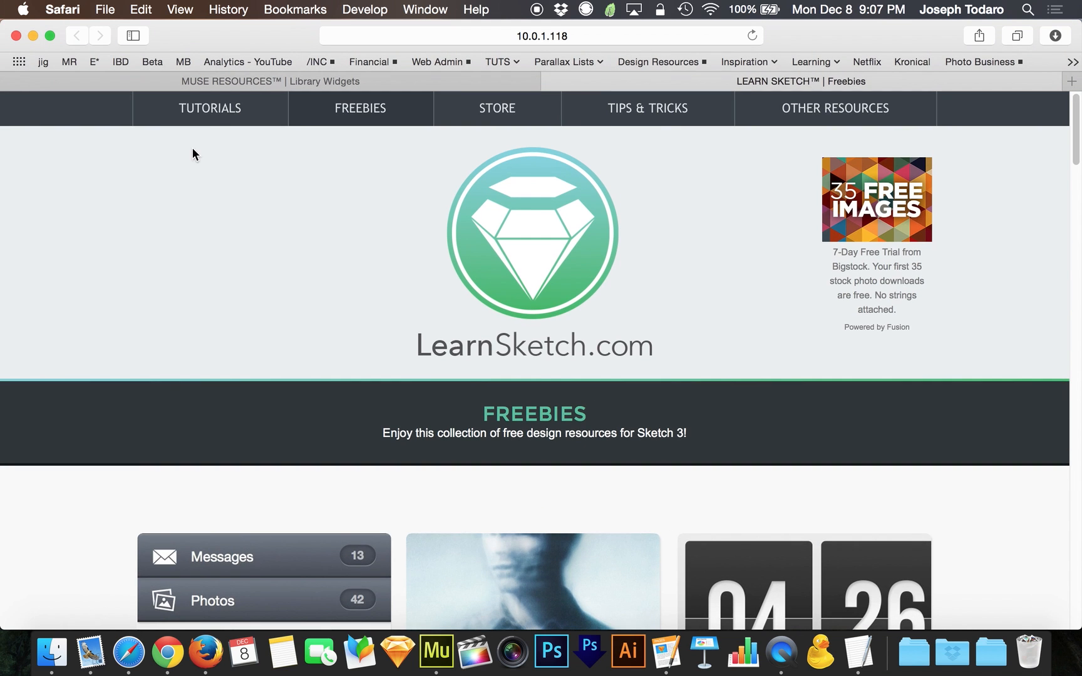
{"action": "mouse_move", "coordinate": [741, 317]}
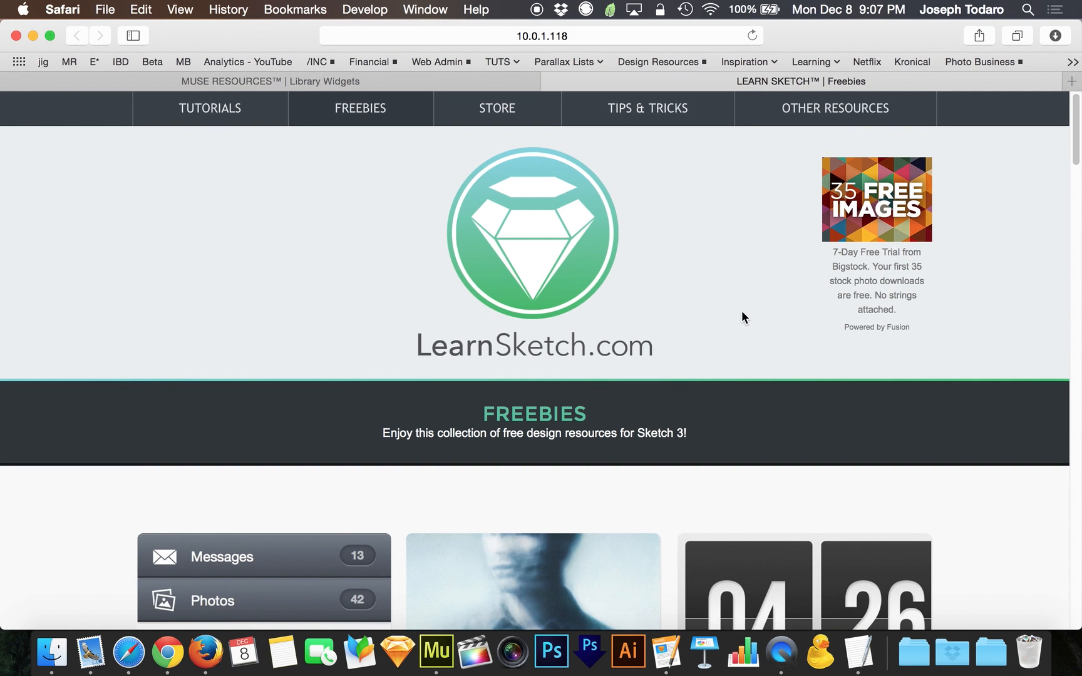
{"action": "scroll", "scroll_direction": "down", "scroll_amount": 3}
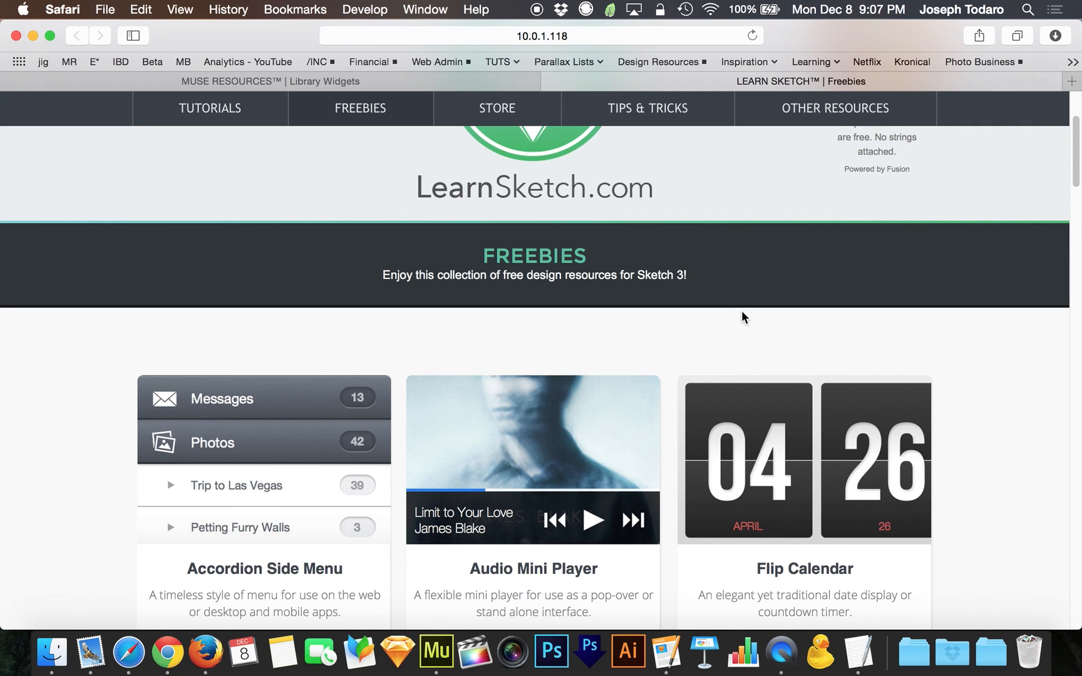
{"action": "mouse_move", "coordinate": [716, 323]}
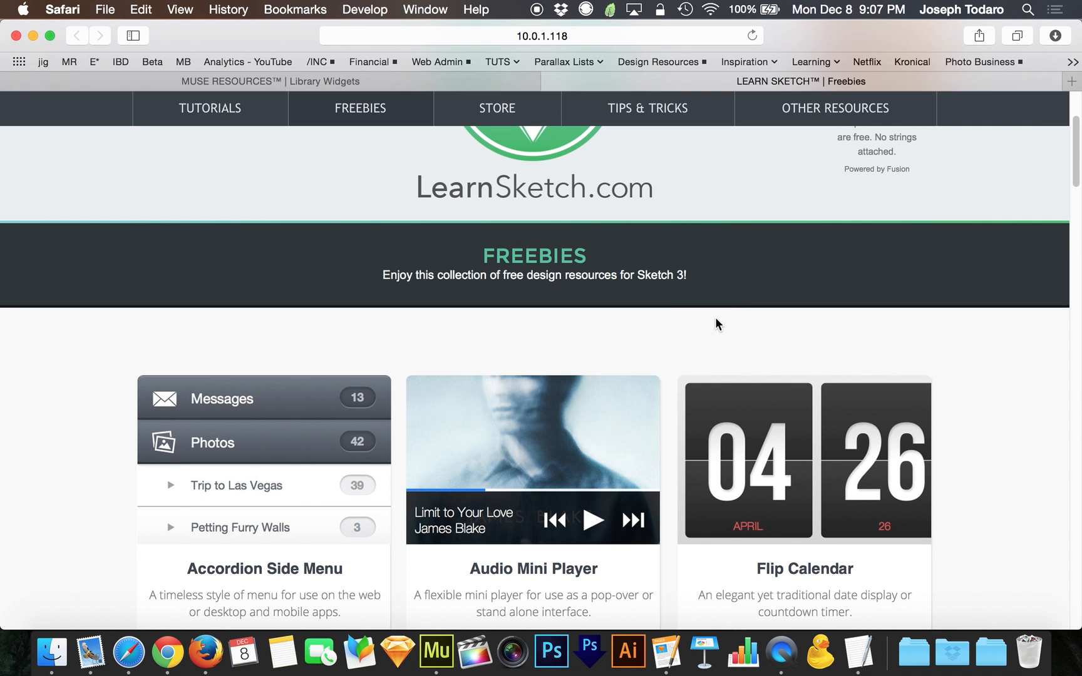
{"action": "scroll", "scroll_direction": "down", "scroll_amount": 3}
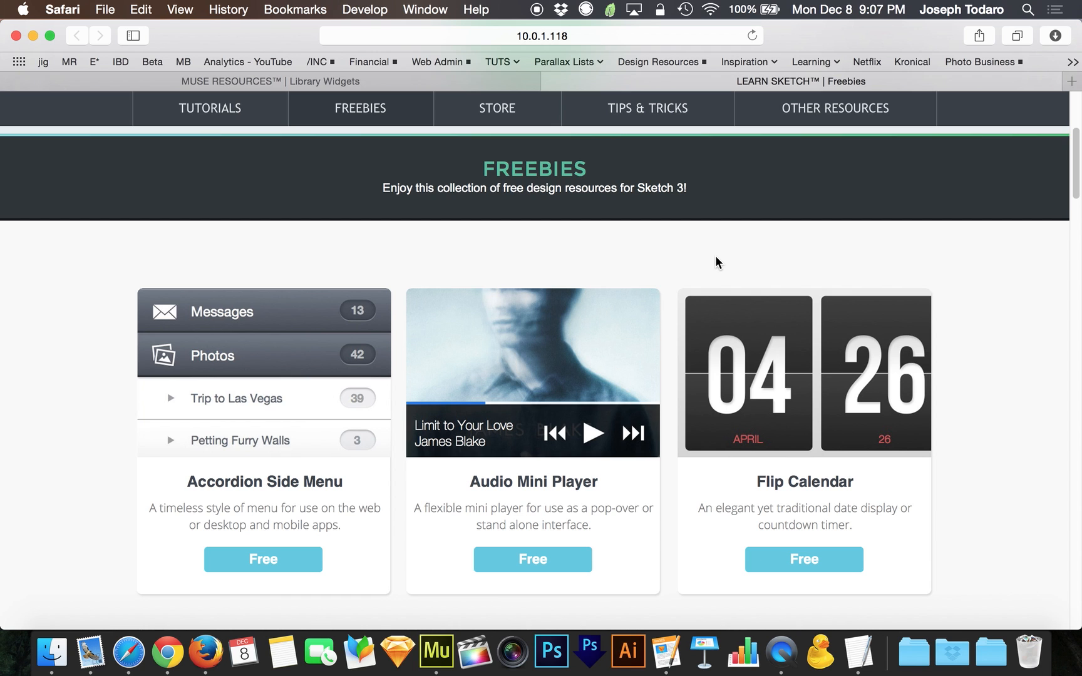
{"action": "mouse_move", "coordinate": [443, 107]}
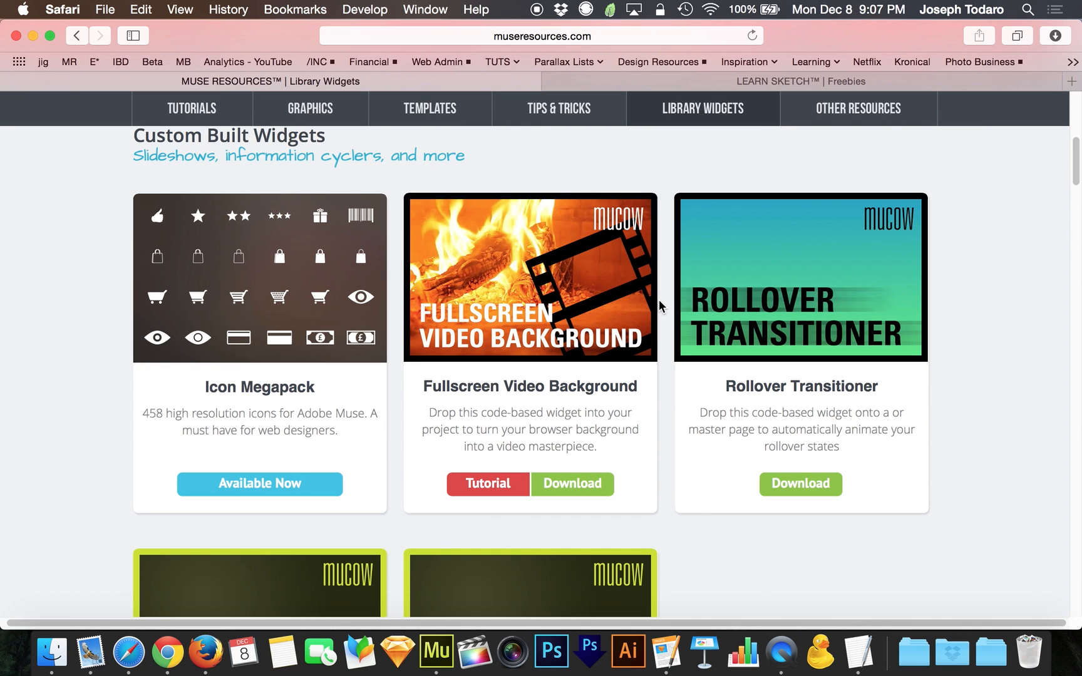
{"action": "mouse_move", "coordinate": [840, 342]}
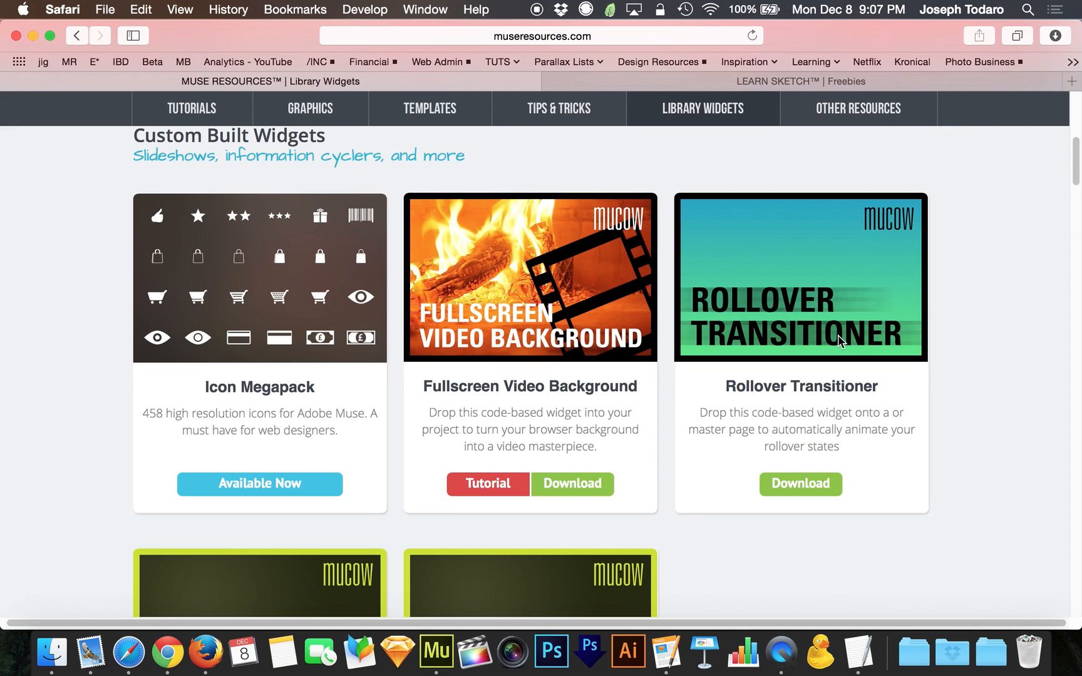
{"action": "mouse_move", "coordinate": [659, 322]}
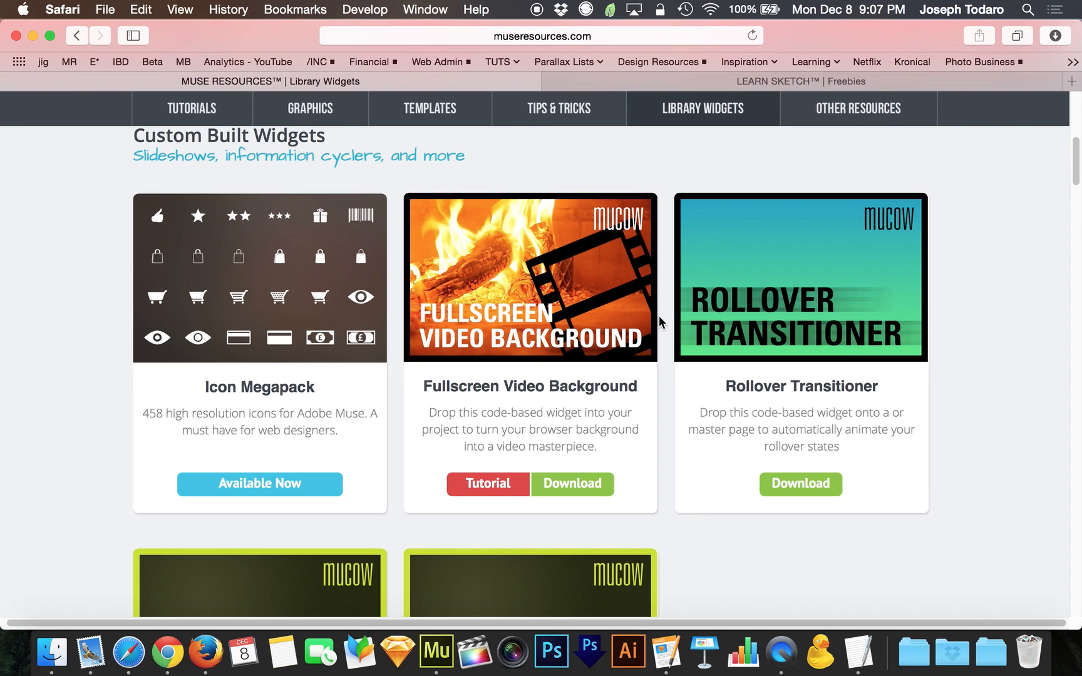
Toggle the Accordion Side Menu Free button between Rollover and Normal states, ending on Normal.
{"action": "left_click", "coordinate": [436, 653]}
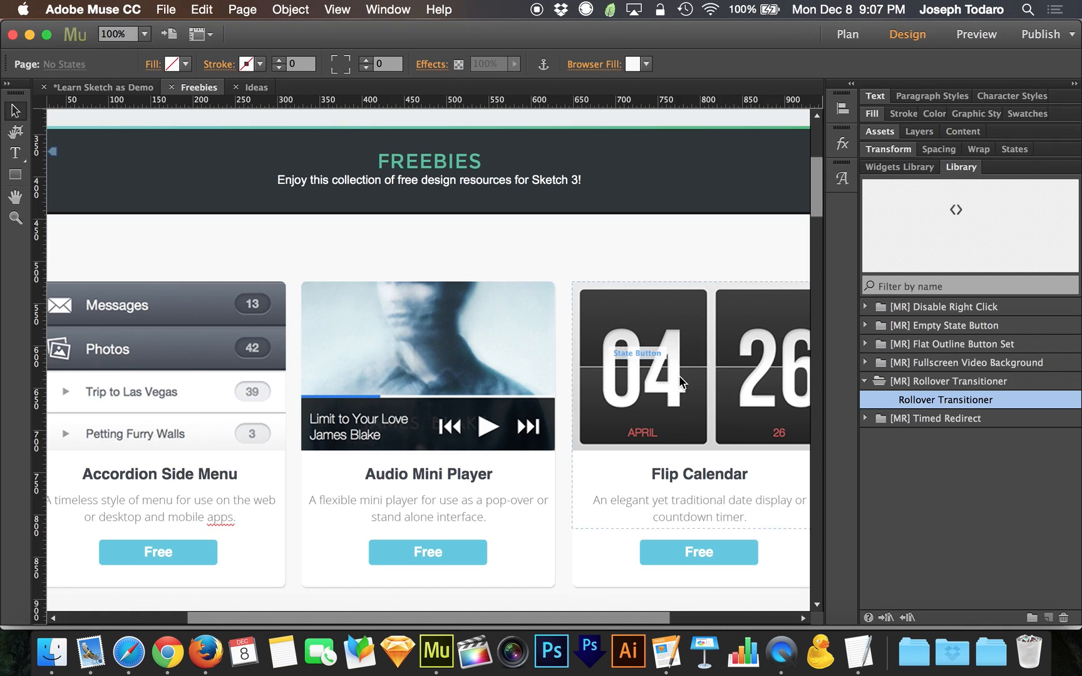
{"action": "mouse_move", "coordinate": [578, 350]}
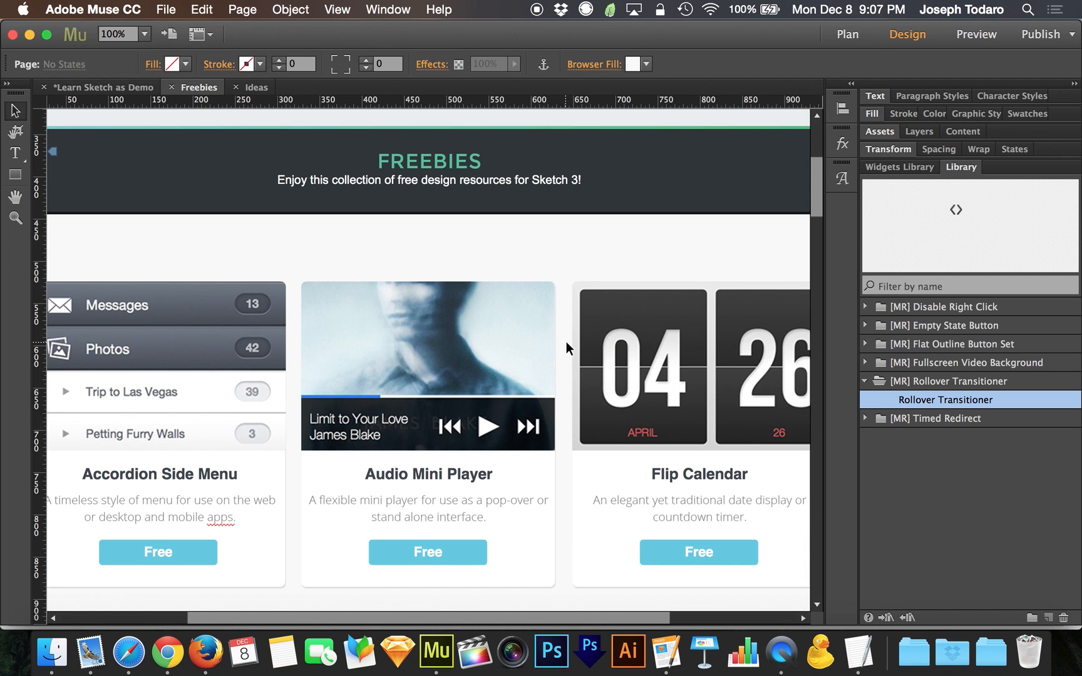
{"action": "mouse_move", "coordinate": [276, 210]}
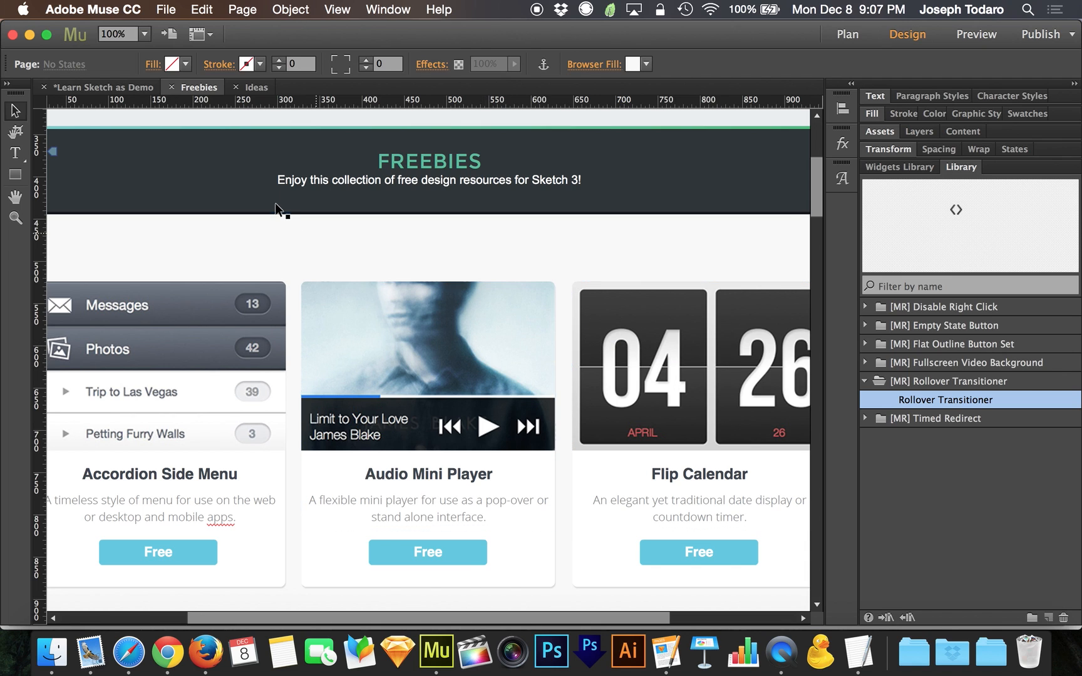
{"action": "left_click", "coordinate": [158, 552]}
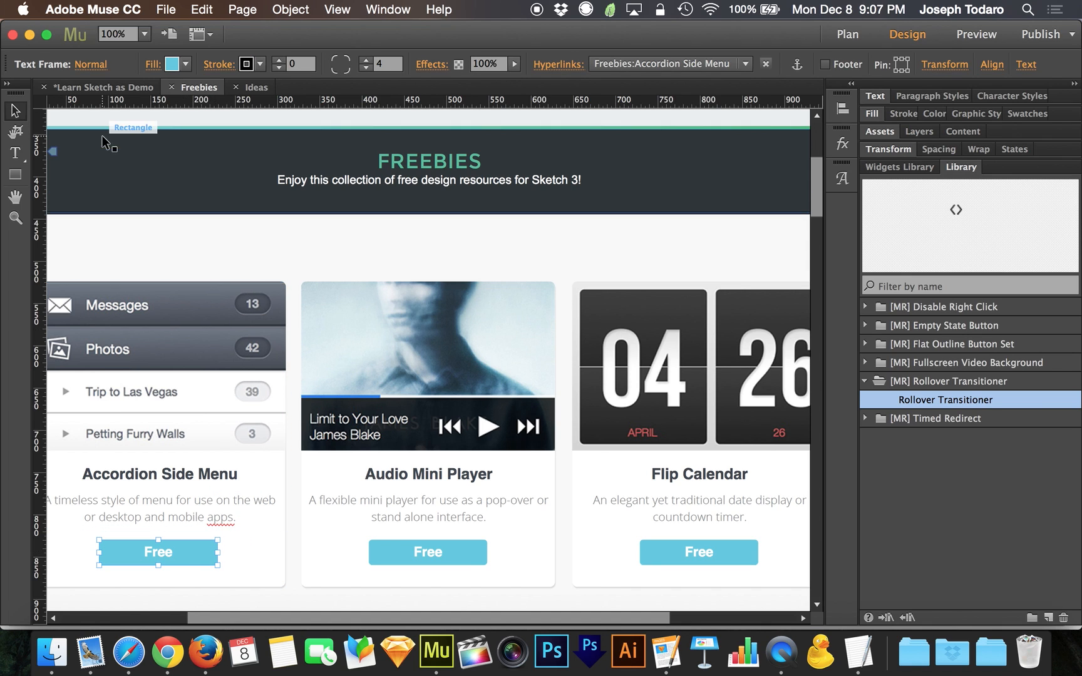
{"action": "mouse_move", "coordinate": [91, 69]}
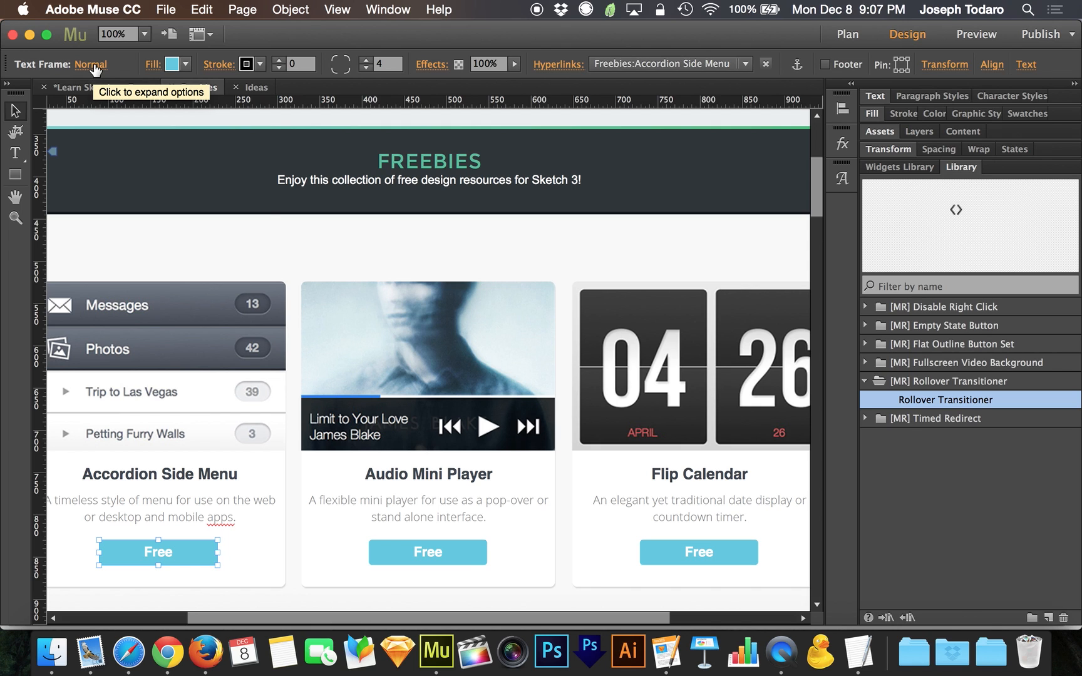
{"action": "left_click", "coordinate": [90, 64]}
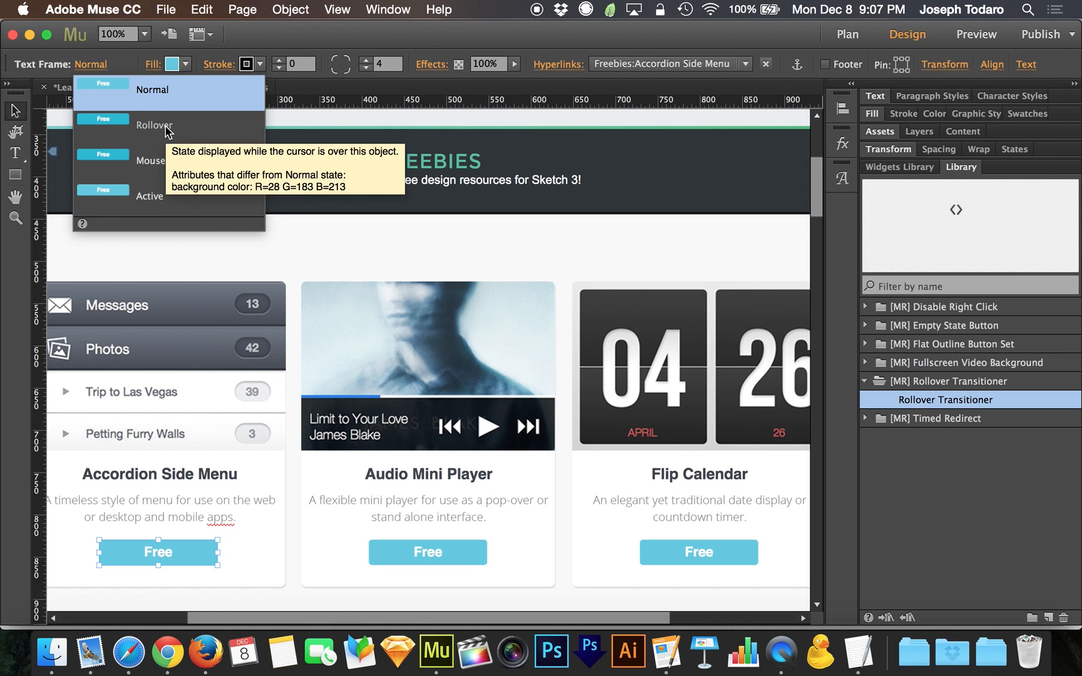
{"action": "left_click", "coordinate": [154, 125]}
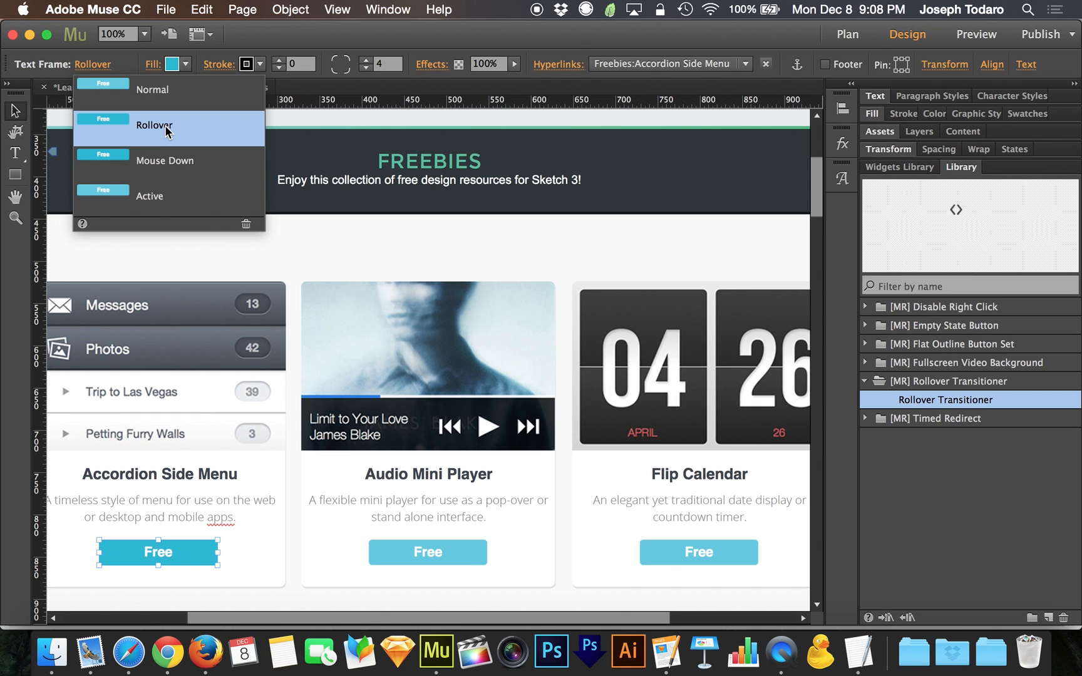
{"action": "left_click", "coordinate": [152, 90]}
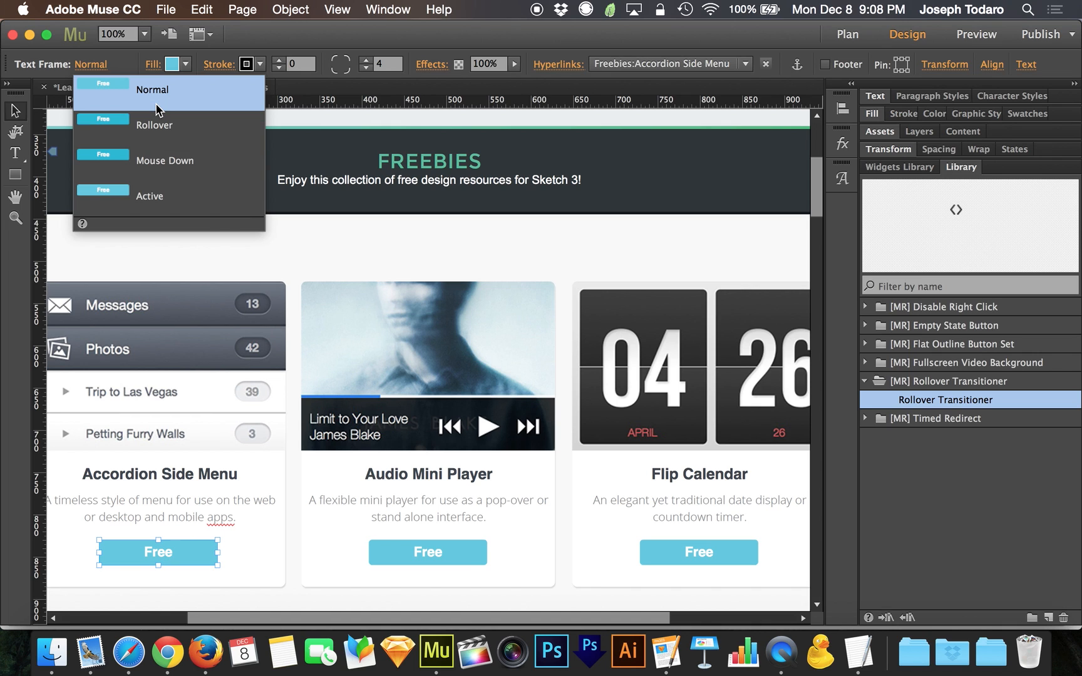
{"action": "left_click", "coordinate": [173, 125]}
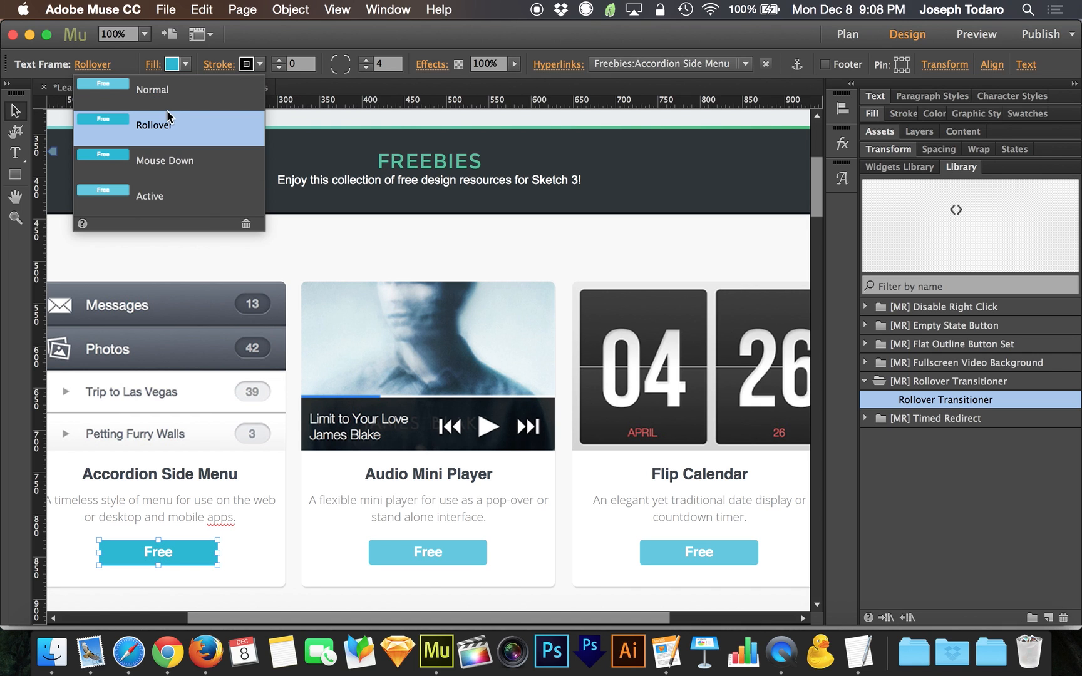
{"action": "mouse_move", "coordinate": [175, 94]}
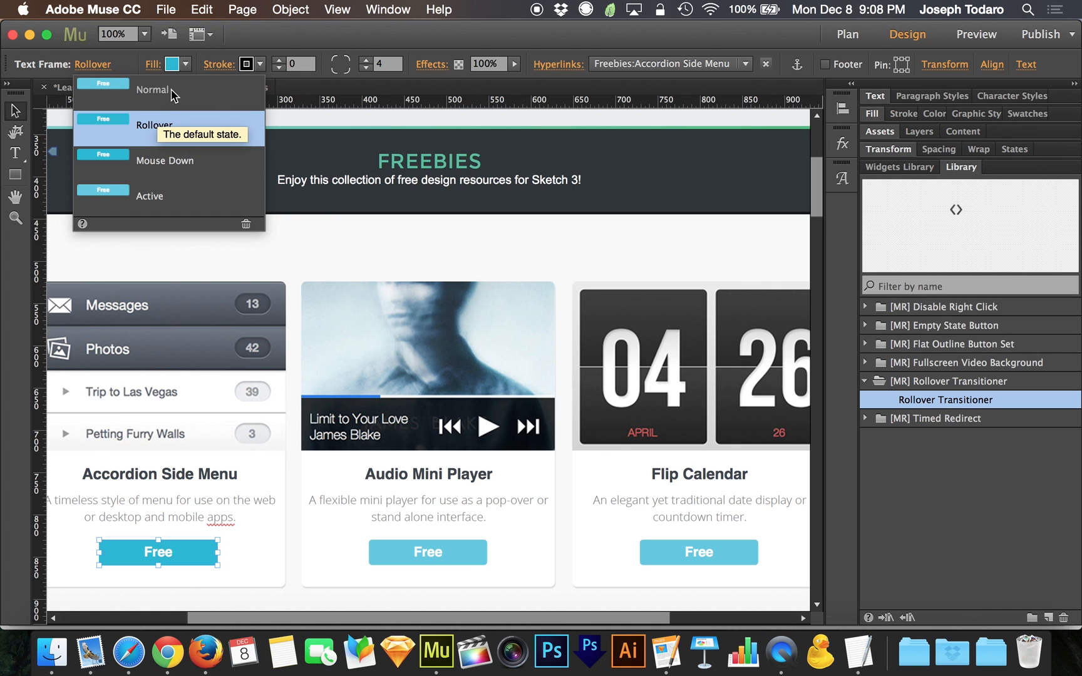
{"action": "left_click", "coordinate": [152, 90]}
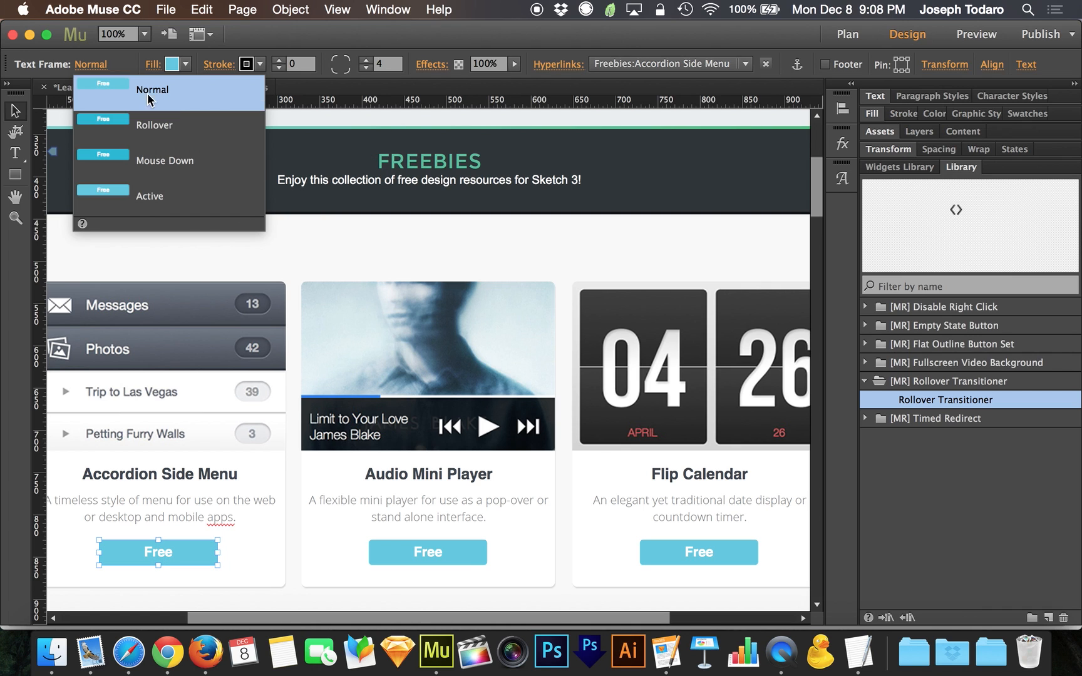
{"action": "left_click", "coordinate": [152, 90]}
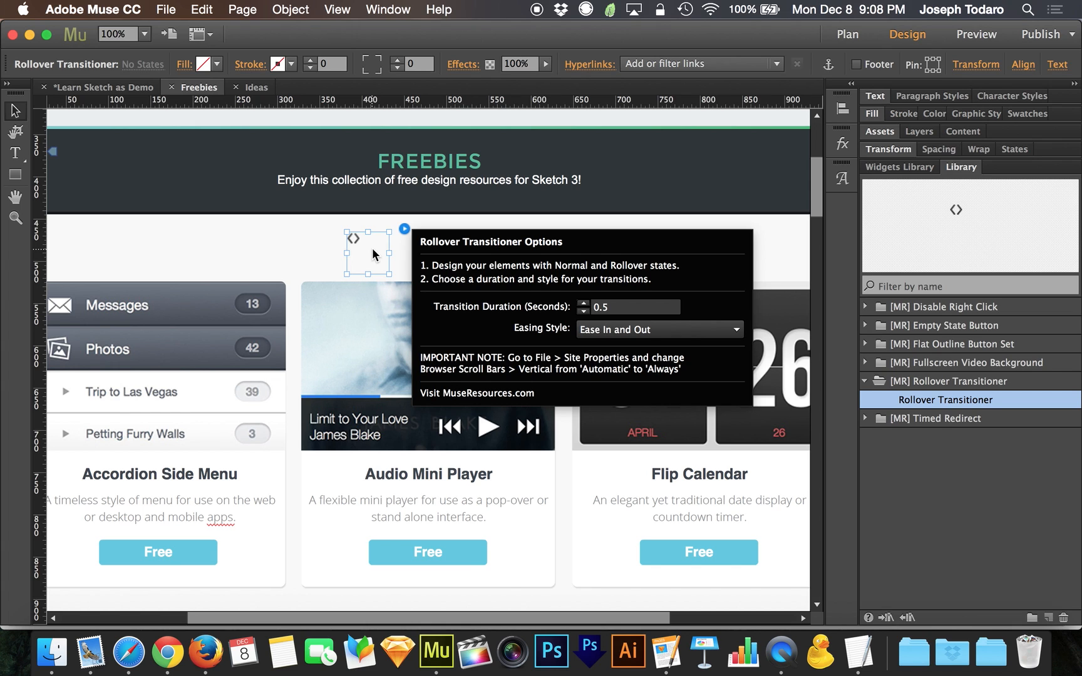
Close the transitioner settings showing 0.5-second Ease In and Out.
{"action": "left_click", "coordinate": [314, 242]}
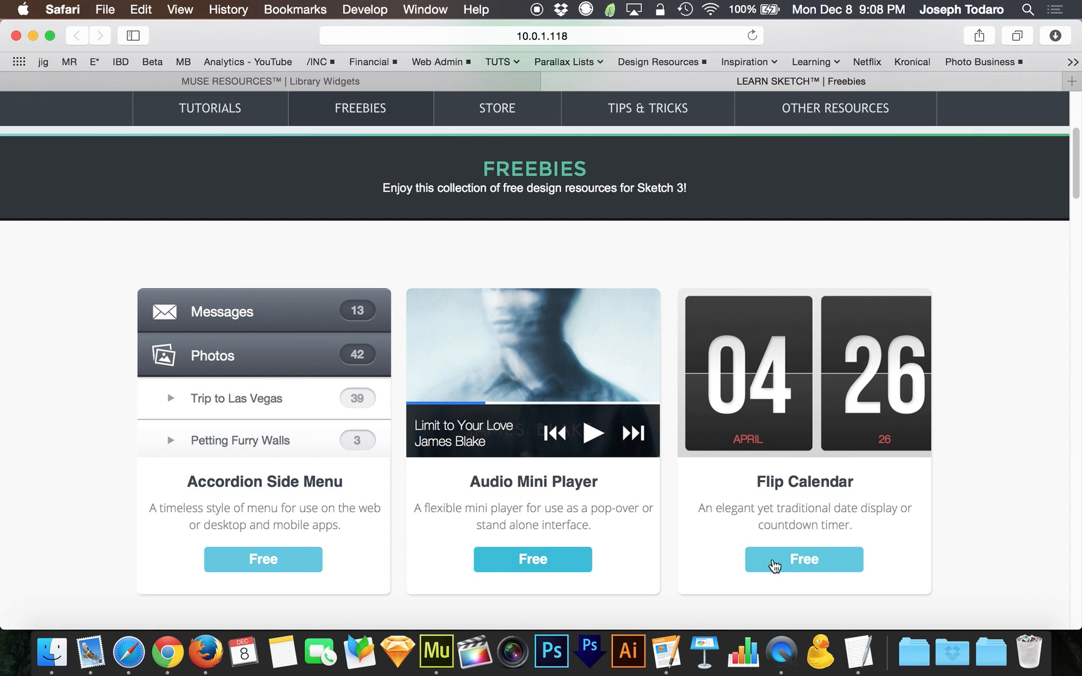
{"action": "mouse_move", "coordinate": [290, 394]}
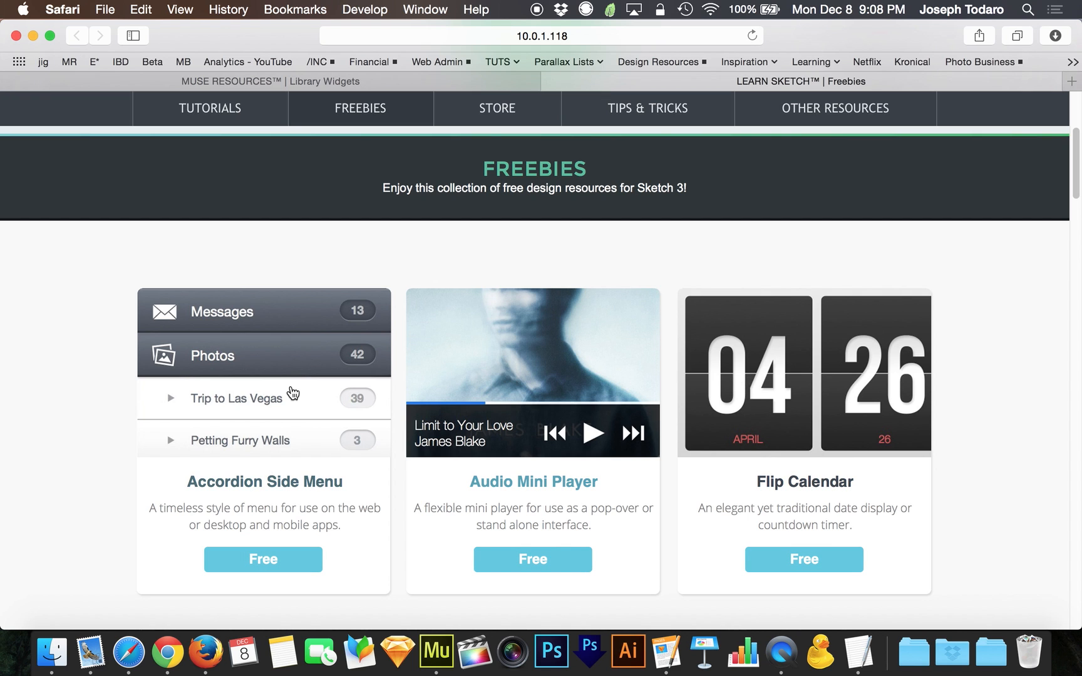
{"action": "mouse_move", "coordinate": [506, 112]}
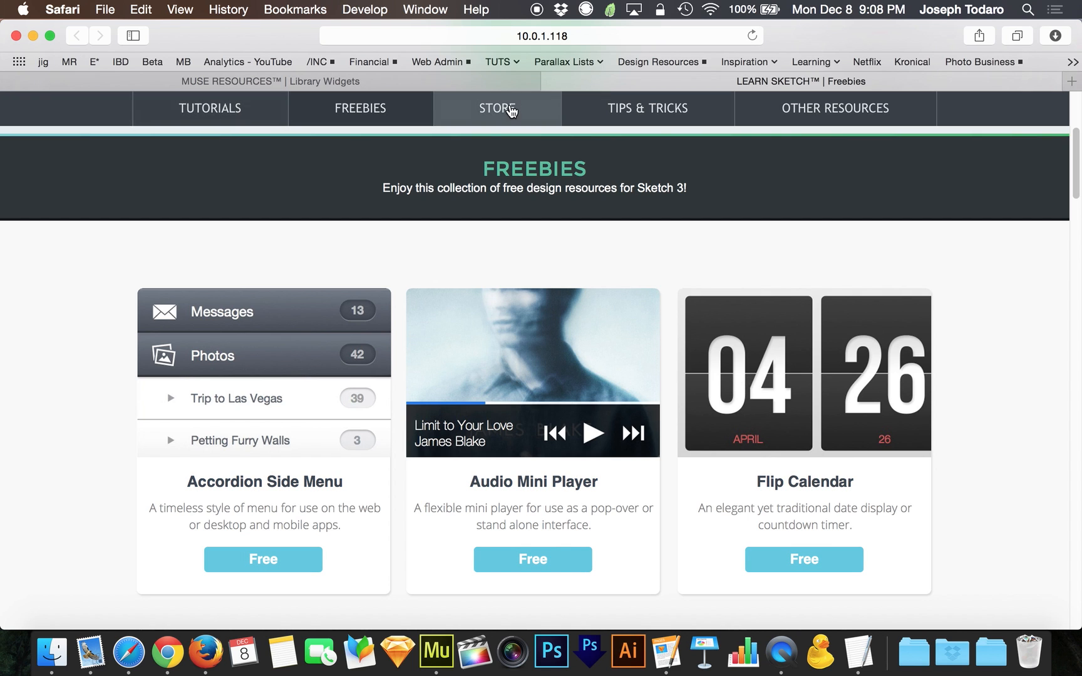
{"action": "mouse_move", "coordinate": [740, 258]}
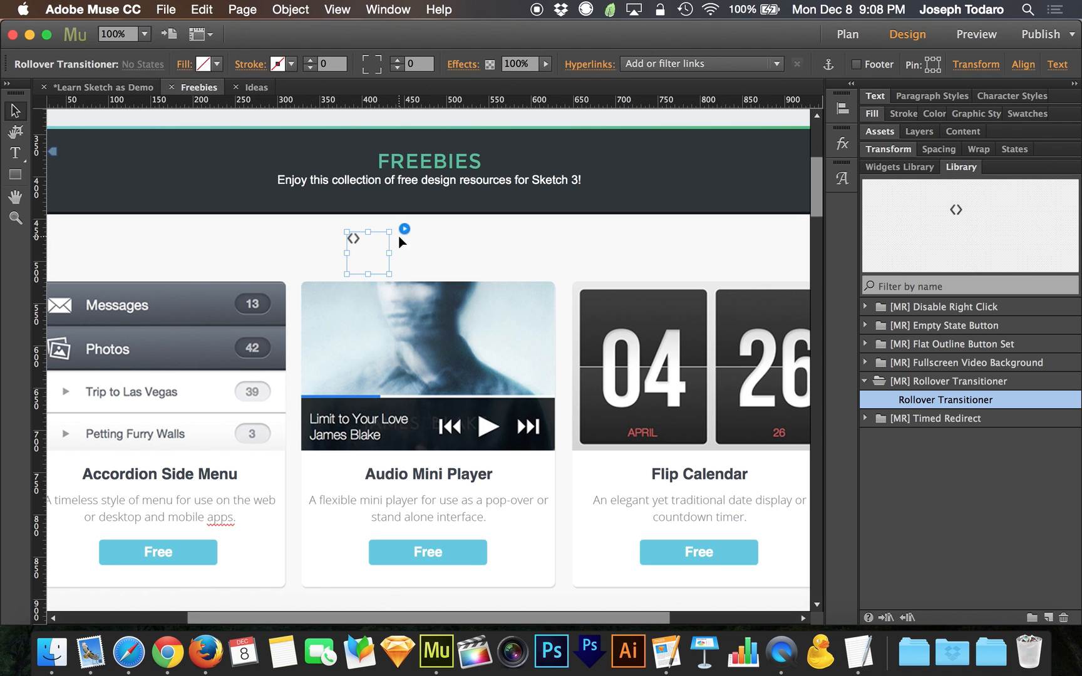
Reopen and dismiss the transitioner's 0.5-second settings, then scroll the Safari preview.
{"action": "left_click", "coordinate": [404, 229]}
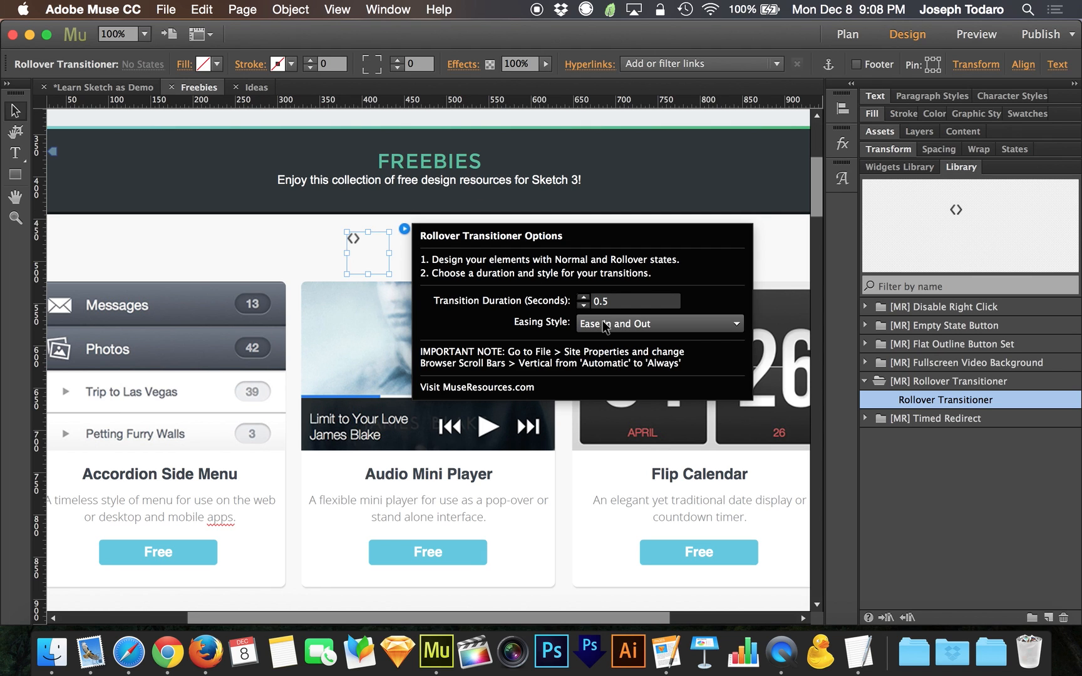
{"action": "left_click", "coordinate": [582, 305]}
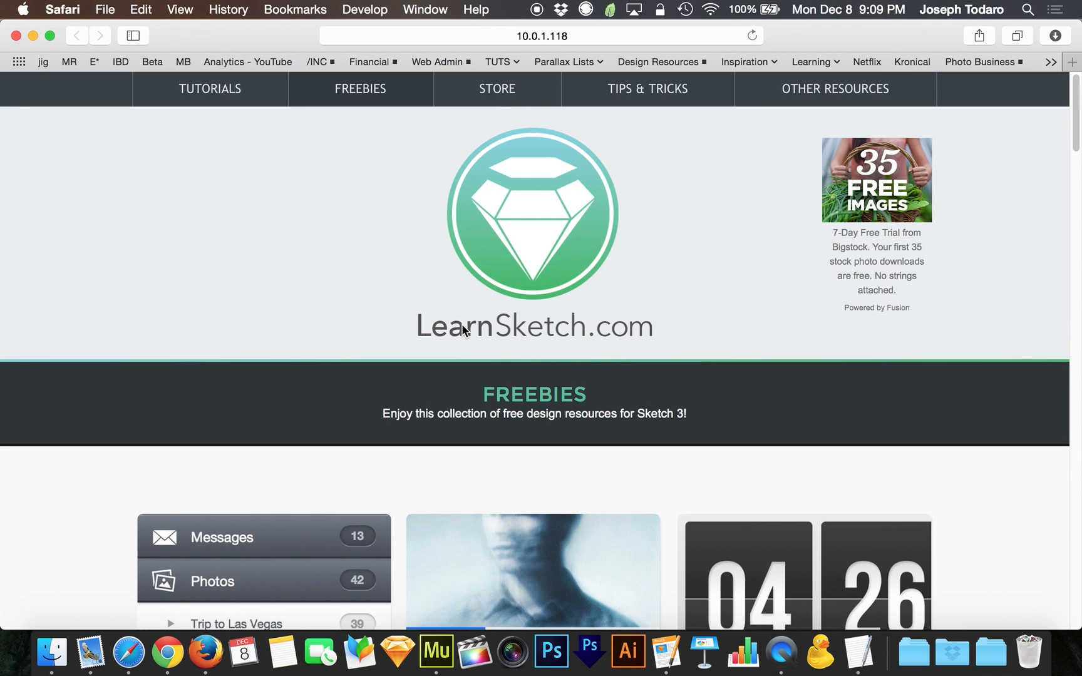
{"action": "scroll", "scroll_direction": "down", "scroll_amount": 3}
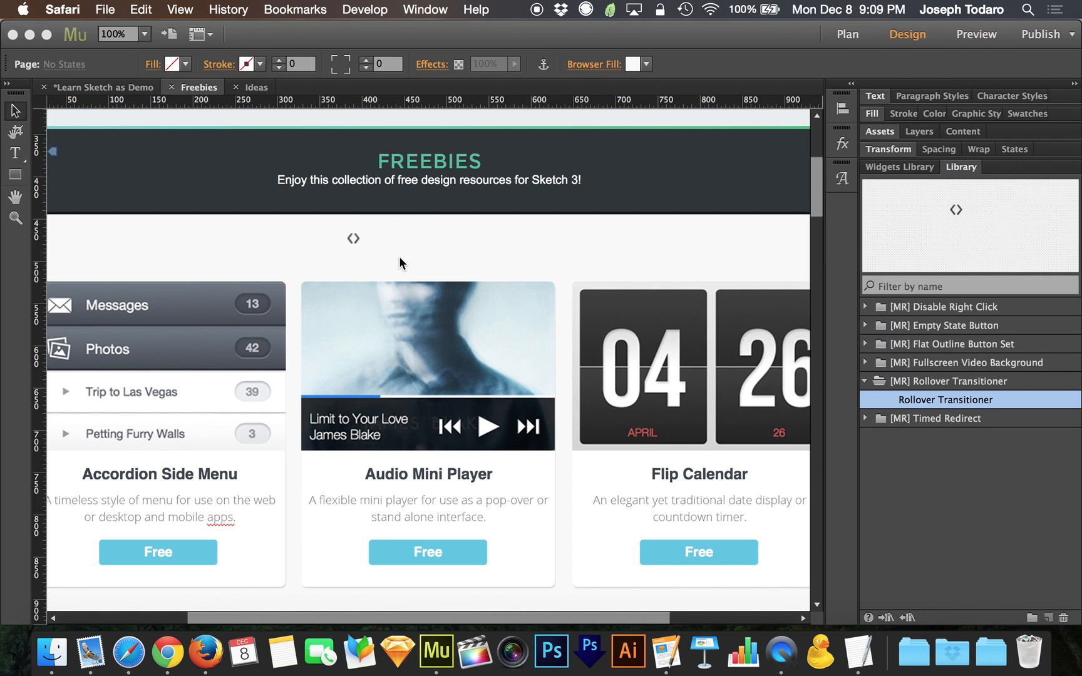
Drag the Rollover Transitioner just below the Freebies banner and open its settings.
{"action": "left_click", "coordinate": [353, 239]}
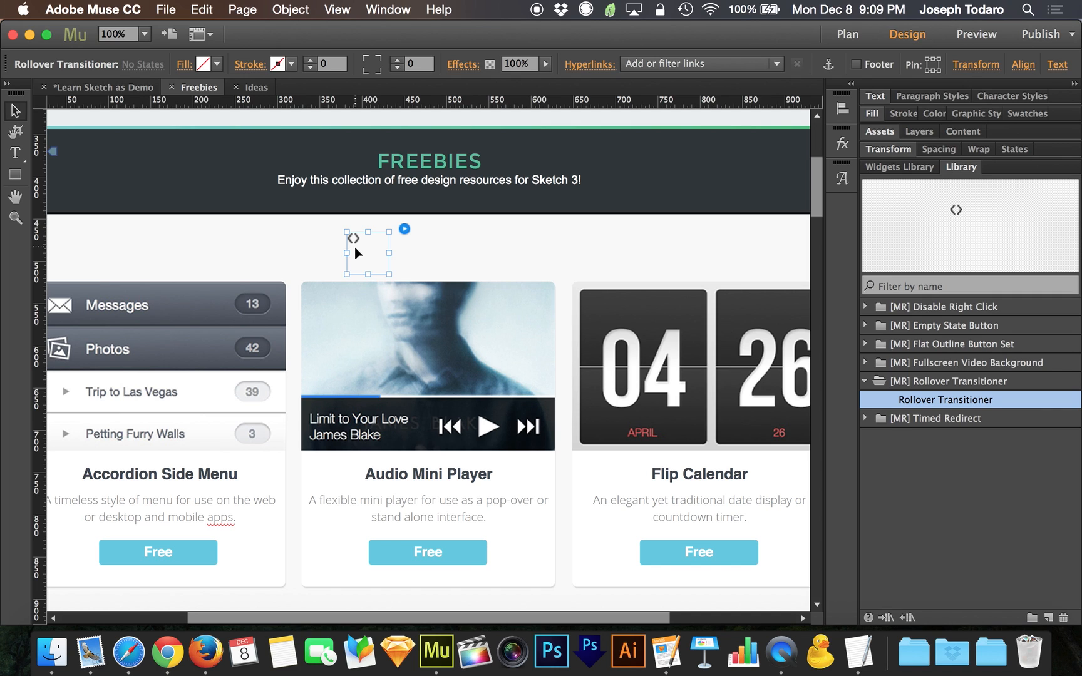
{"action": "mouse_move", "coordinate": [391, 246]}
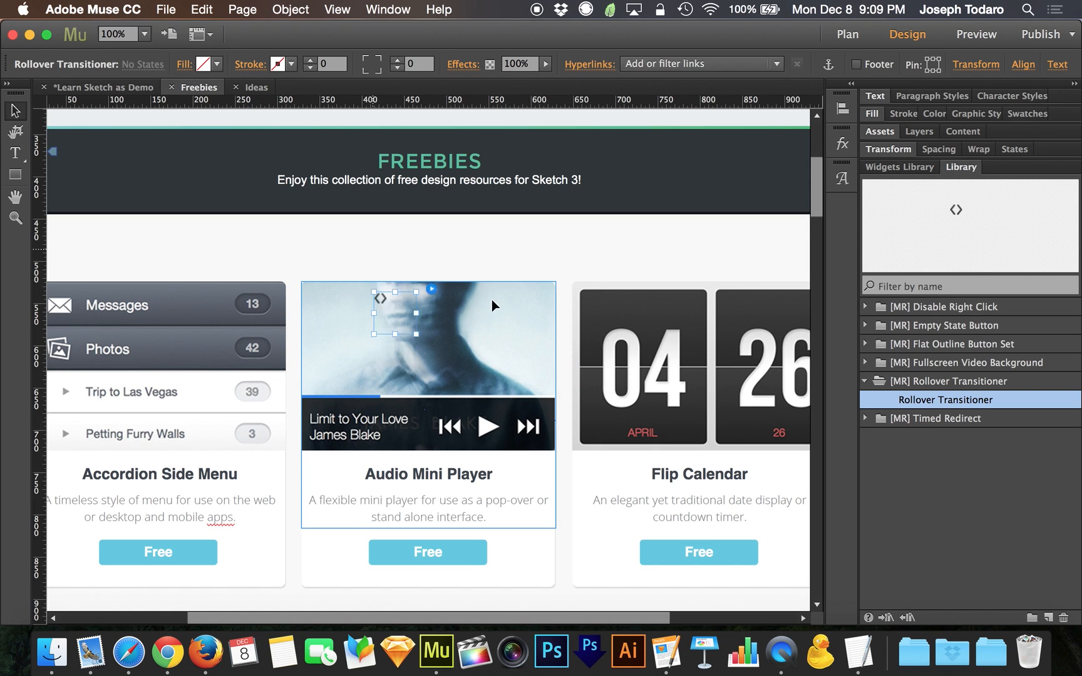
{"action": "left_click_drag", "start_coordinate": [391, 316], "coordinate": [354, 247]}
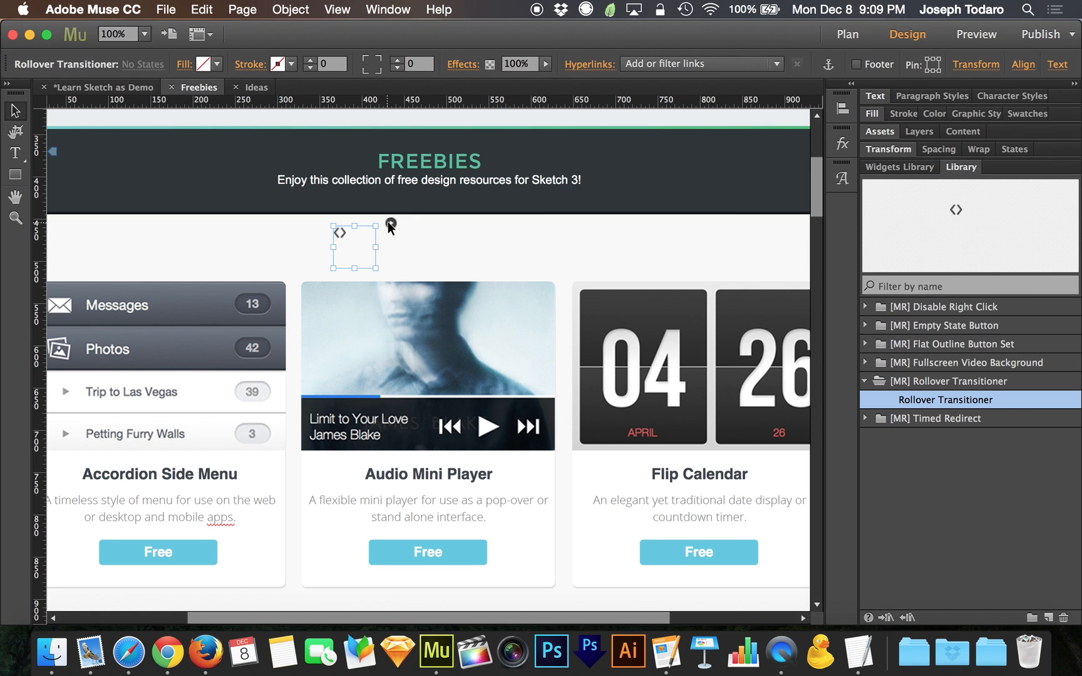
{"action": "left_click", "coordinate": [389, 225]}
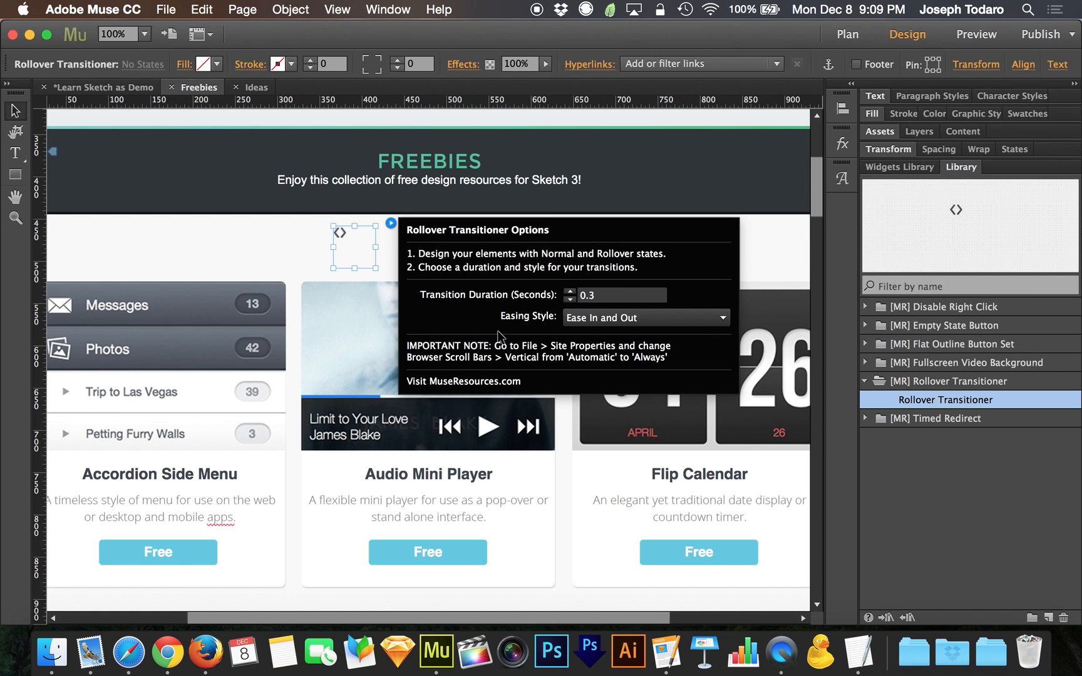
{"action": "mouse_move", "coordinate": [384, 255]}
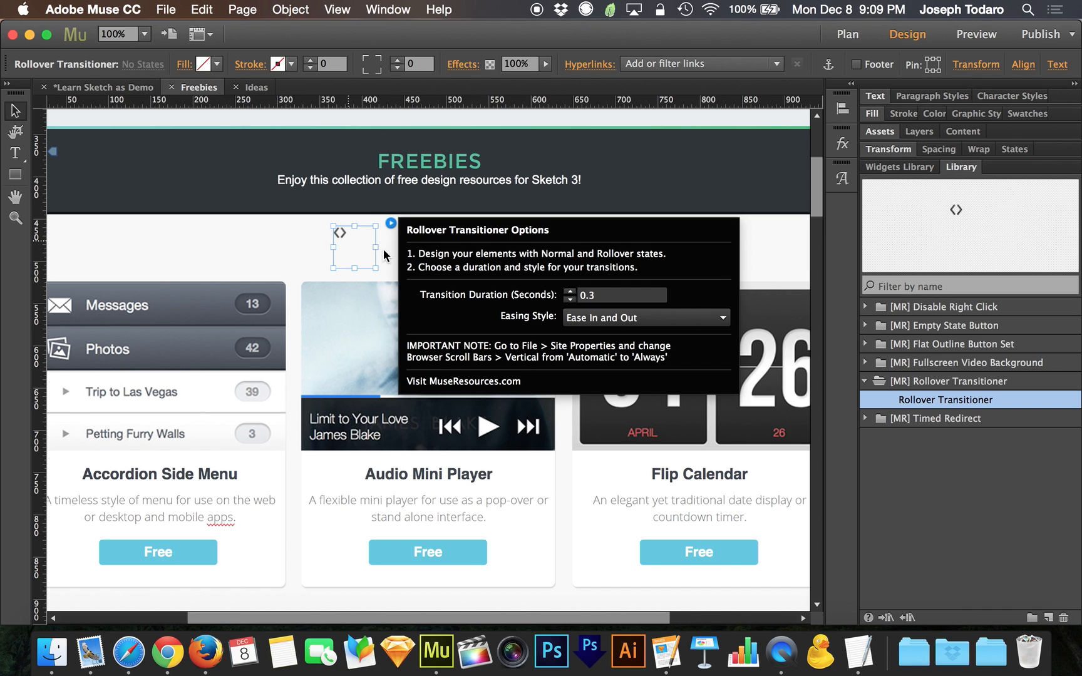
Close the transitioner settings at 0.3 seconds and bring up the File menu.
{"action": "left_click", "coordinate": [401, 259]}
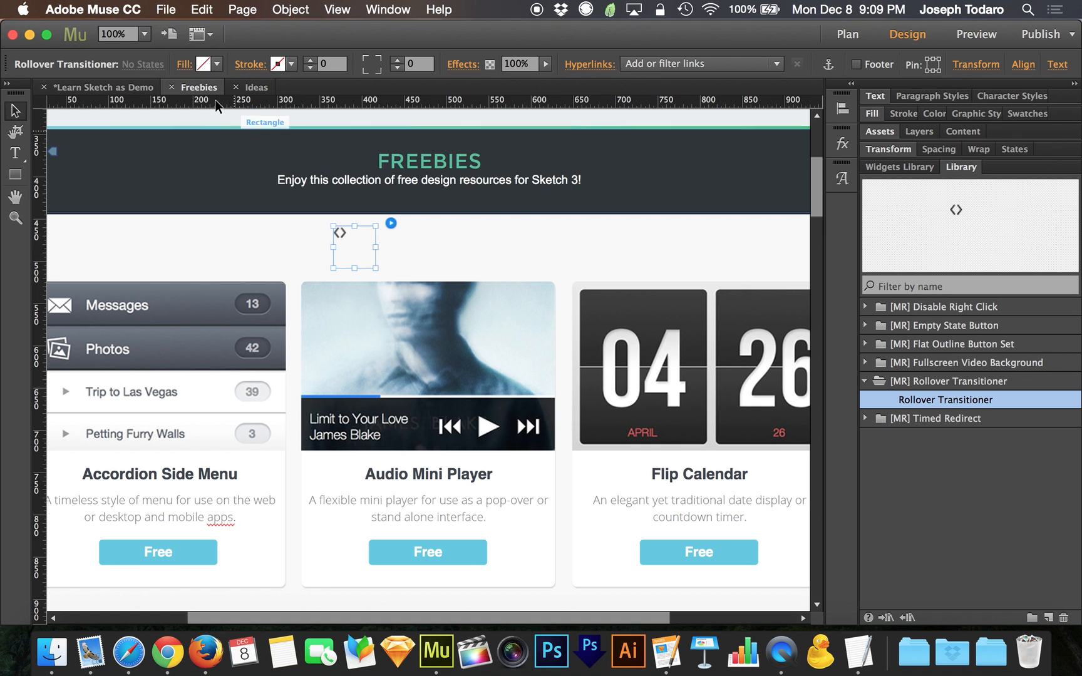
{"action": "left_click", "coordinate": [166, 9]}
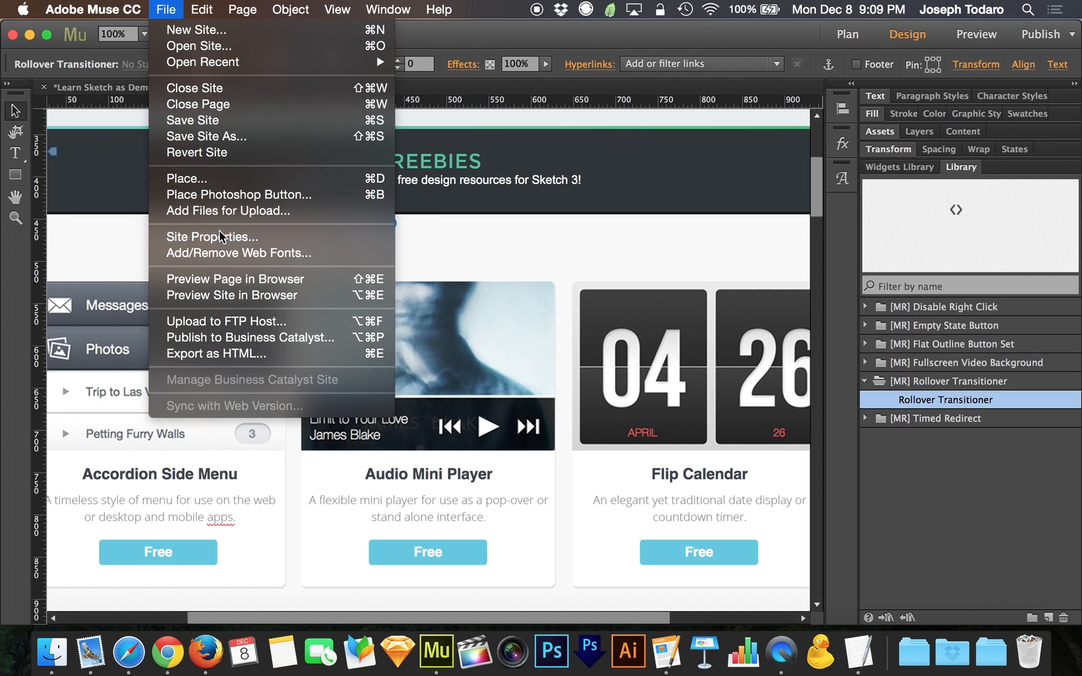
In Site Properties, set vertical browser scrollbars to Automatic and close the dialog.
{"action": "left_click", "coordinate": [212, 237]}
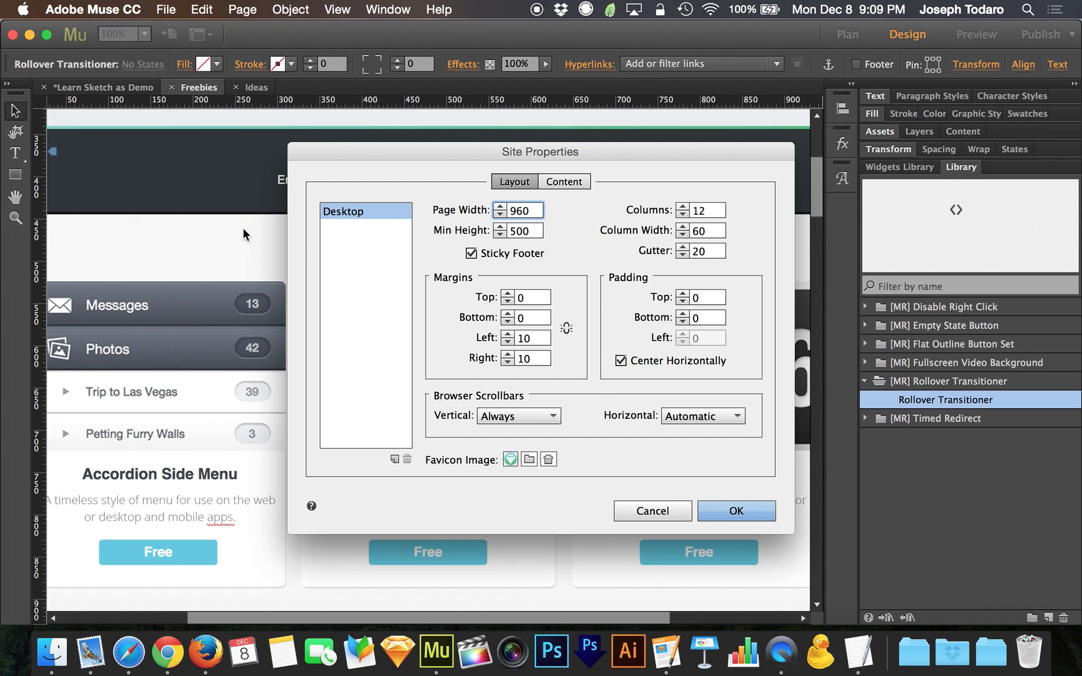
{"action": "mouse_move", "coordinate": [442, 407]}
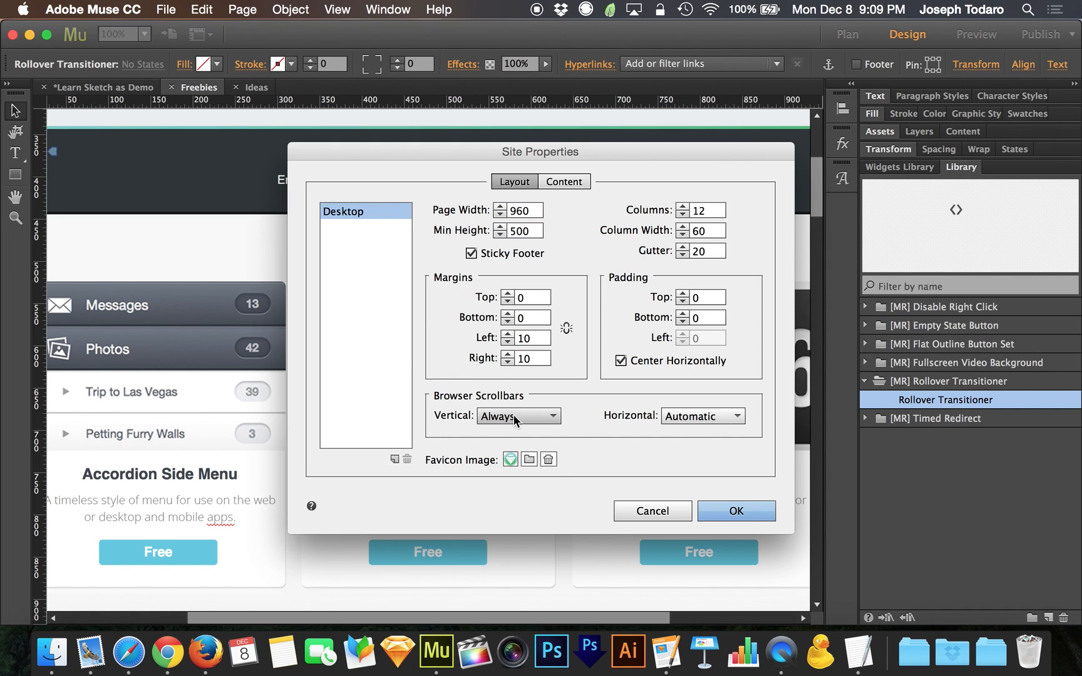
{"action": "left_click", "coordinate": [518, 415]}
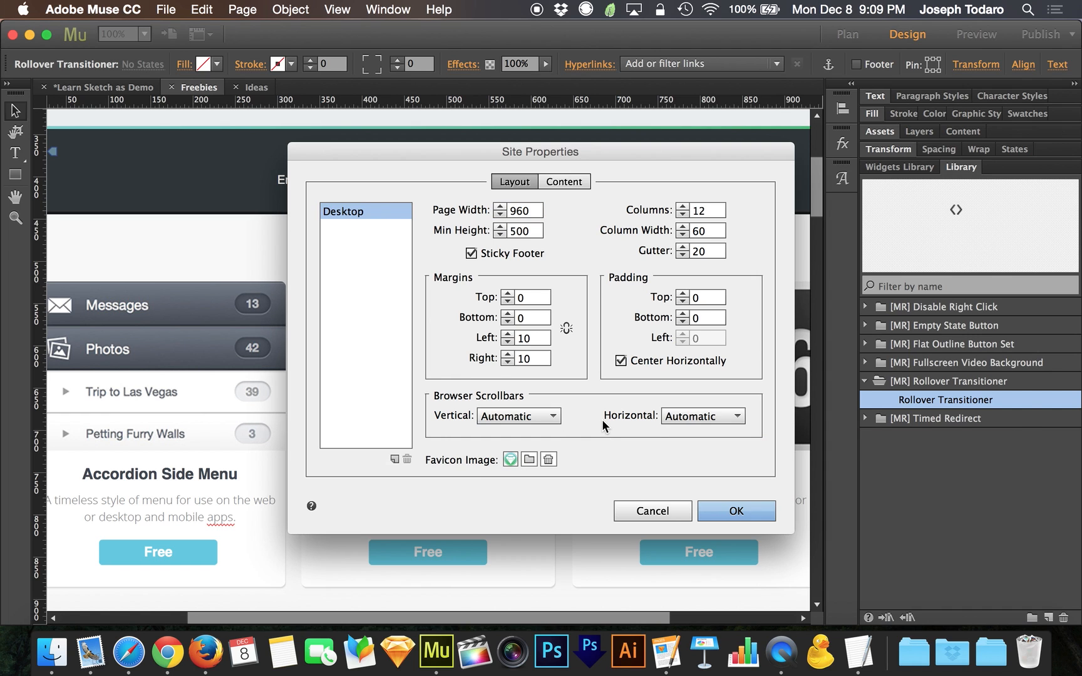
{"action": "mouse_move", "coordinate": [534, 424]}
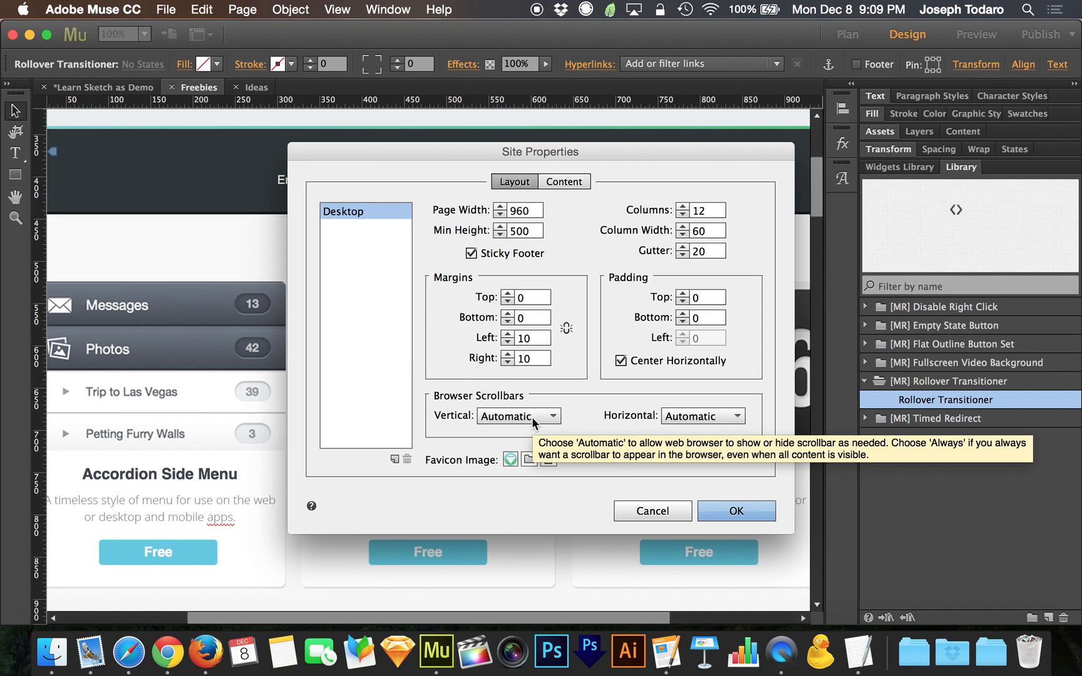
{"action": "left_click", "coordinate": [518, 416]}
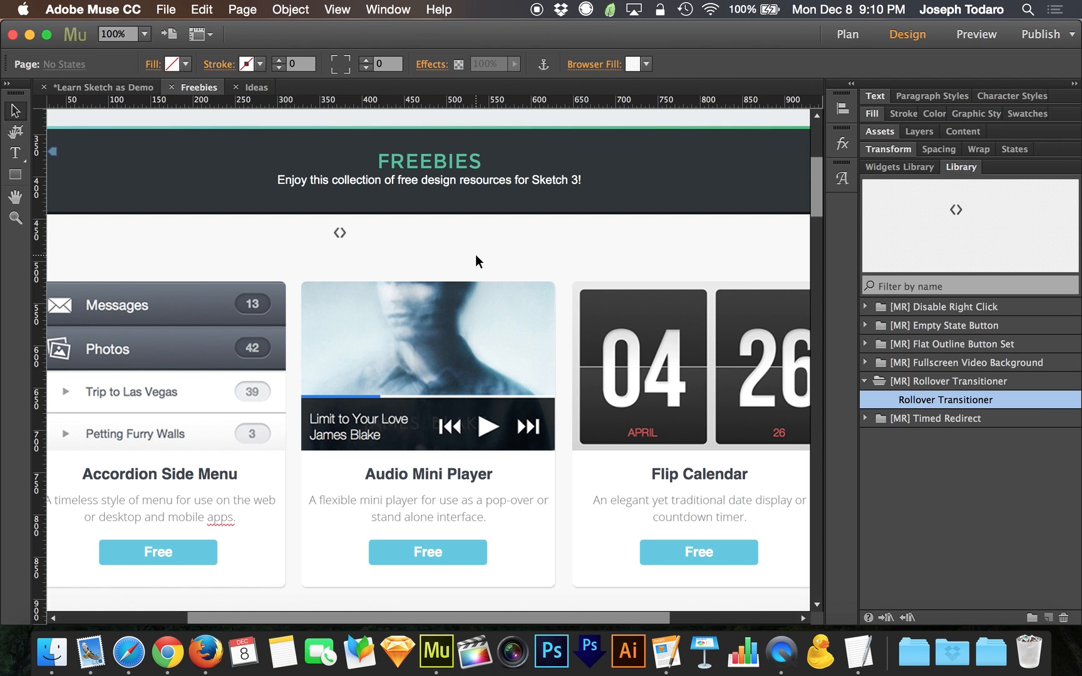
{"action": "mouse_move", "coordinate": [463, 264]}
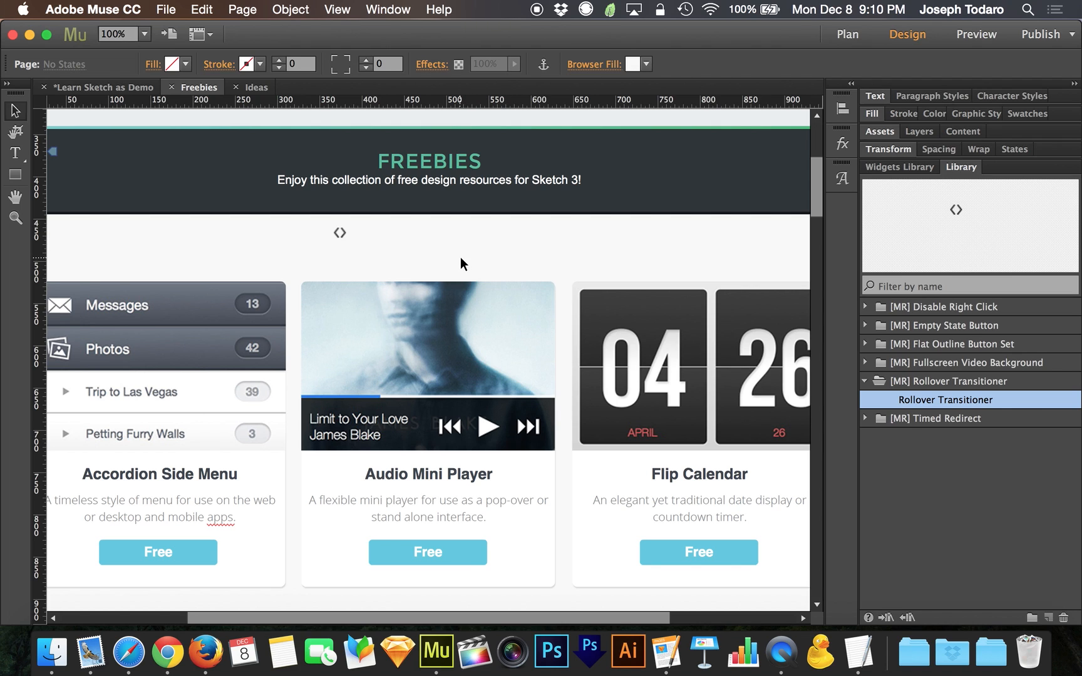
Open the transitioner settings, enter a 0.3-second duration and show the easing style list.
{"action": "left_click", "coordinate": [340, 232]}
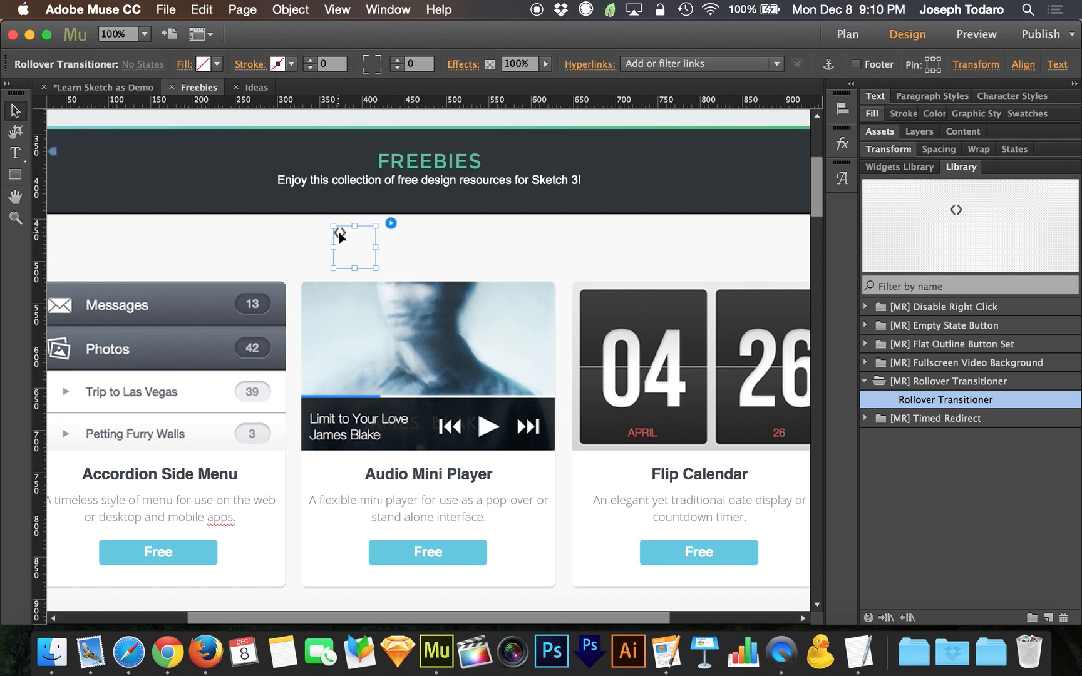
{"action": "left_click", "coordinate": [391, 223]}
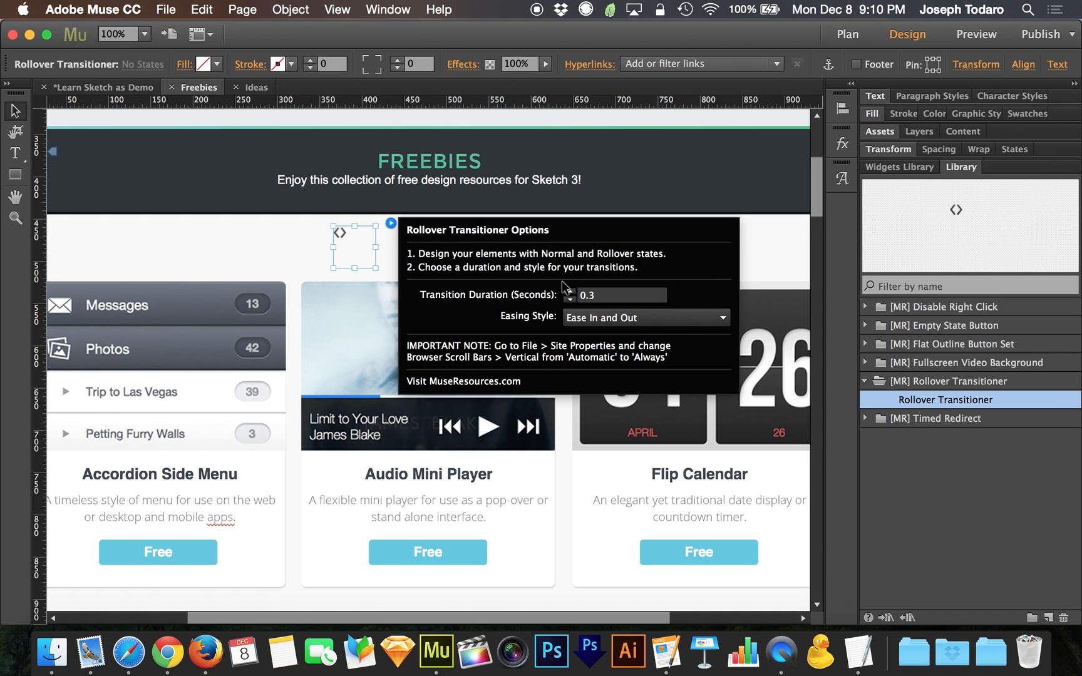
{"action": "left_click", "coordinate": [622, 295]}
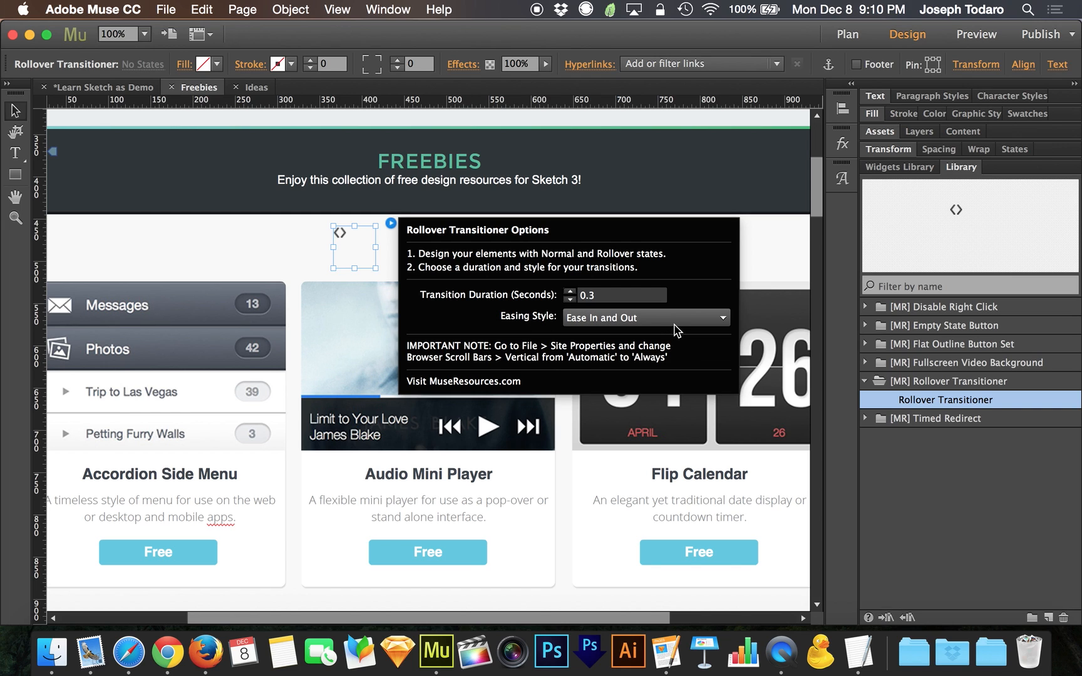
{"action": "left_click", "coordinate": [646, 318]}
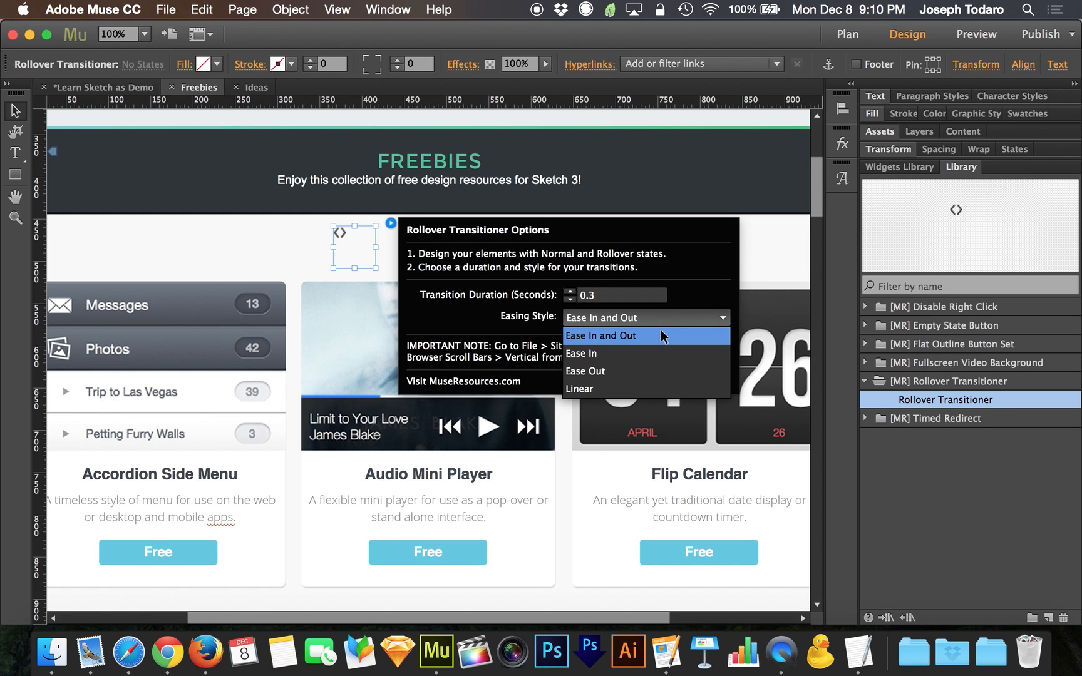
{"action": "mouse_move", "coordinate": [658, 338]}
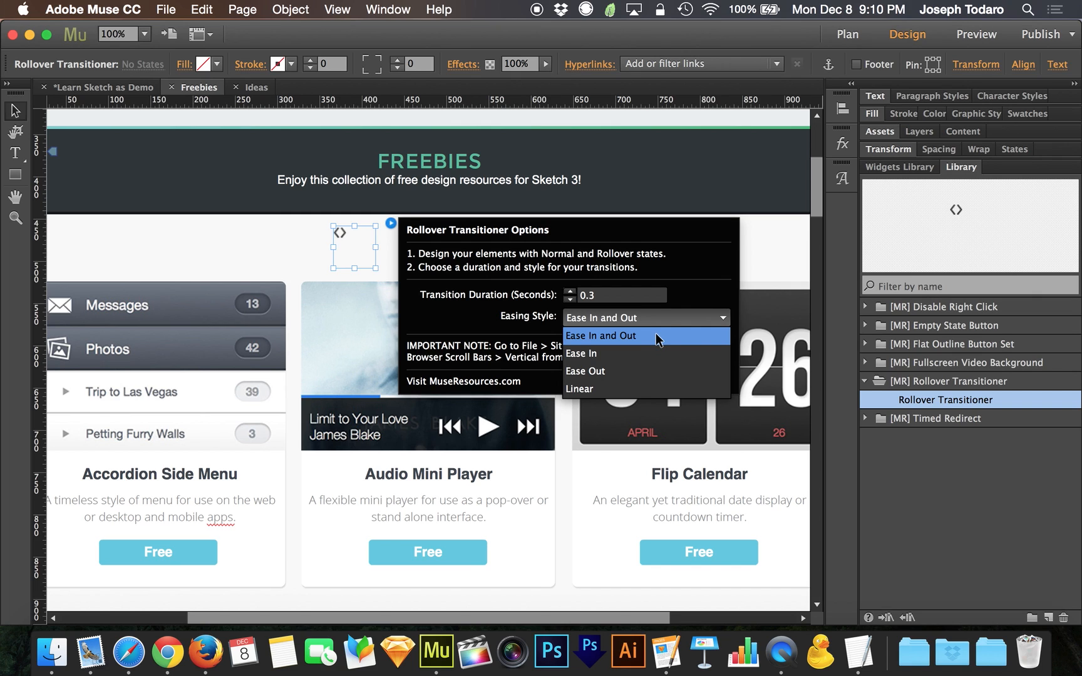
{"action": "mouse_move", "coordinate": [636, 357]}
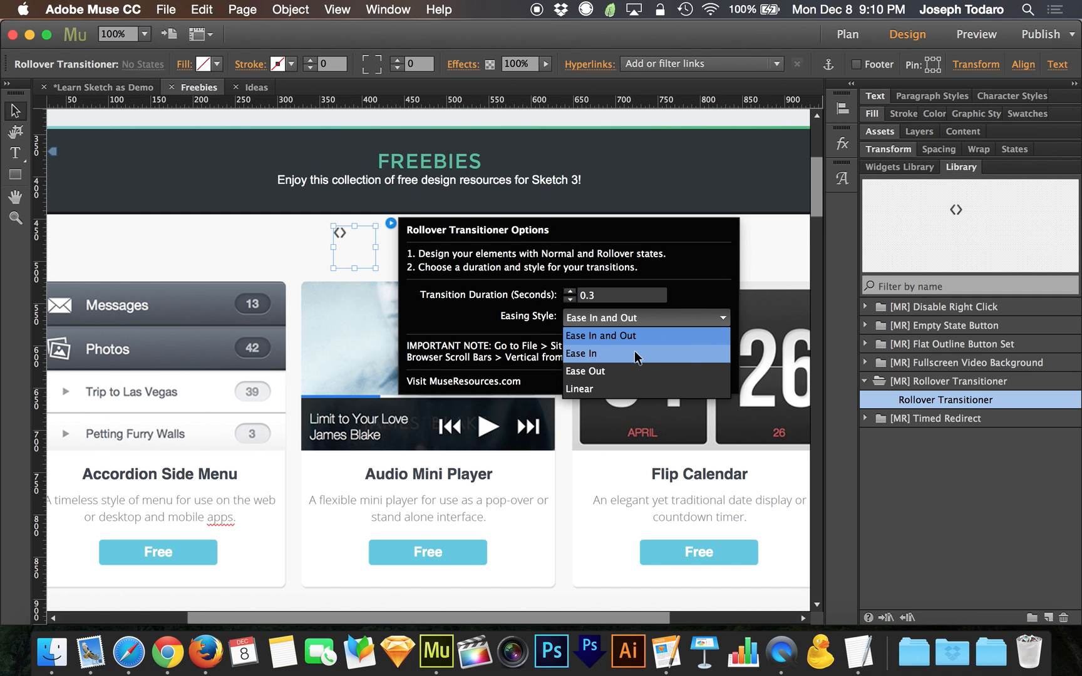
{"action": "mouse_move", "coordinate": [633, 374]}
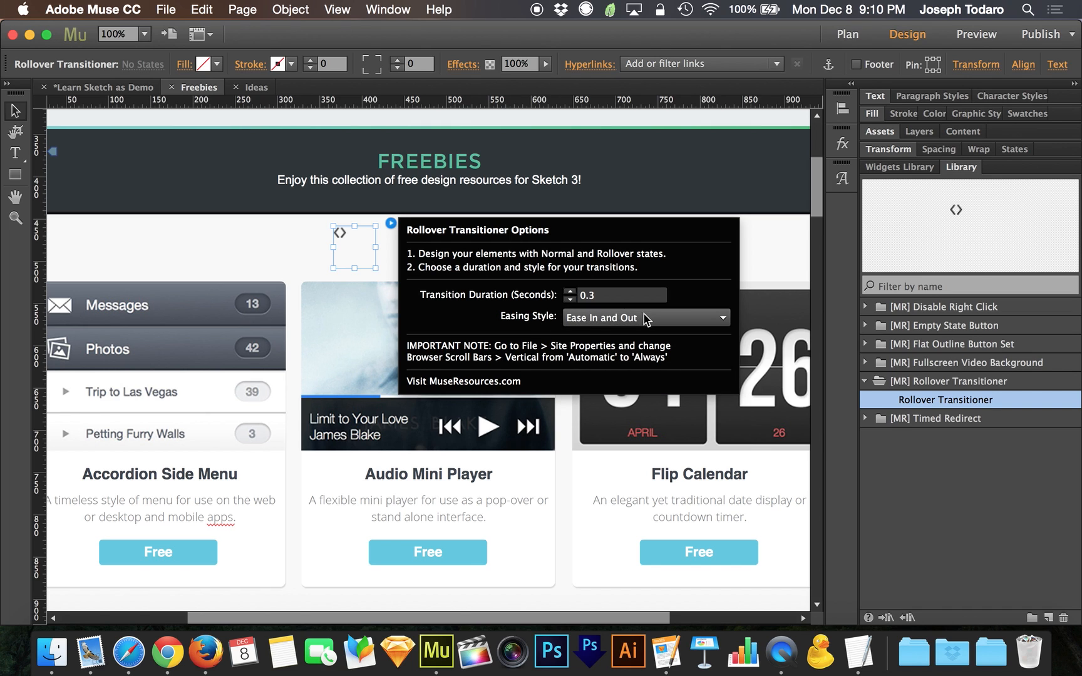
{"action": "mouse_move", "coordinate": [485, 329]}
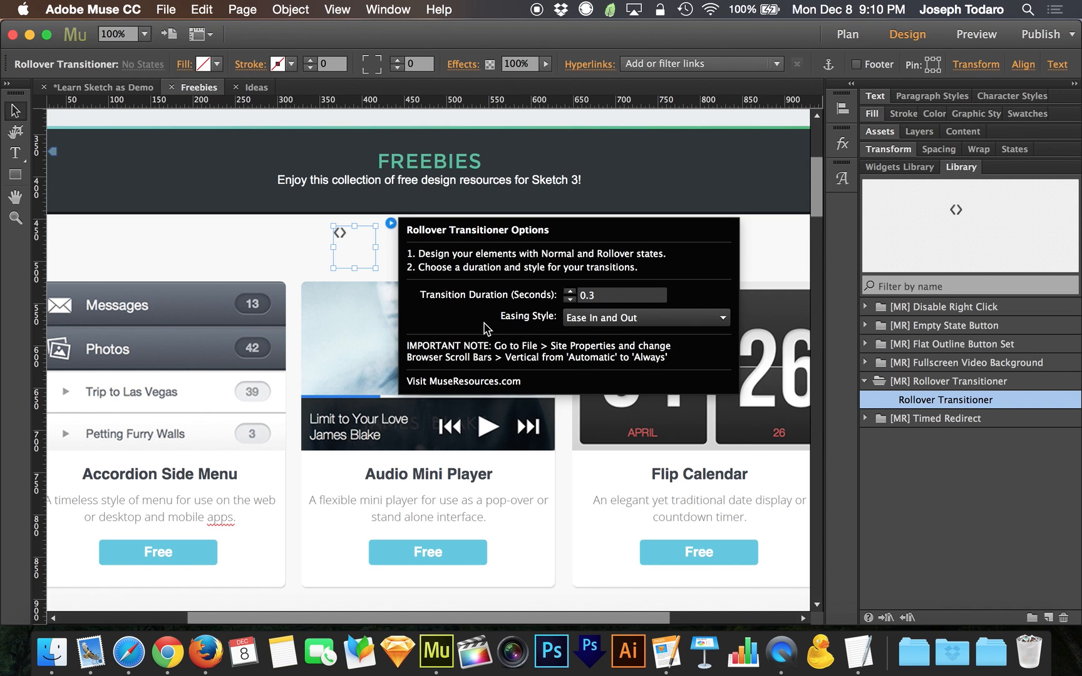
{"action": "mouse_move", "coordinate": [402, 244]}
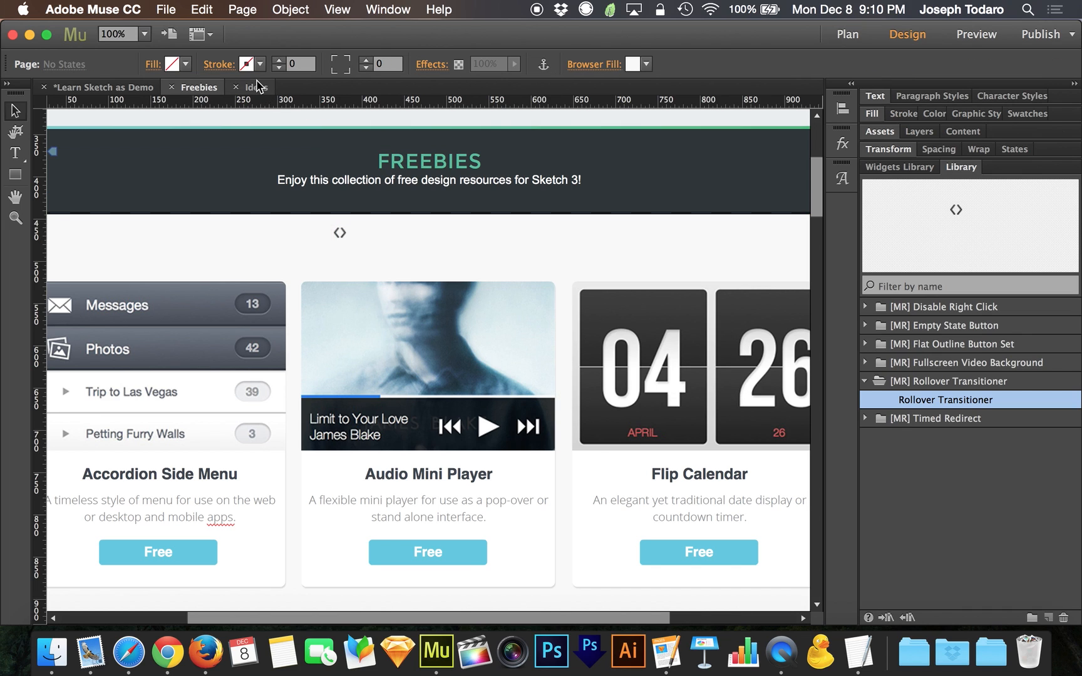
Switch to the Ideas page and scroll down to the accordion card and Download button.
{"action": "left_click", "coordinate": [256, 86]}
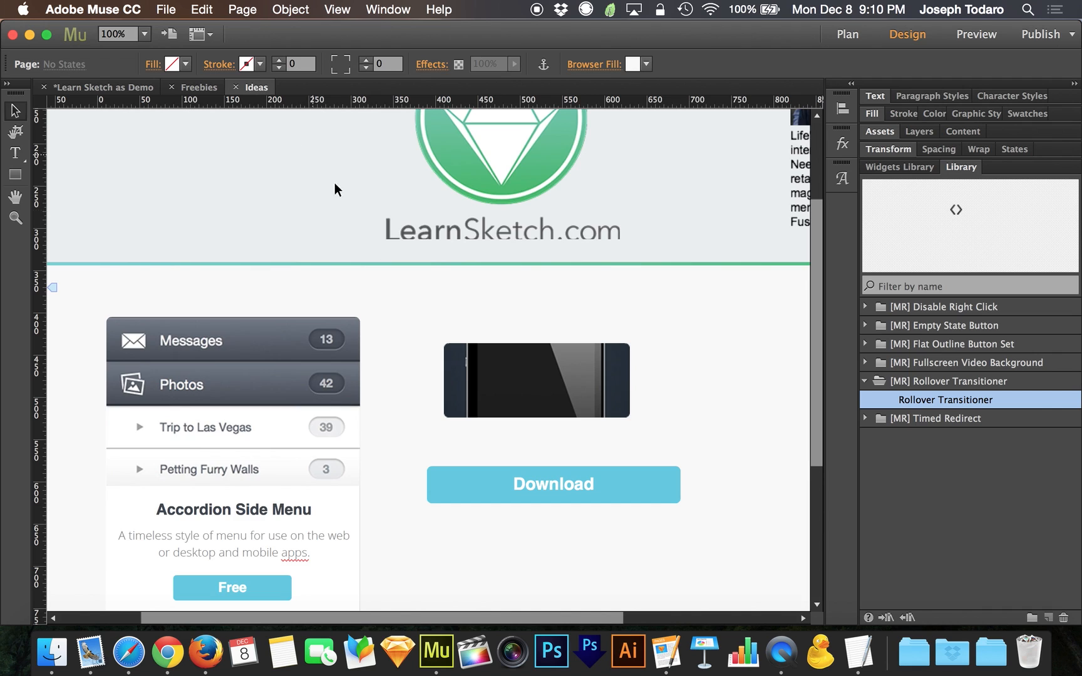
{"action": "scroll", "scroll_direction": "down", "scroll_amount": 3}
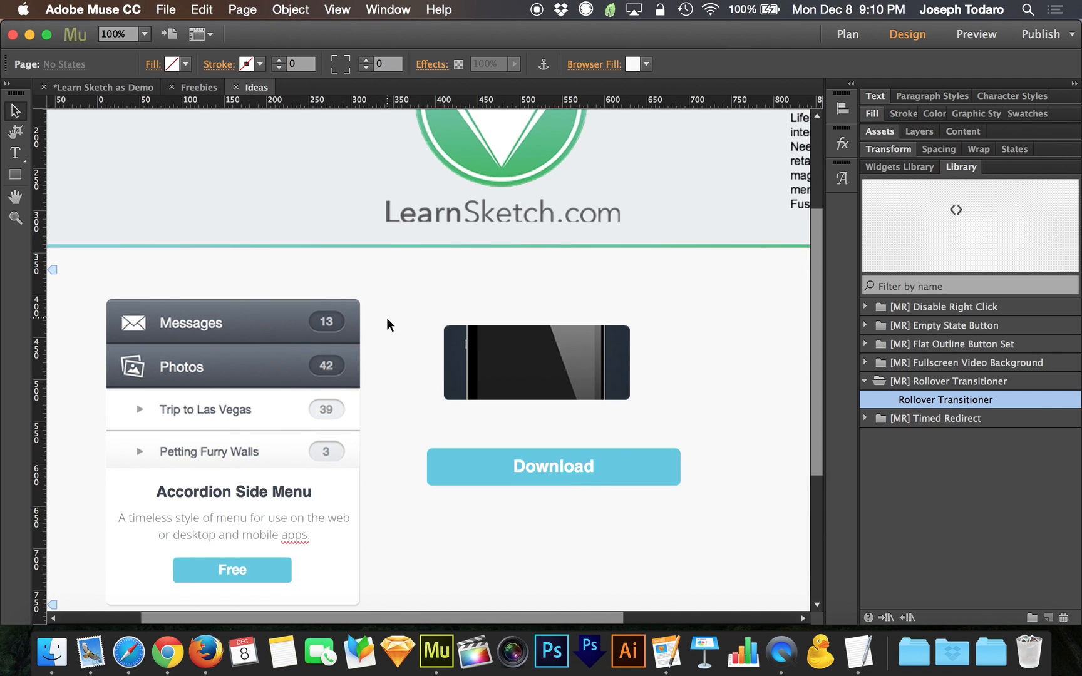
{"action": "scroll", "scroll_direction": "down", "scroll_amount": 3}
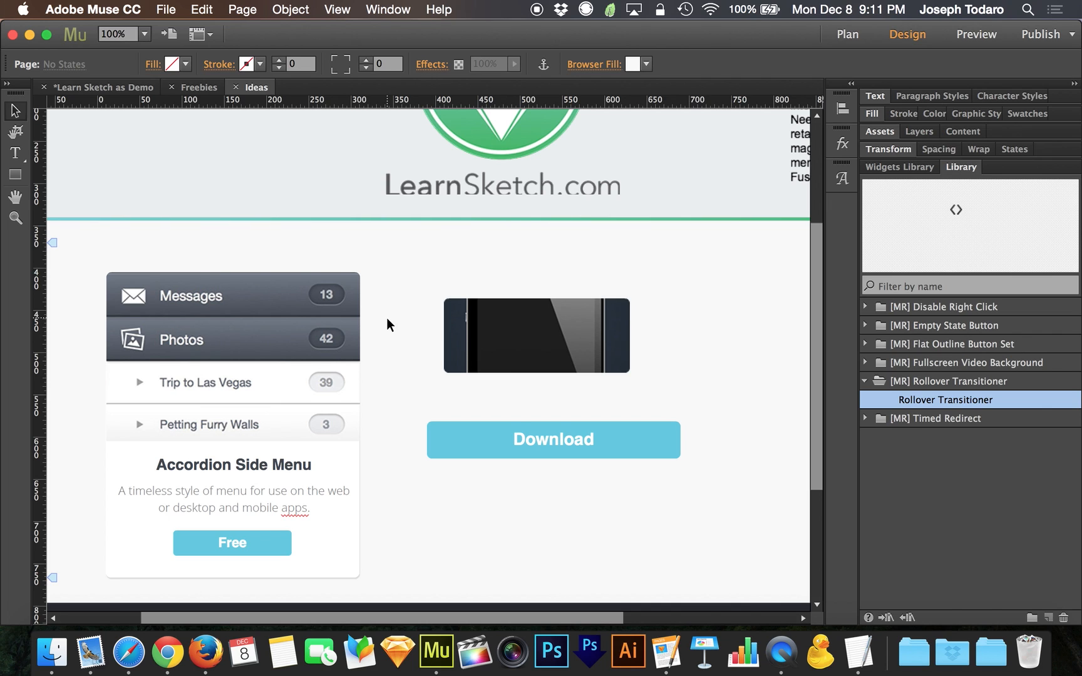
{"action": "scroll", "scroll_direction": "down", "scroll_amount": 3}
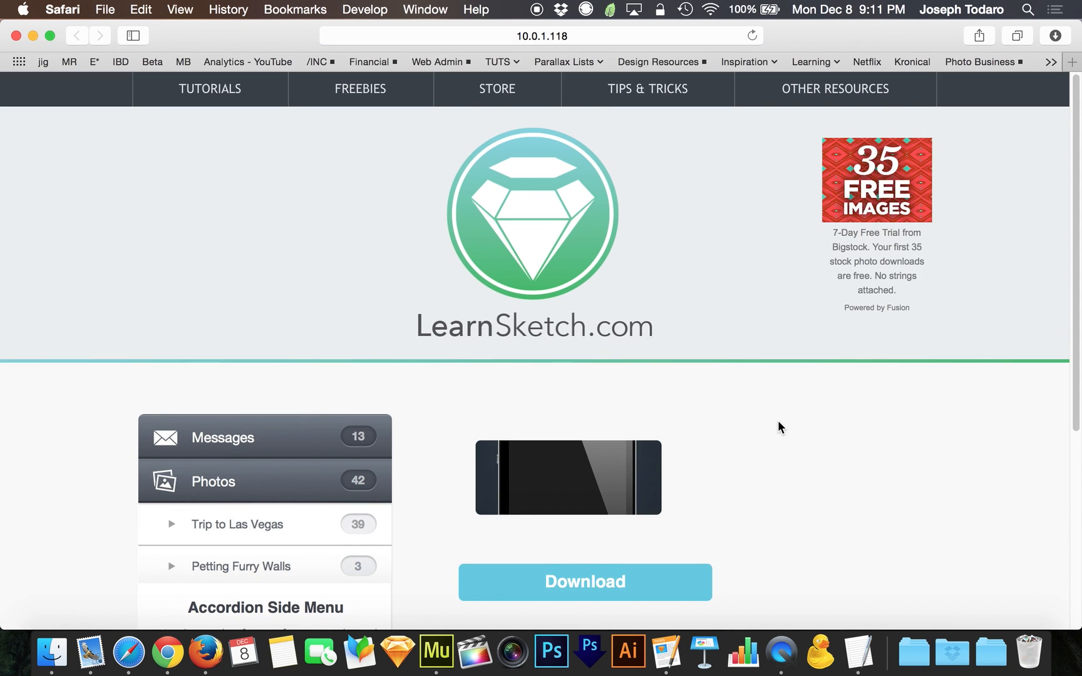
Scroll the Safari Ideas preview to test the rollovers, then return to Muse.
{"action": "scroll", "scroll_direction": "down", "scroll_amount": 3}
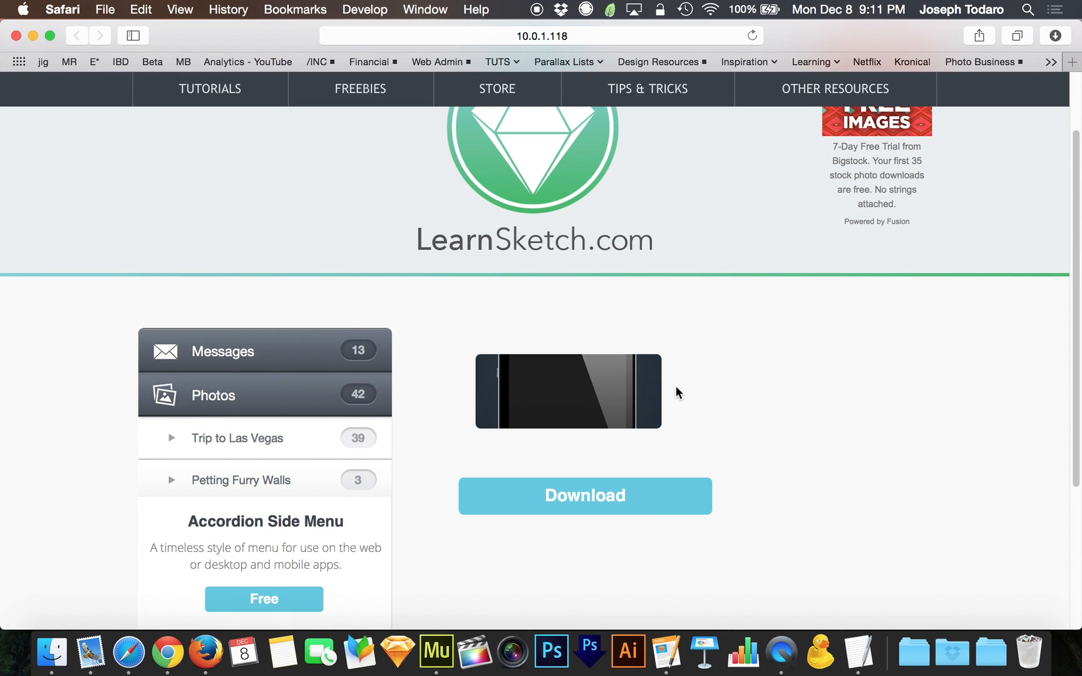
{"action": "mouse_move", "coordinate": [694, 390]}
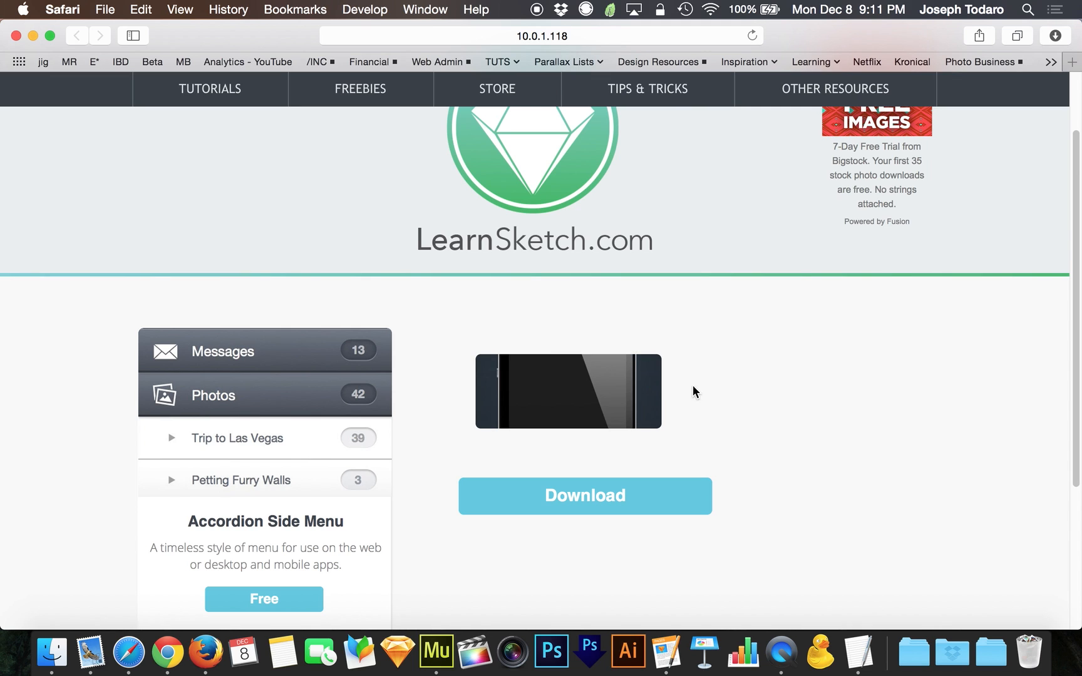
{"action": "mouse_move", "coordinate": [706, 385]}
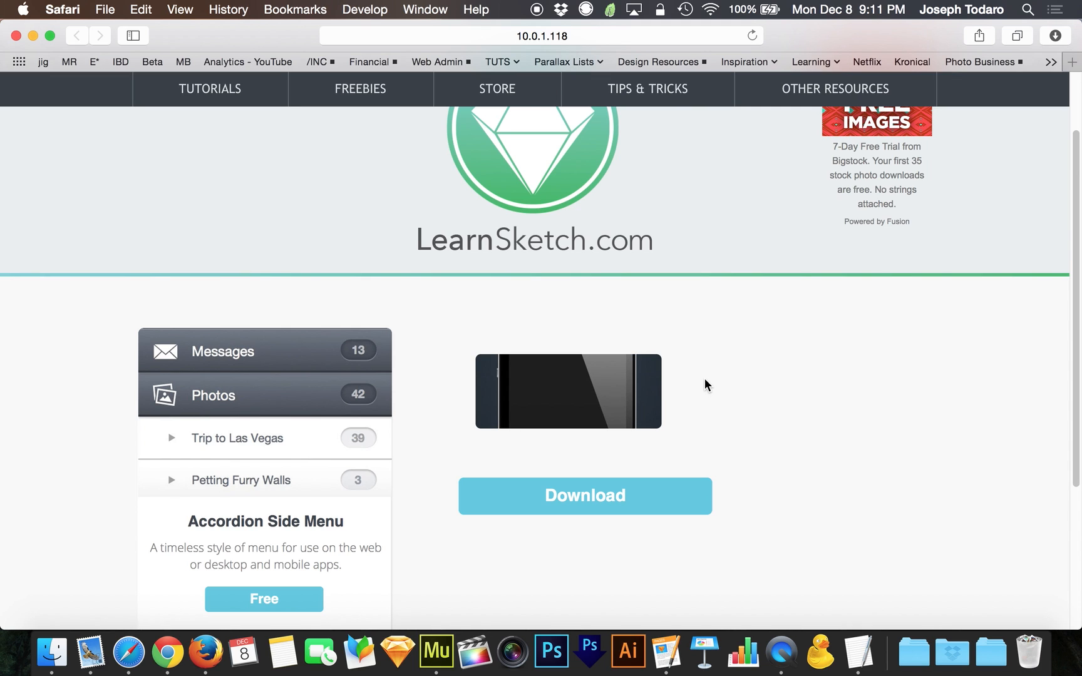
{"action": "mouse_move", "coordinate": [491, 473]}
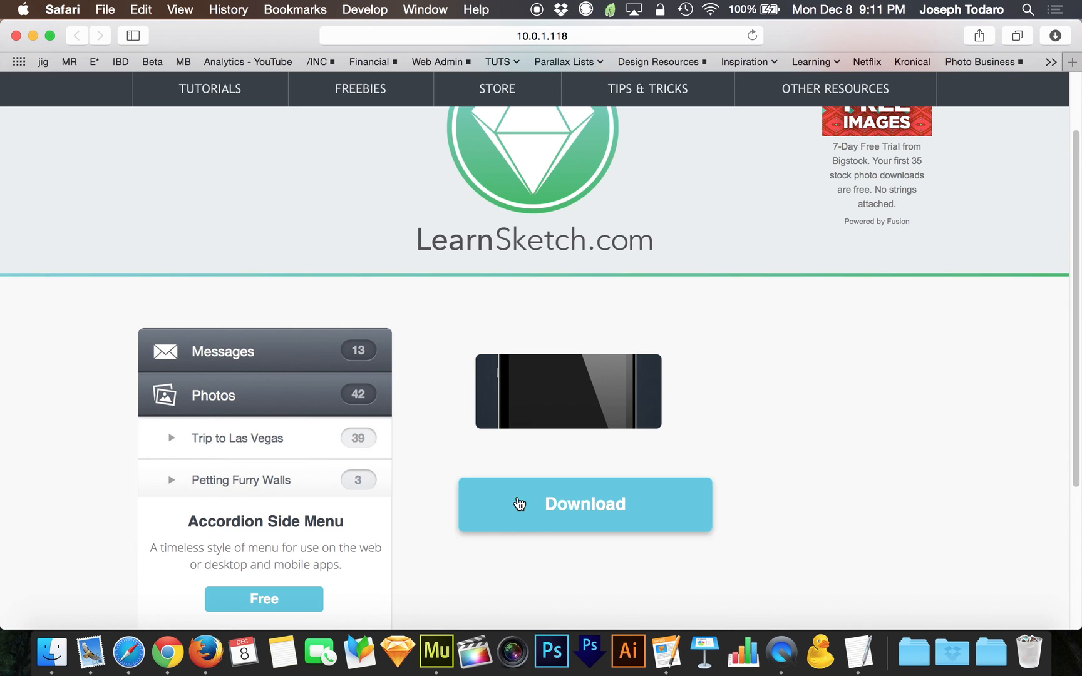
{"action": "mouse_move", "coordinate": [525, 516]}
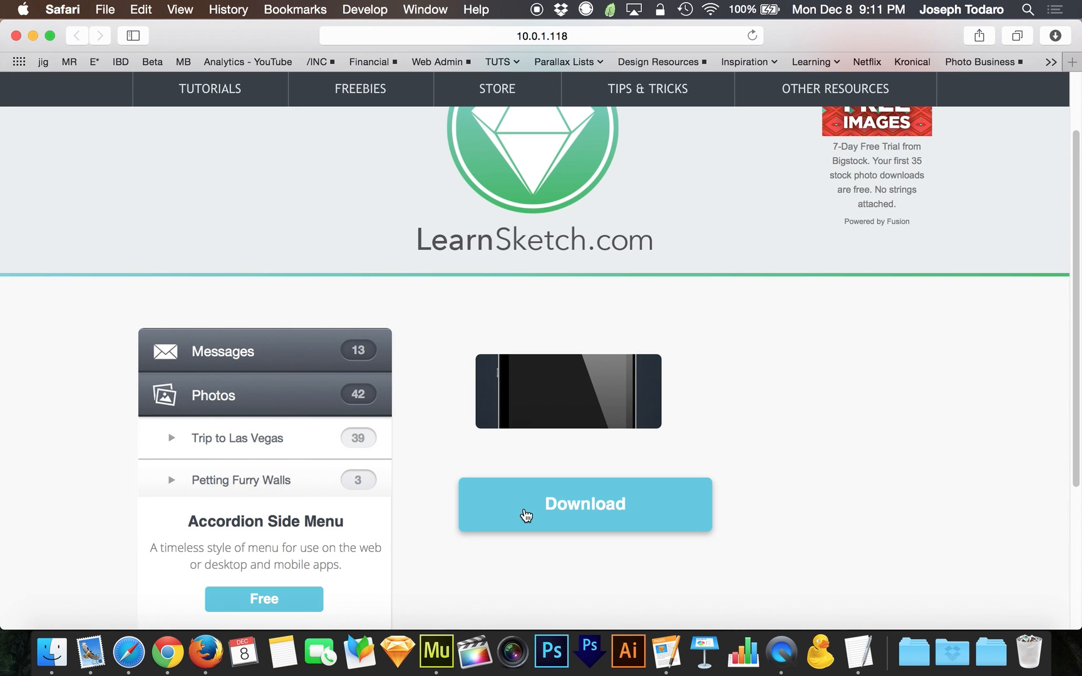
{"action": "mouse_move", "coordinate": [571, 506]}
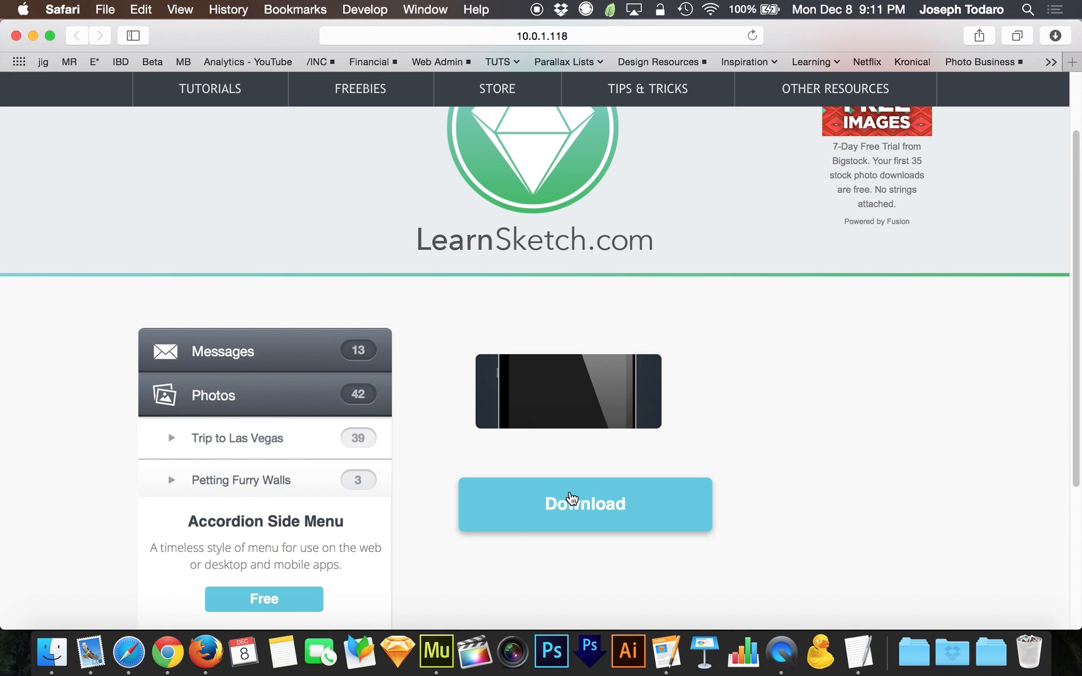
{"action": "mouse_move", "coordinate": [524, 503]}
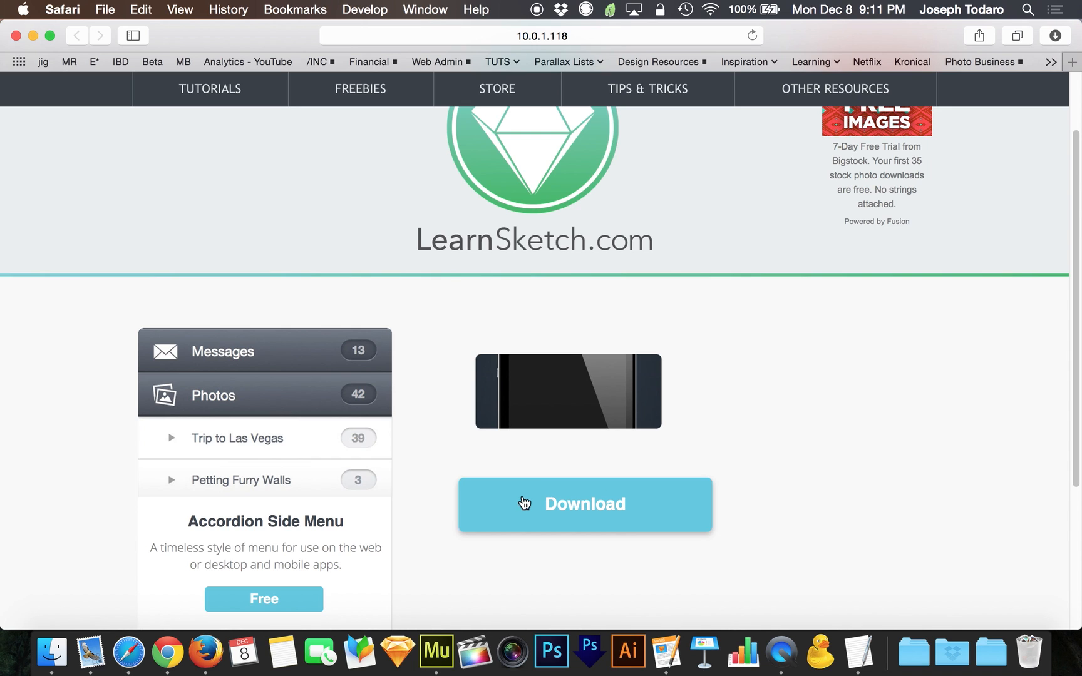
{"action": "mouse_move", "coordinate": [424, 451]}
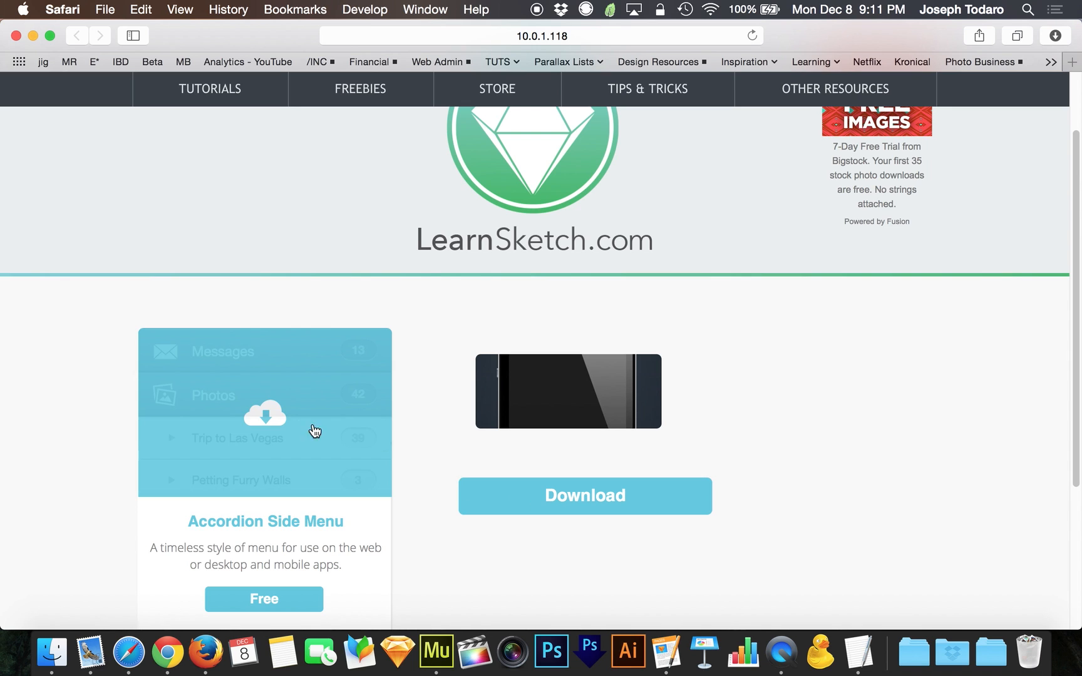
{"action": "mouse_move", "coordinate": [317, 414]}
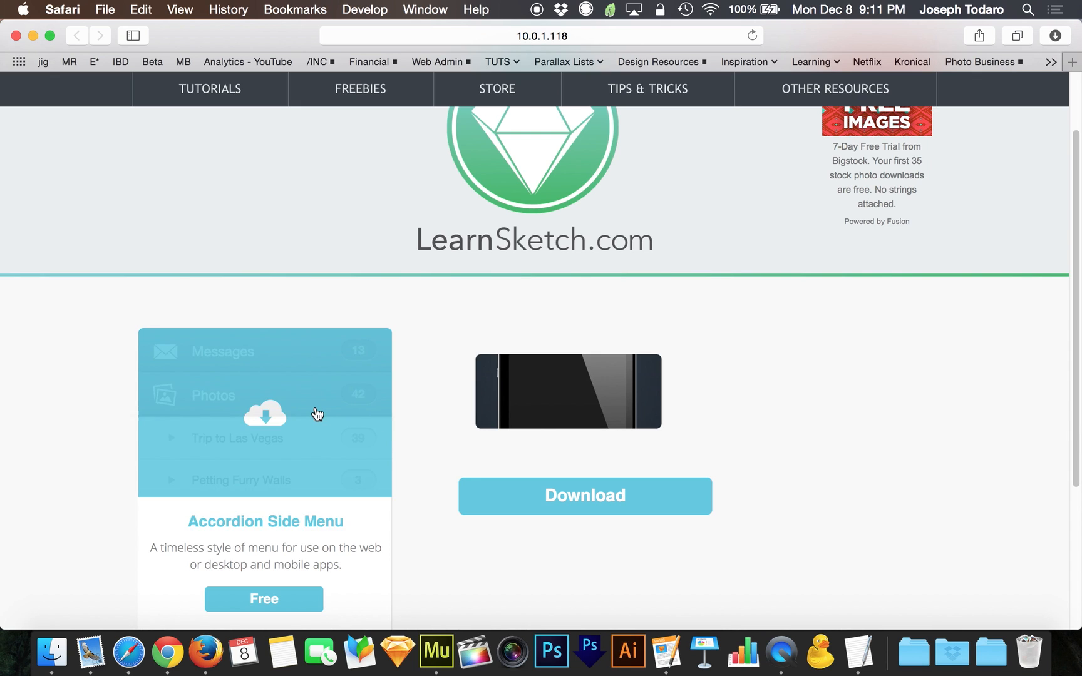
{"action": "mouse_move", "coordinate": [308, 414]}
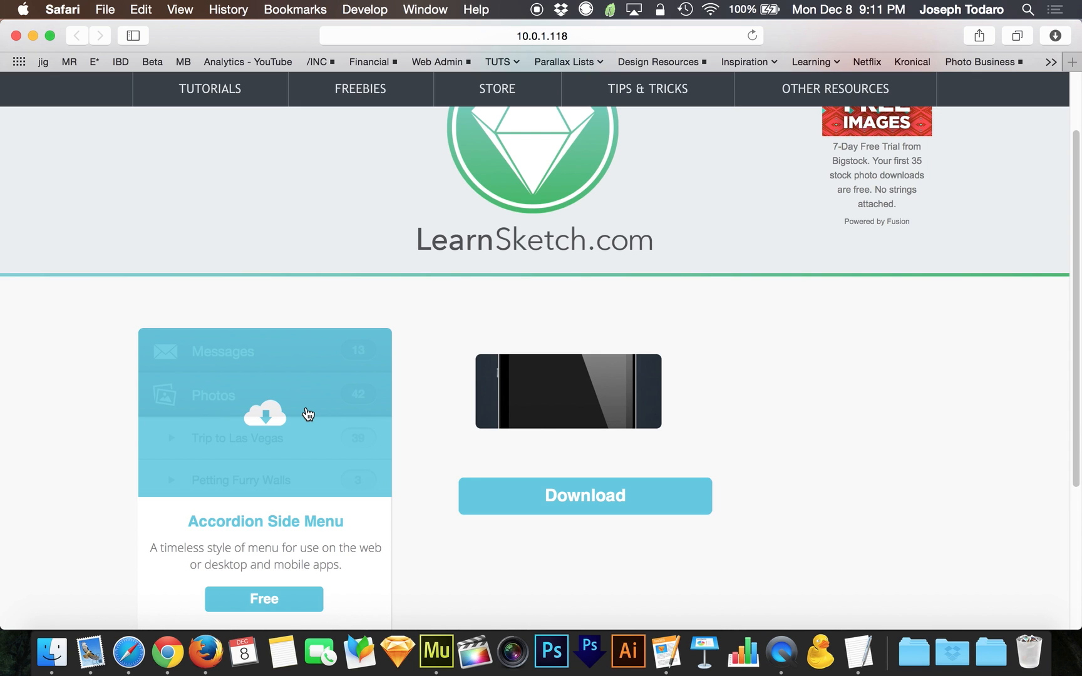
{"action": "mouse_move", "coordinate": [372, 402]}
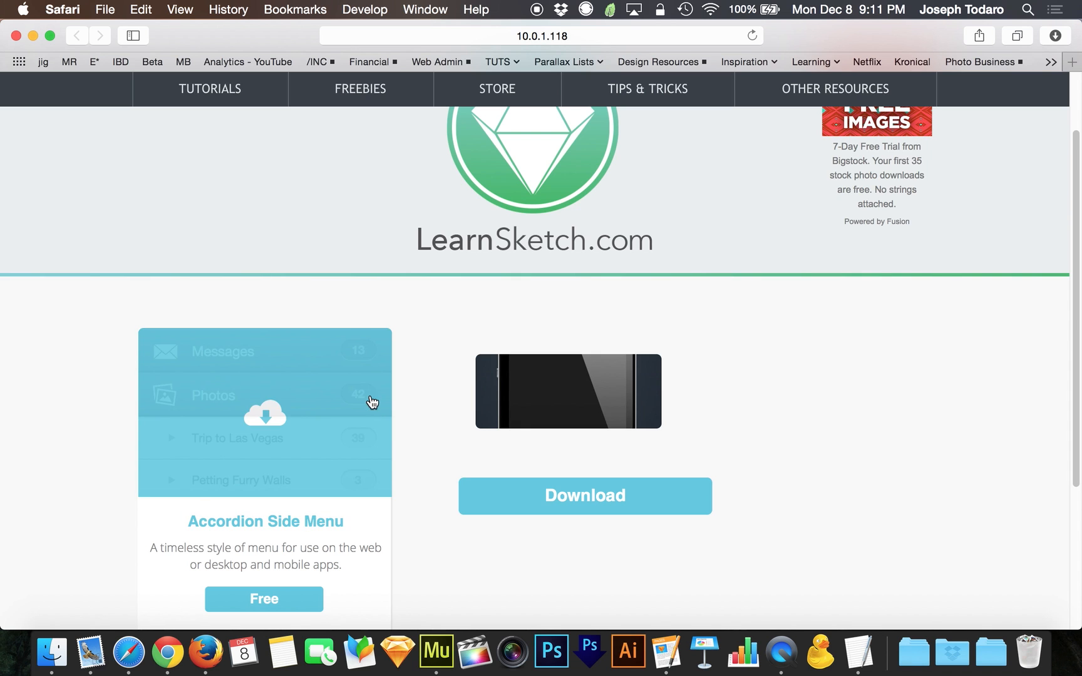
{"action": "mouse_move", "coordinate": [316, 448]}
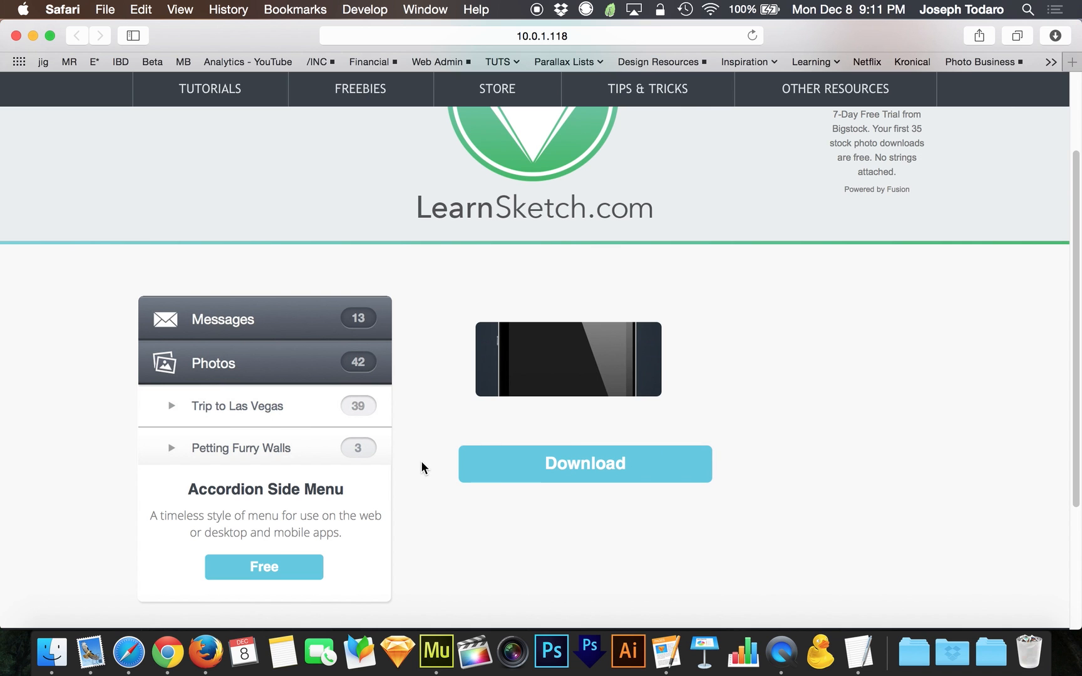
{"action": "mouse_move", "coordinate": [431, 376]}
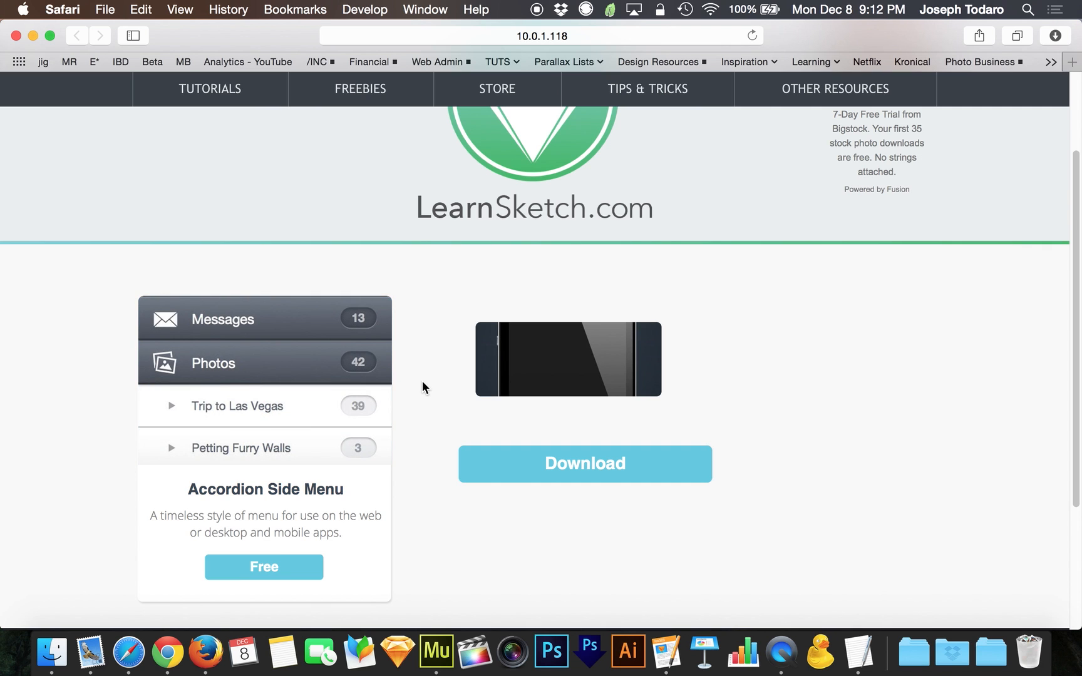
{"action": "left_click", "coordinate": [438, 656]}
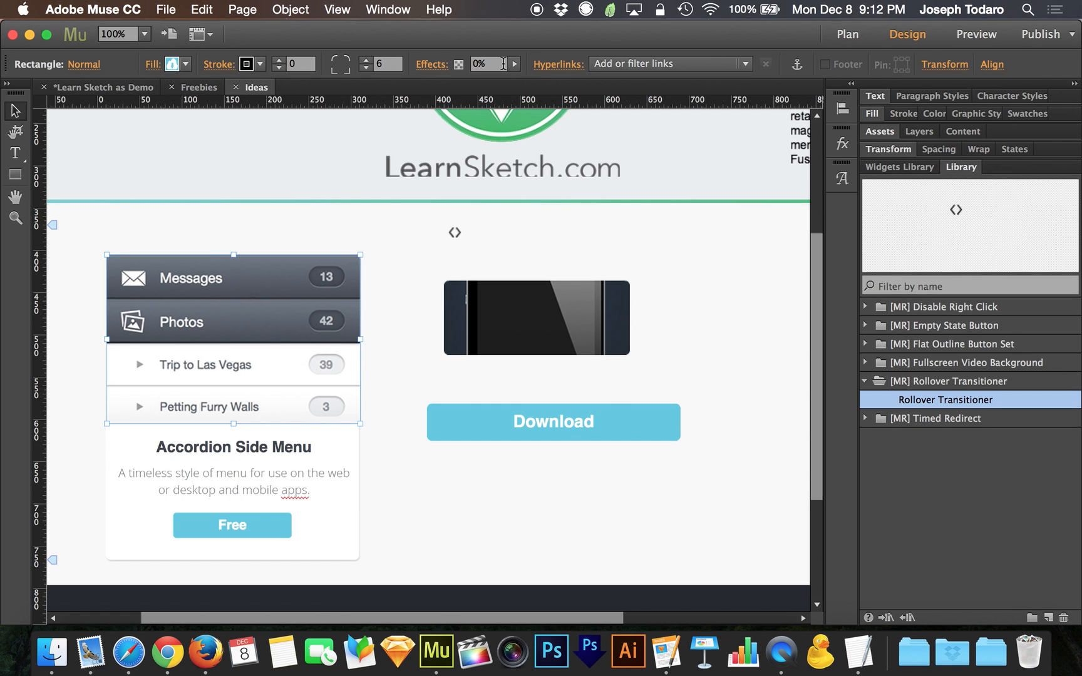
Reposition the cloud download image fill in the accordion rectangle's Fill settings, switching between its states.
{"action": "left_click", "coordinate": [80, 64]}
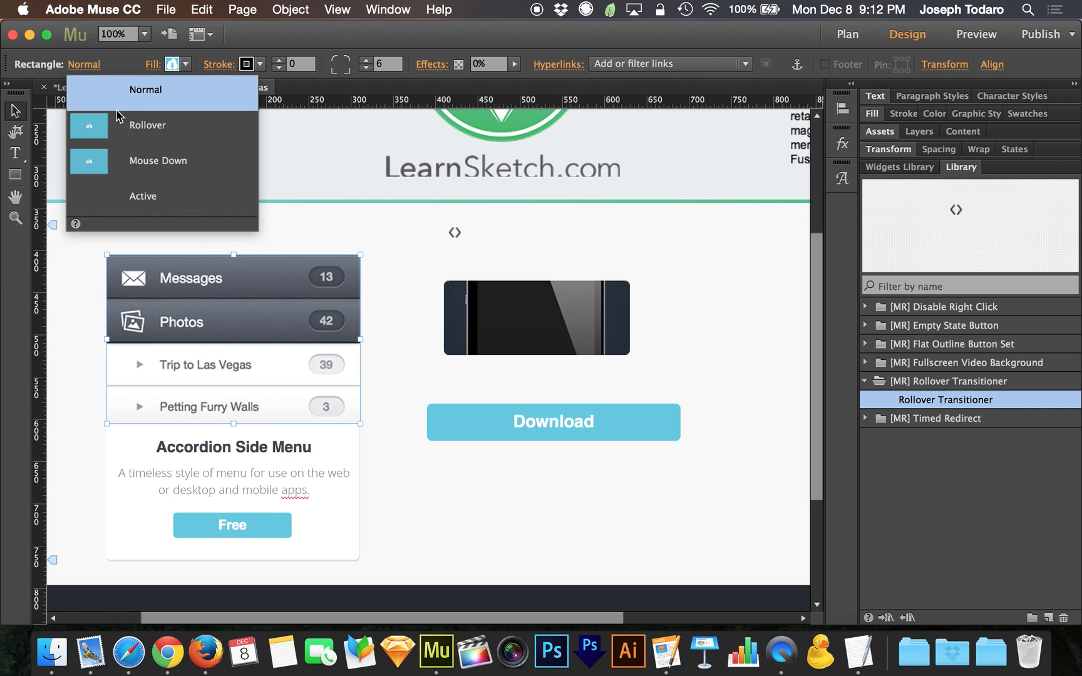
{"action": "left_click", "coordinate": [147, 125]}
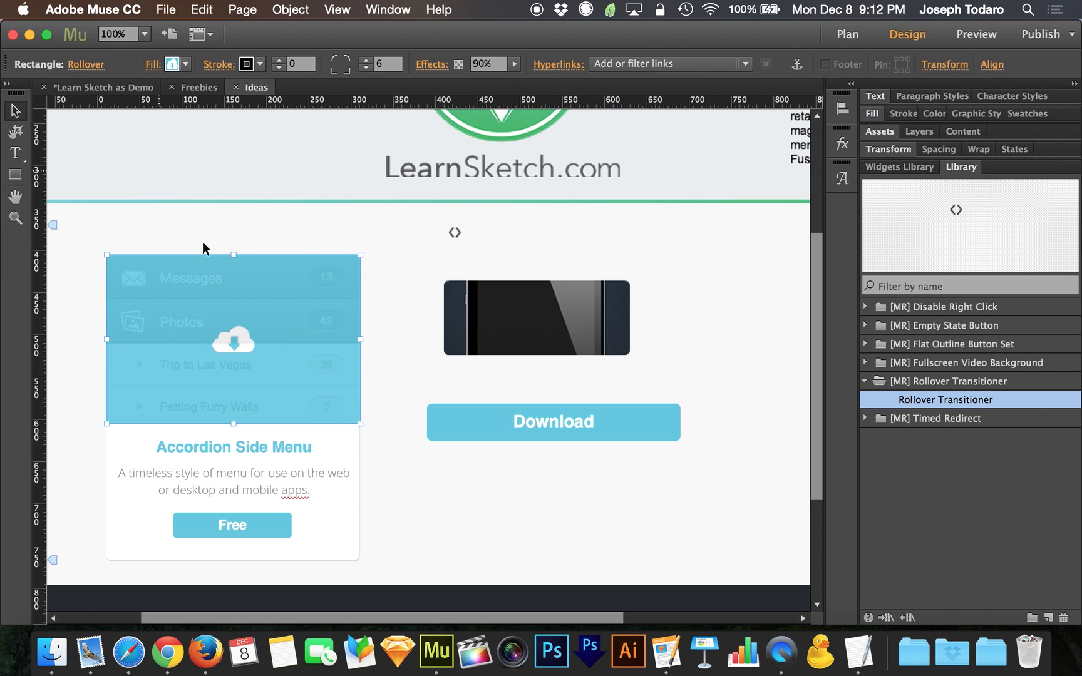
{"action": "mouse_move", "coordinate": [153, 66]}
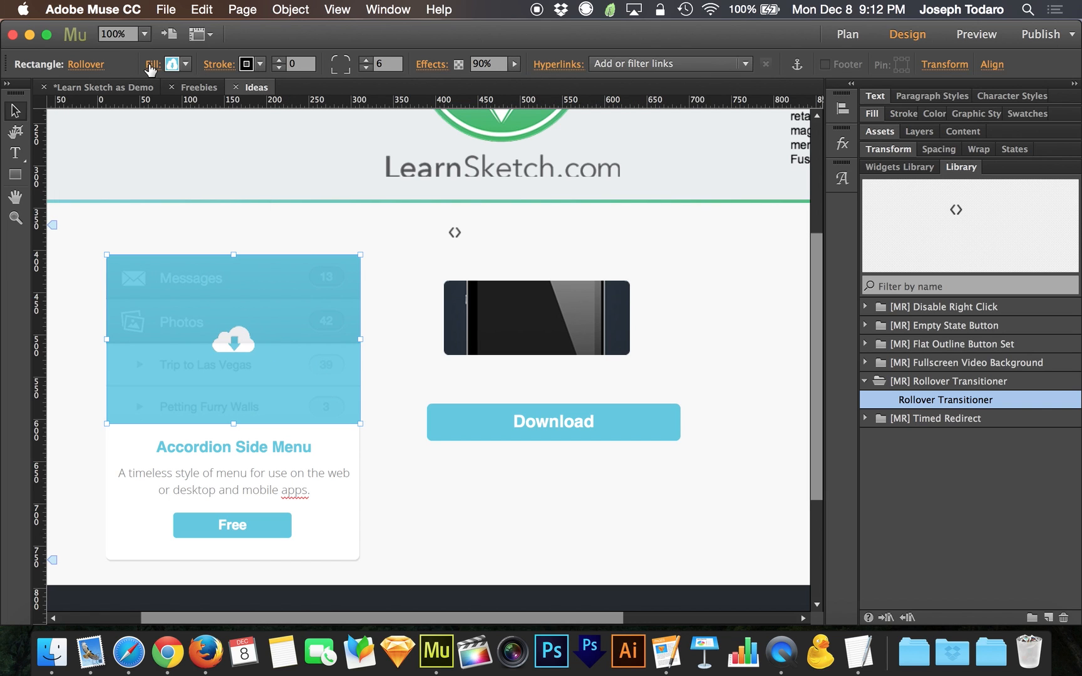
{"action": "left_click", "coordinate": [170, 64]}
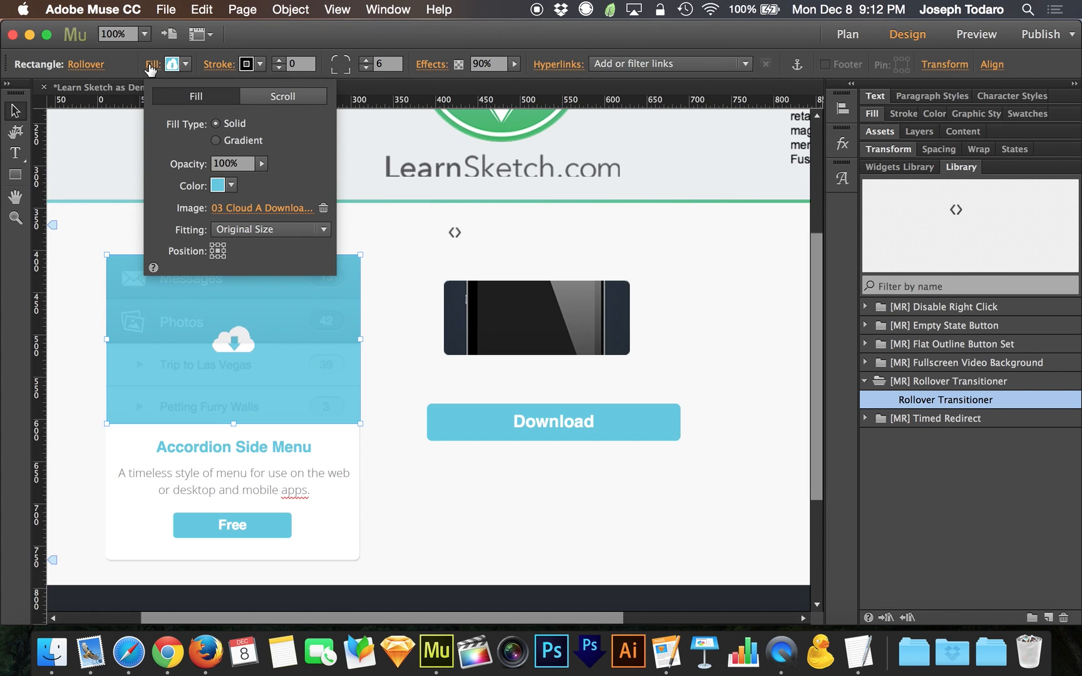
{"action": "mouse_move", "coordinate": [260, 209]}
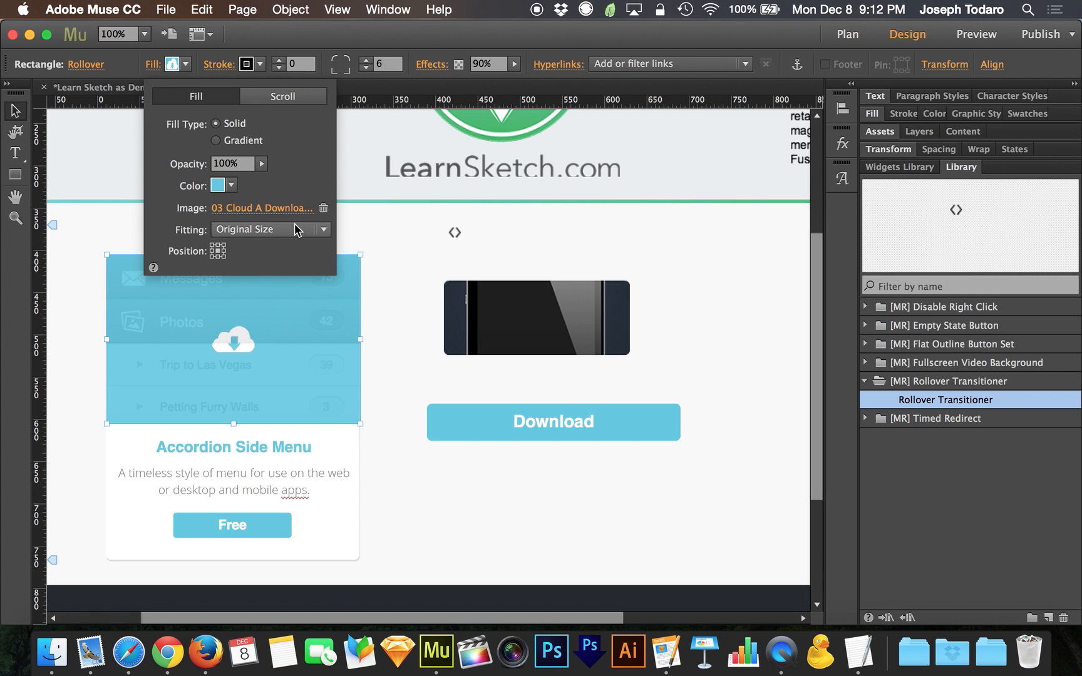
{"action": "mouse_move", "coordinate": [237, 340]}
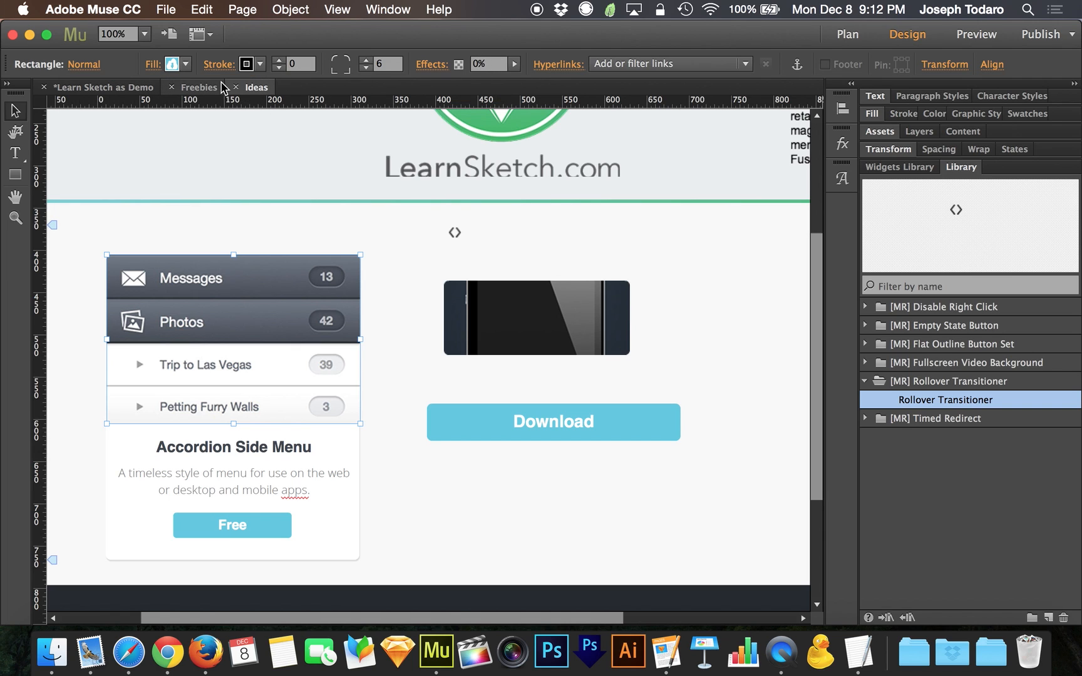
{"action": "left_click", "coordinate": [184, 64]}
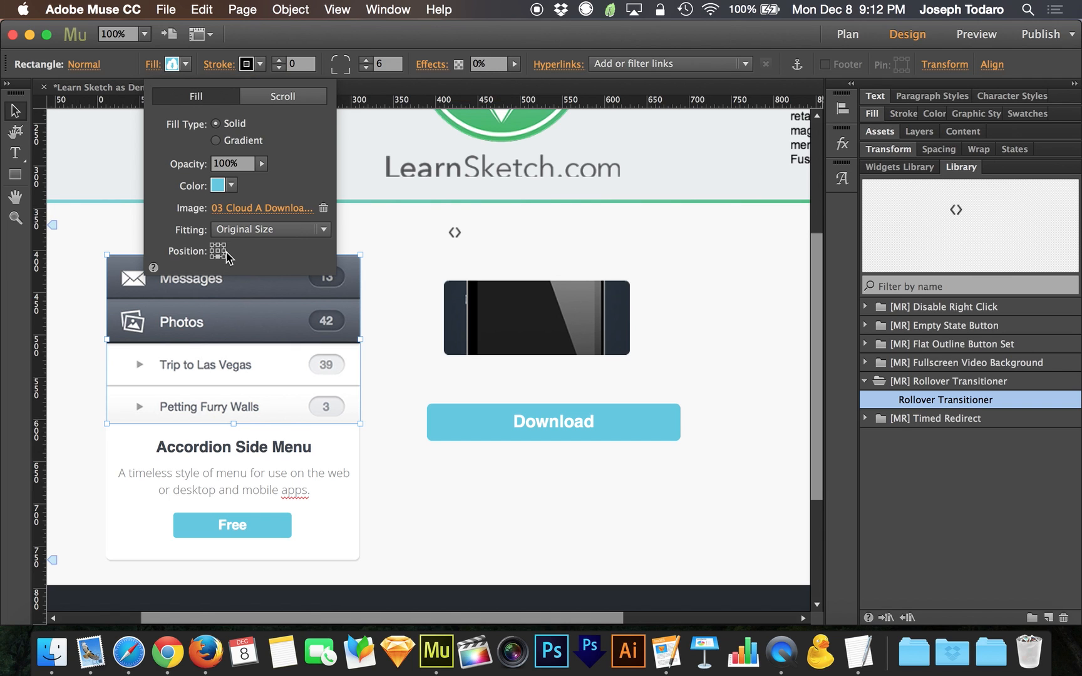
{"action": "mouse_move", "coordinate": [220, 261]}
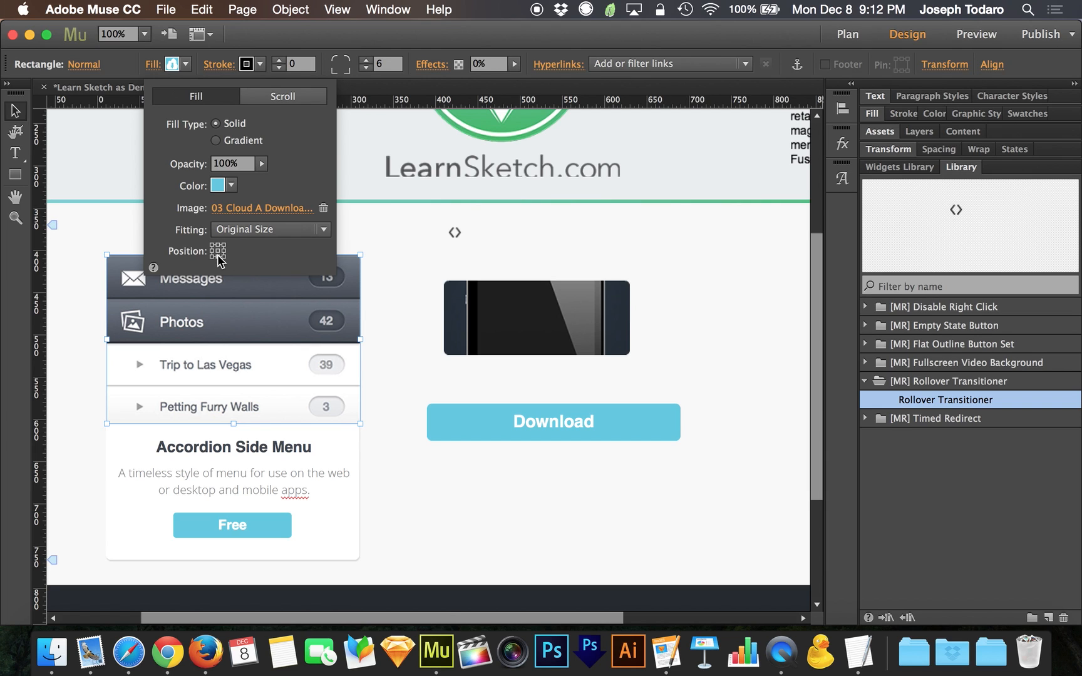
{"action": "mouse_move", "coordinate": [219, 263]}
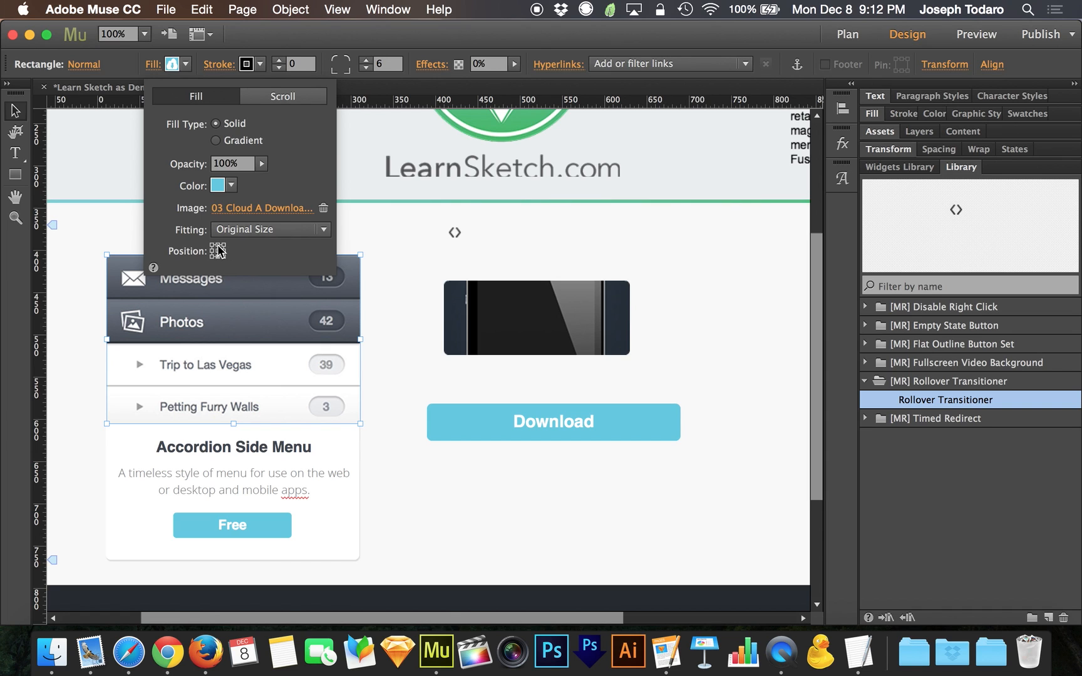
{"action": "mouse_move", "coordinate": [292, 268]}
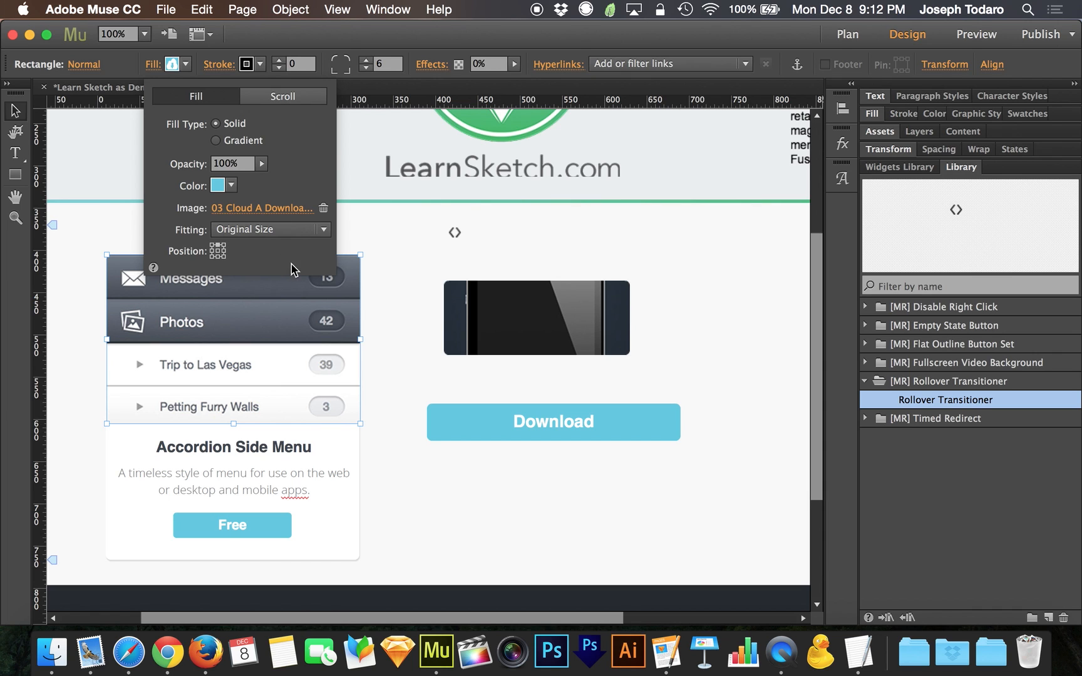
{"action": "left_click", "coordinate": [153, 64]}
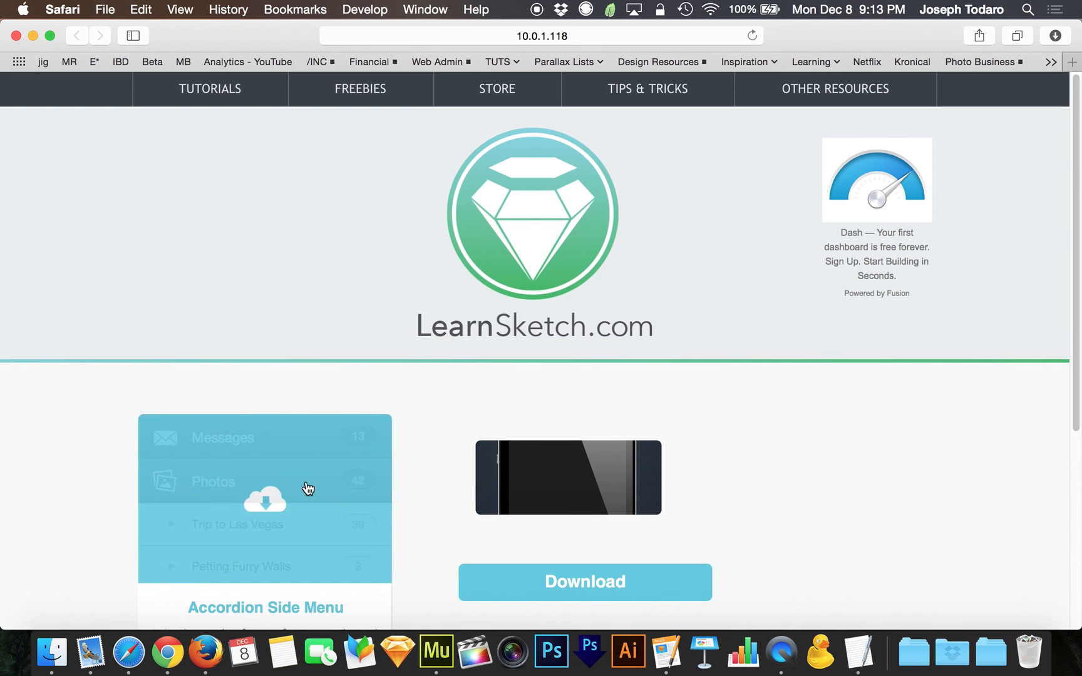
Scroll the Safari preview to test the accordion, phone and Download button rollovers, then return to Muse.
{"action": "scroll", "scroll_direction": "down", "scroll_amount": 3}
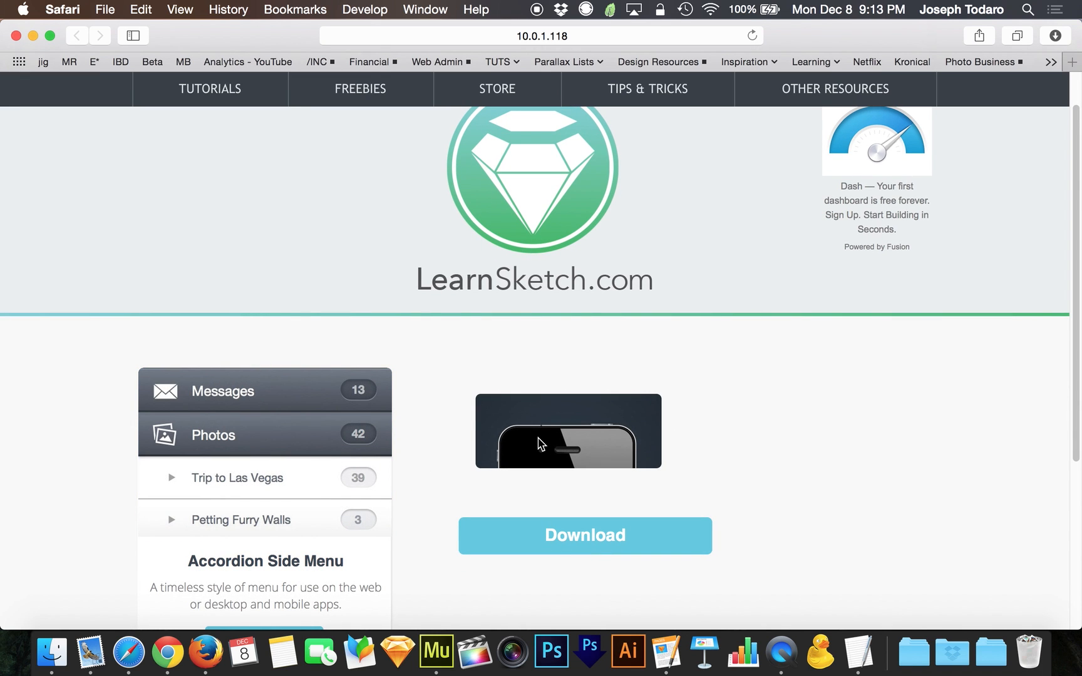
{"action": "mouse_move", "coordinate": [611, 426]}
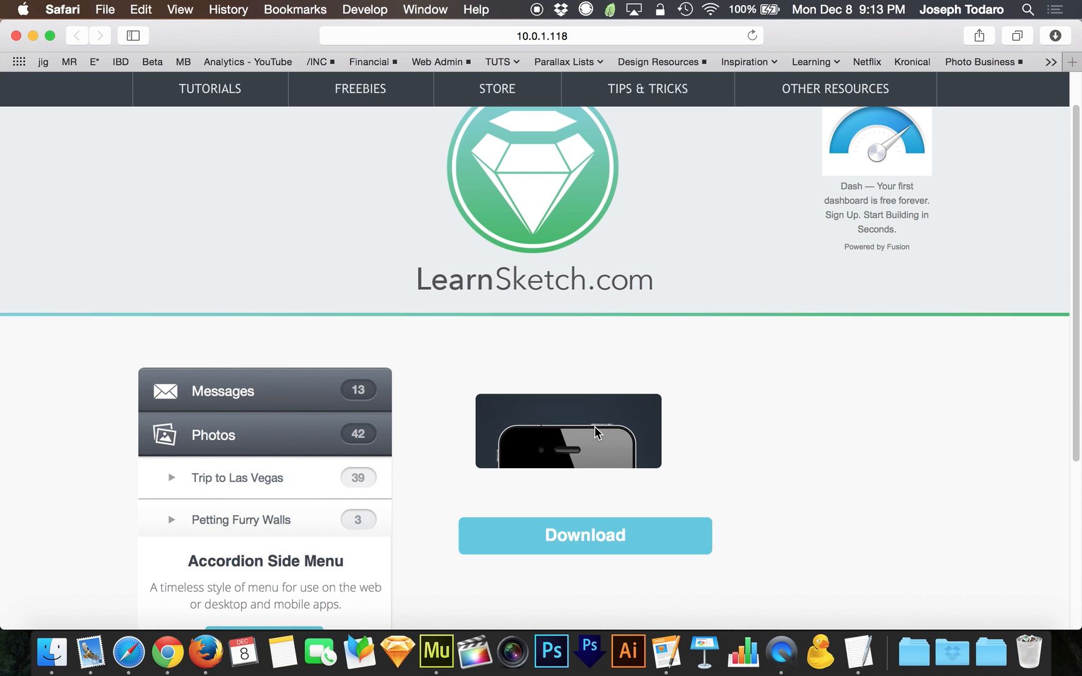
{"action": "mouse_move", "coordinate": [558, 444]}
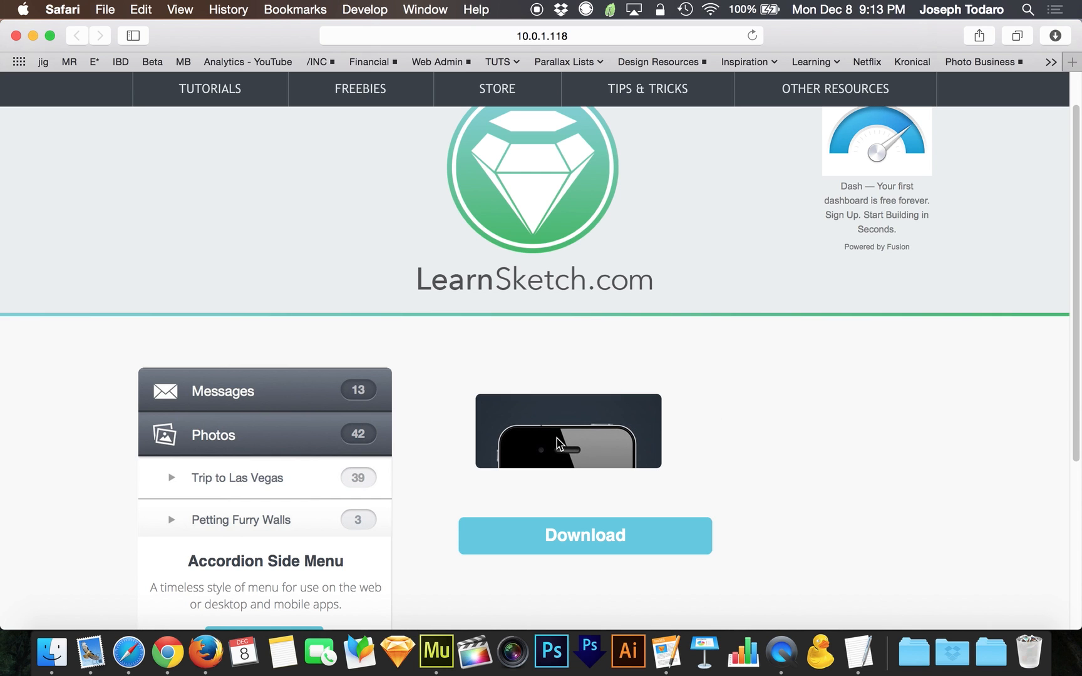
{"action": "scroll", "scroll_direction": "down", "scroll_amount": 3}
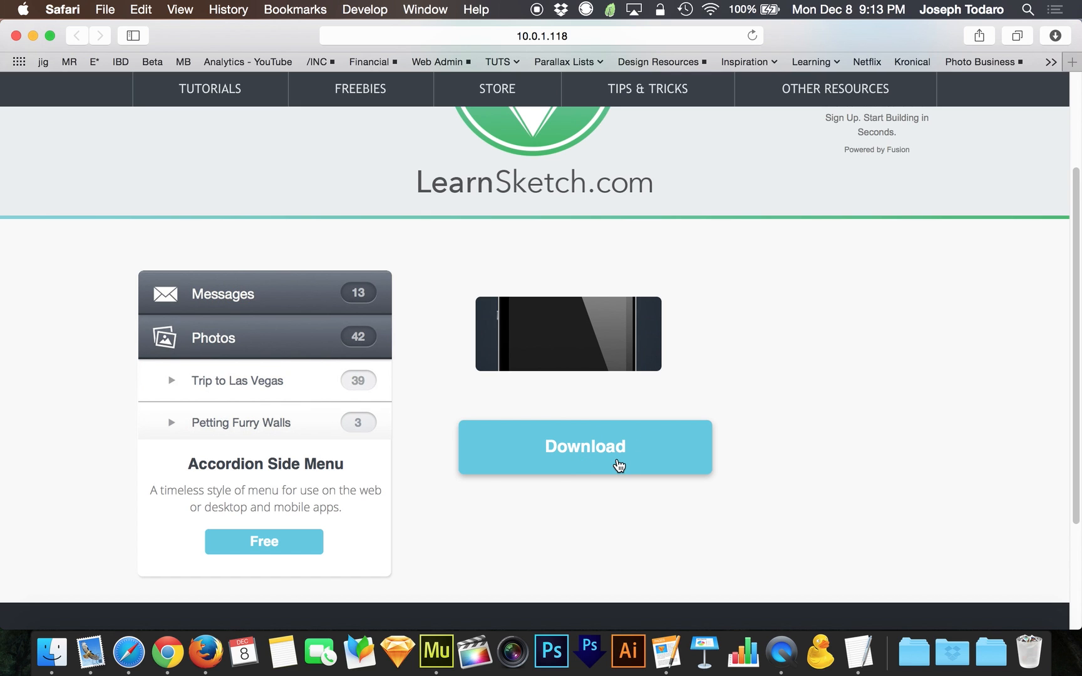
{"action": "mouse_move", "coordinate": [692, 401]}
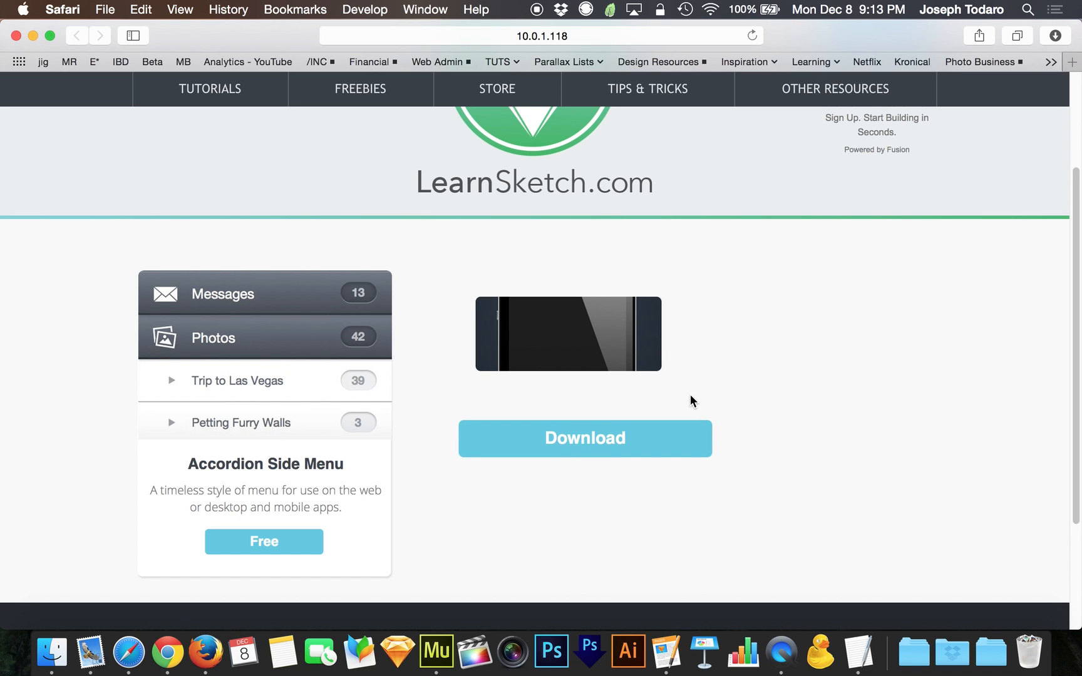
{"action": "mouse_move", "coordinate": [715, 321]}
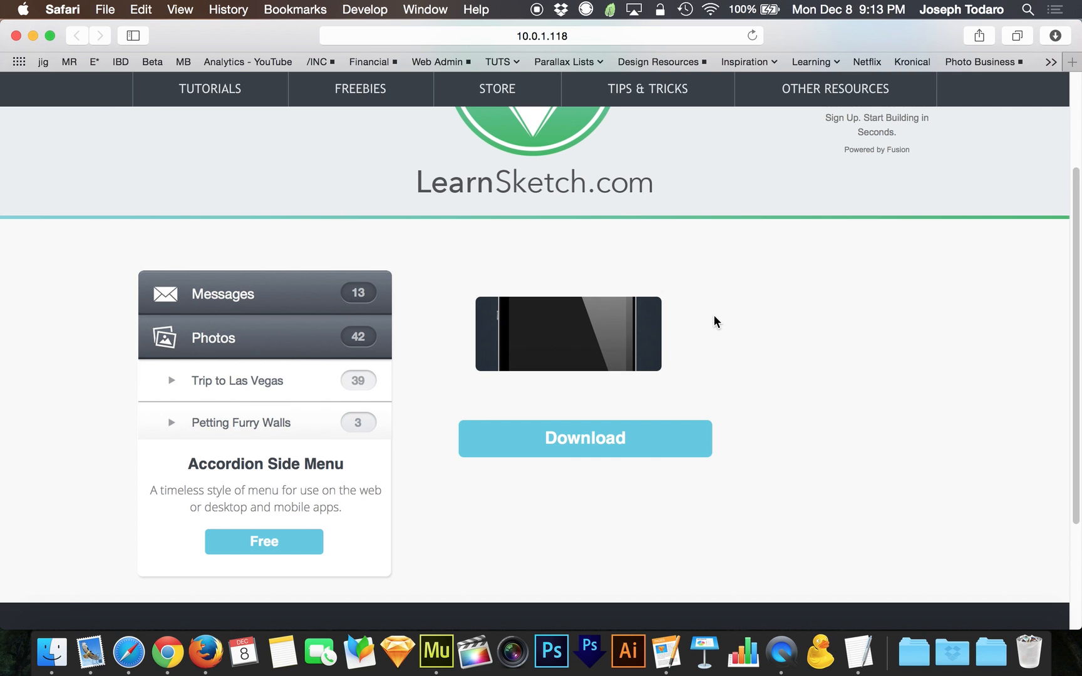
{"action": "left_click", "coordinate": [440, 654]}
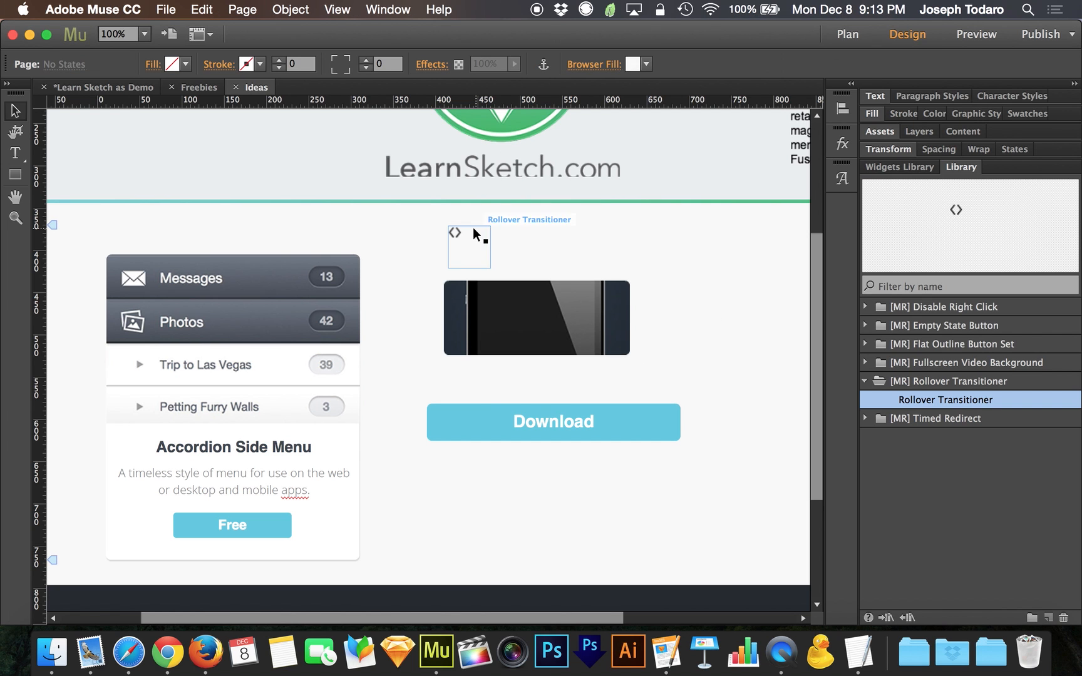
{"action": "left_click", "coordinate": [469, 247]}
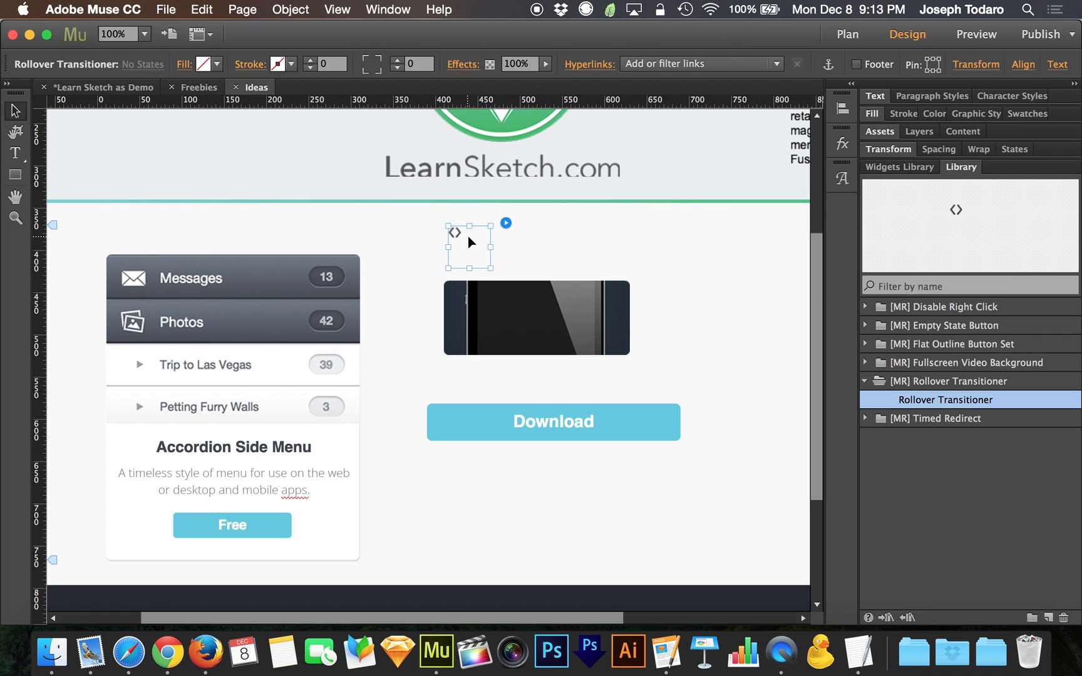
{"action": "mouse_move", "coordinate": [441, 265]}
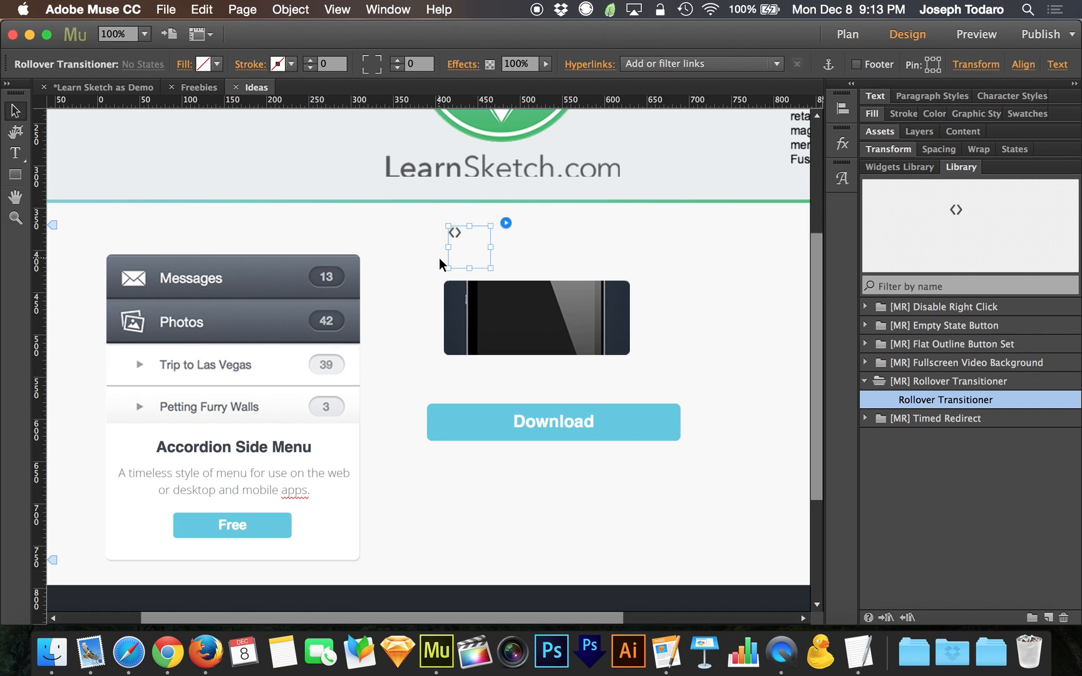
{"action": "mouse_move", "coordinate": [426, 261]}
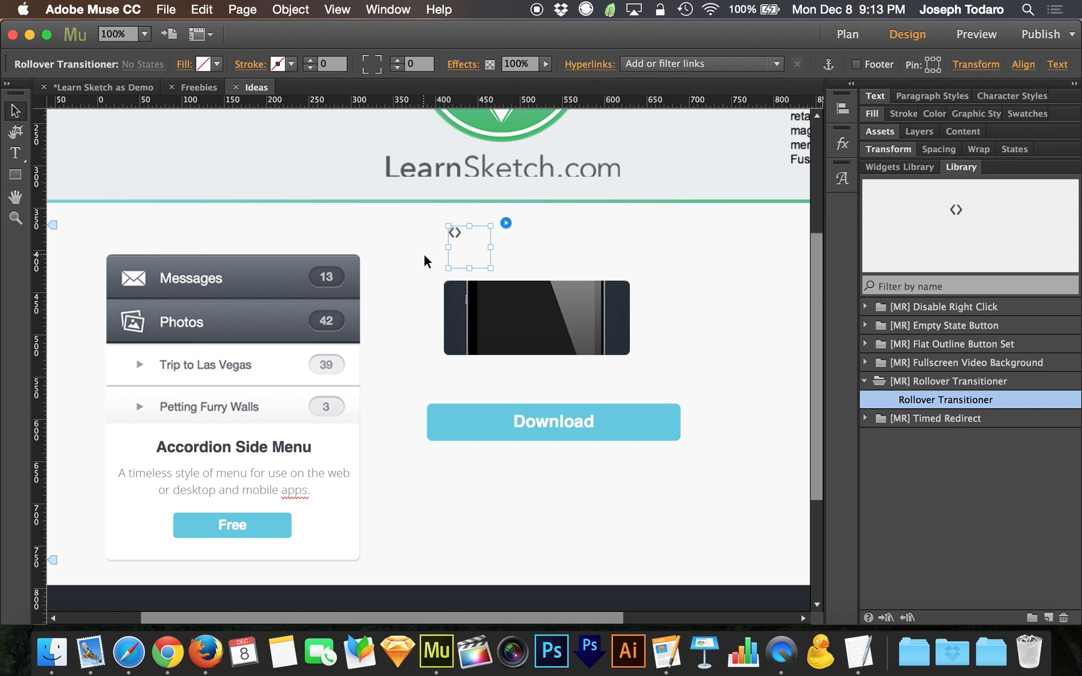
{"action": "left_click", "coordinate": [427, 262]}
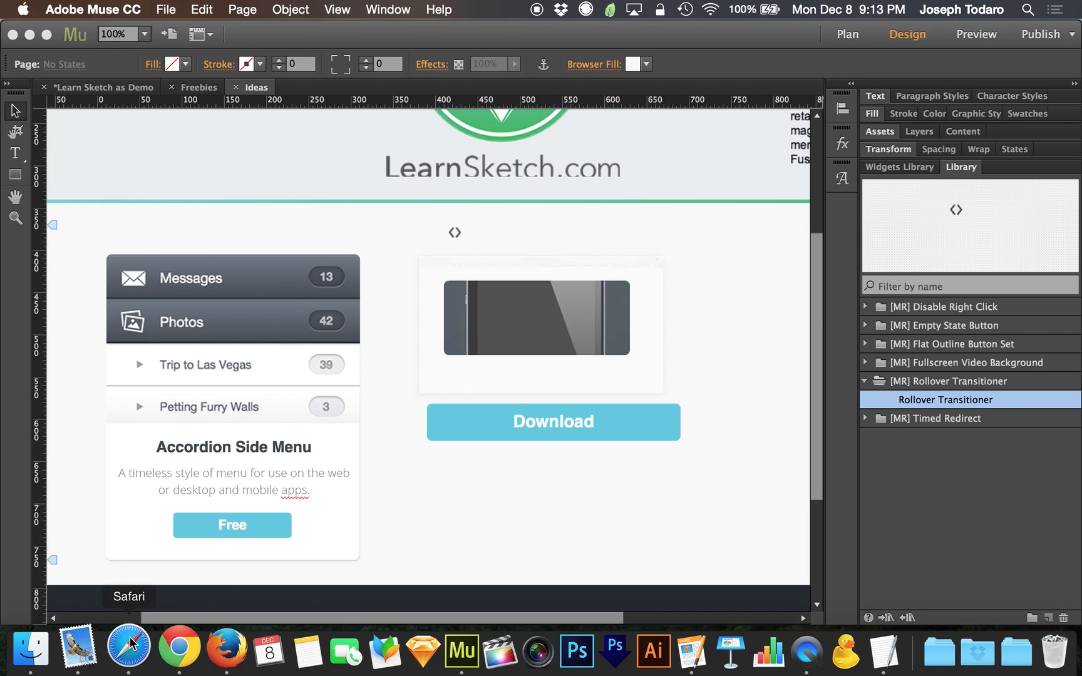
Browse the MuseResources site in Safari to the Library Widgets page listing Rollover Transitioner.
{"action": "left_click", "coordinate": [128, 646]}
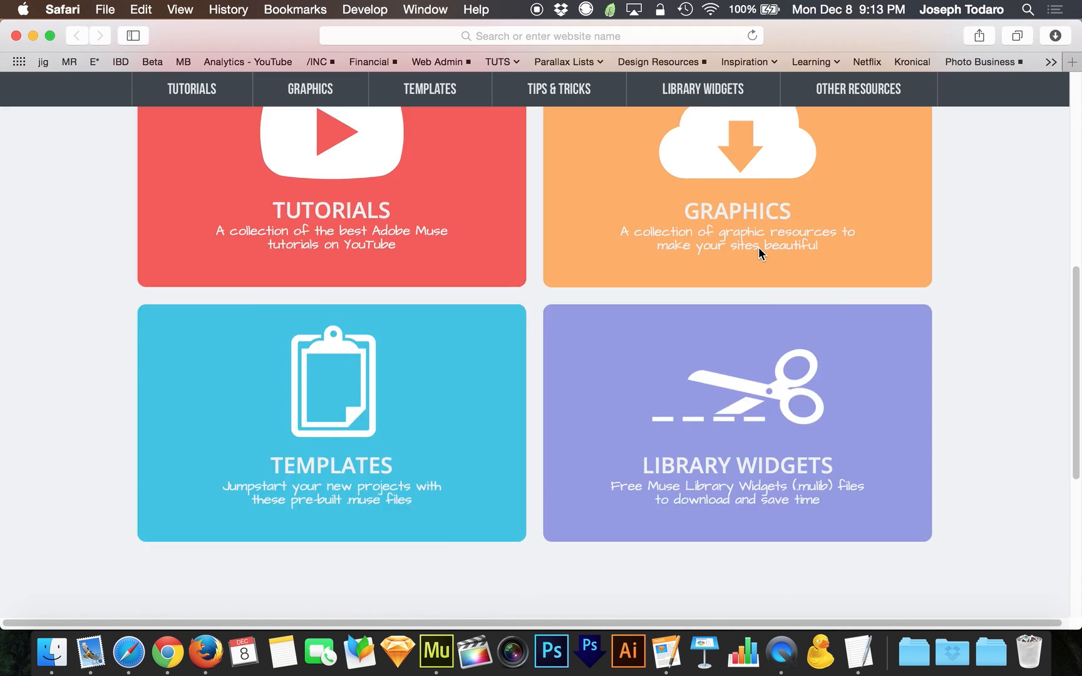
{"action": "scroll", "scroll_direction": "down", "scroll_amount": 3}
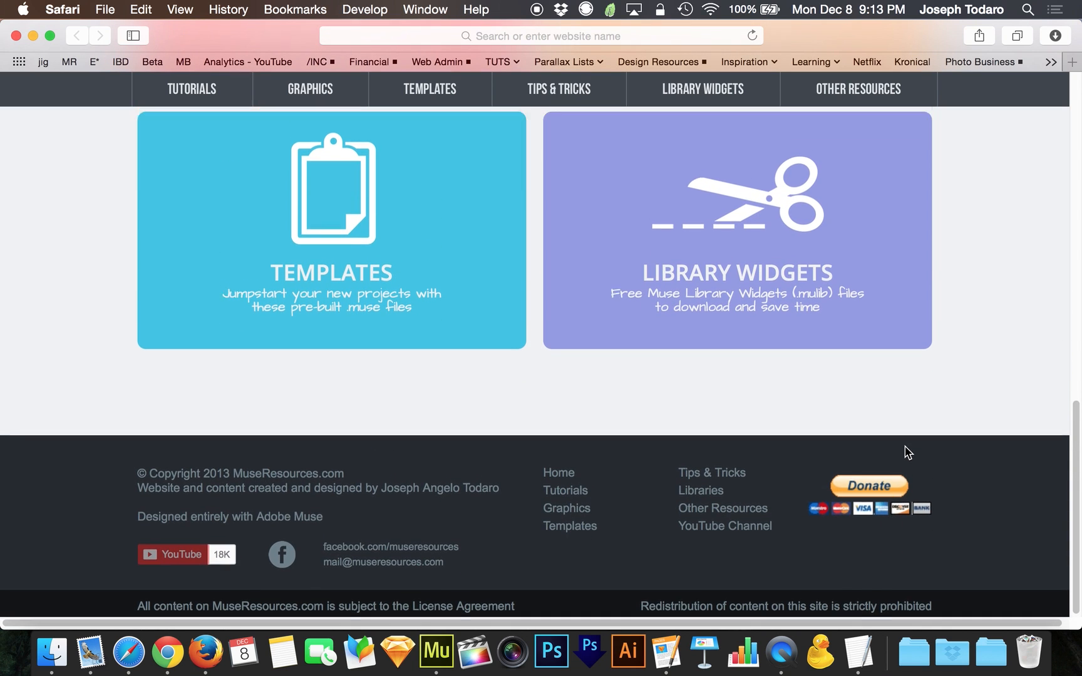
{"action": "scroll", "scroll_direction": "up", "scroll_amount": 3}
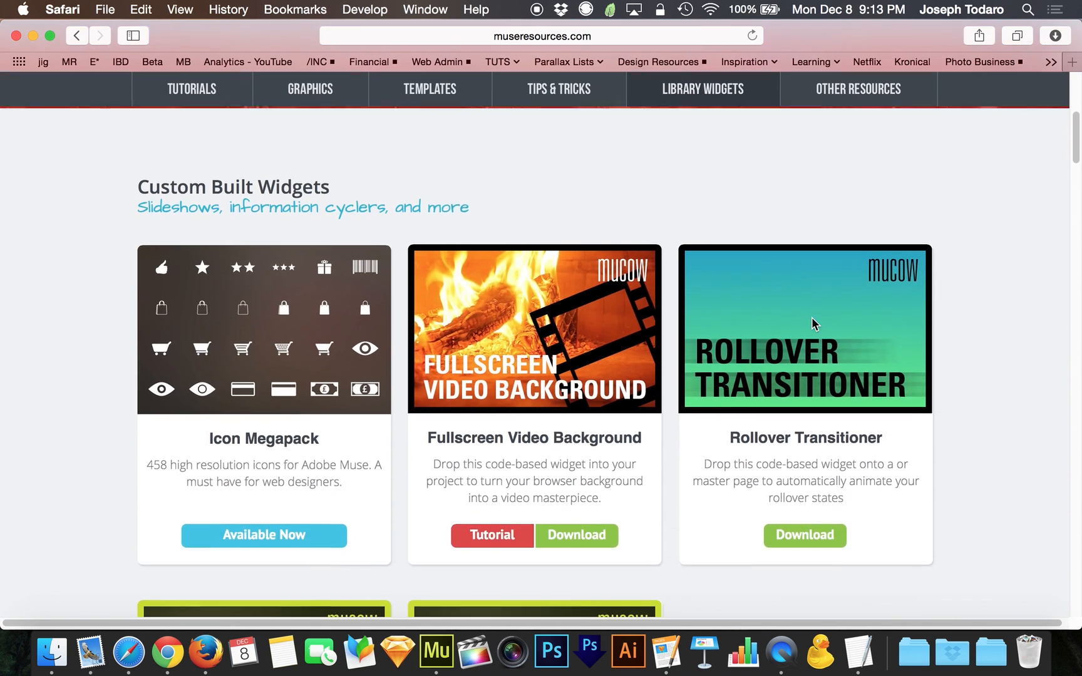
{"action": "scroll", "scroll_direction": "down", "scroll_amount": 3}
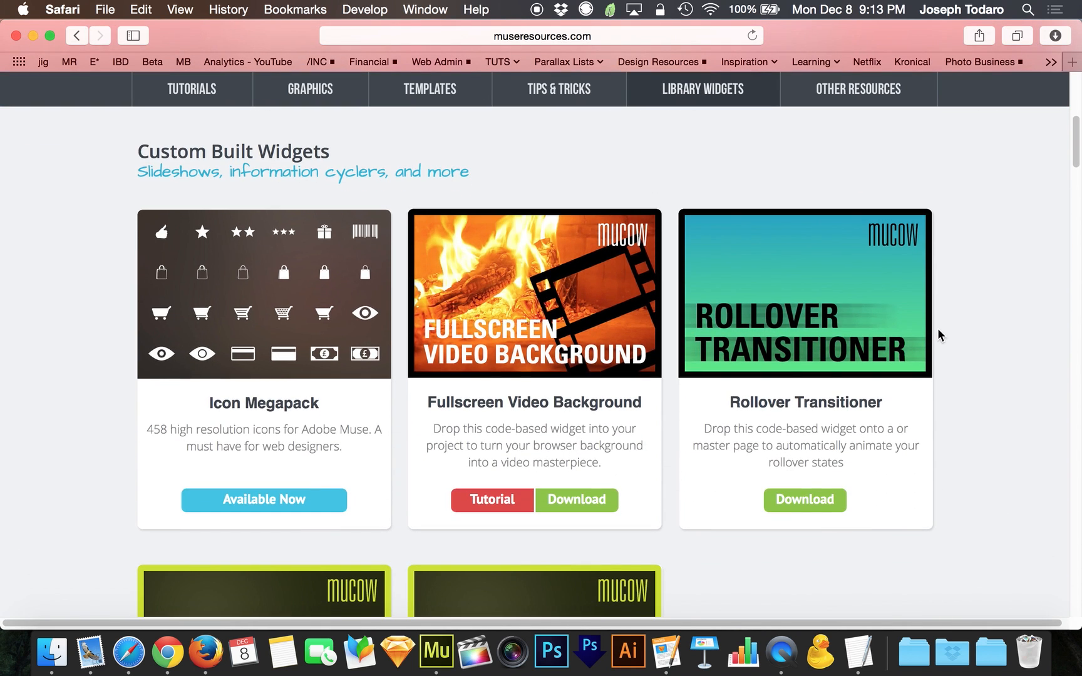
{"action": "mouse_move", "coordinate": [832, 222]}
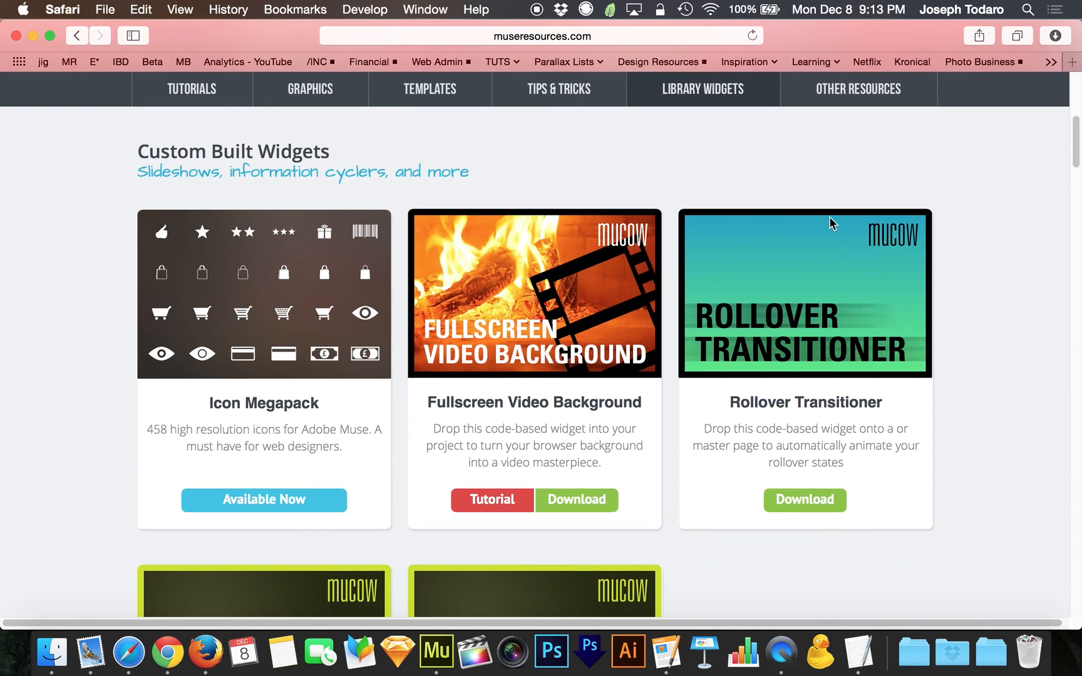
{"action": "mouse_move", "coordinate": [978, 282]}
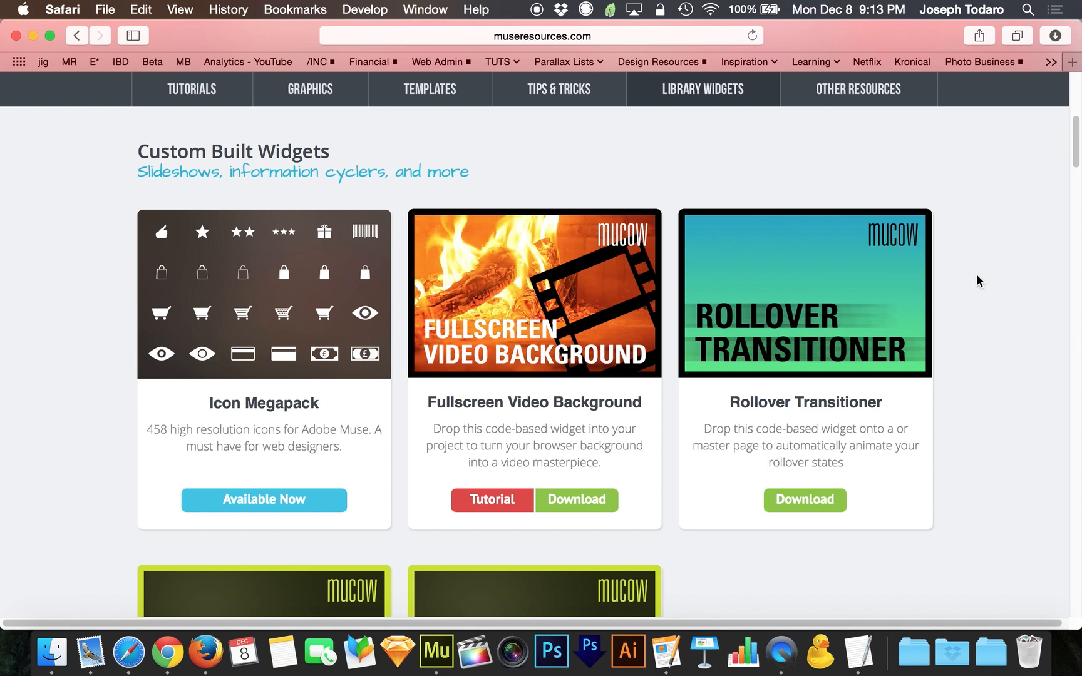